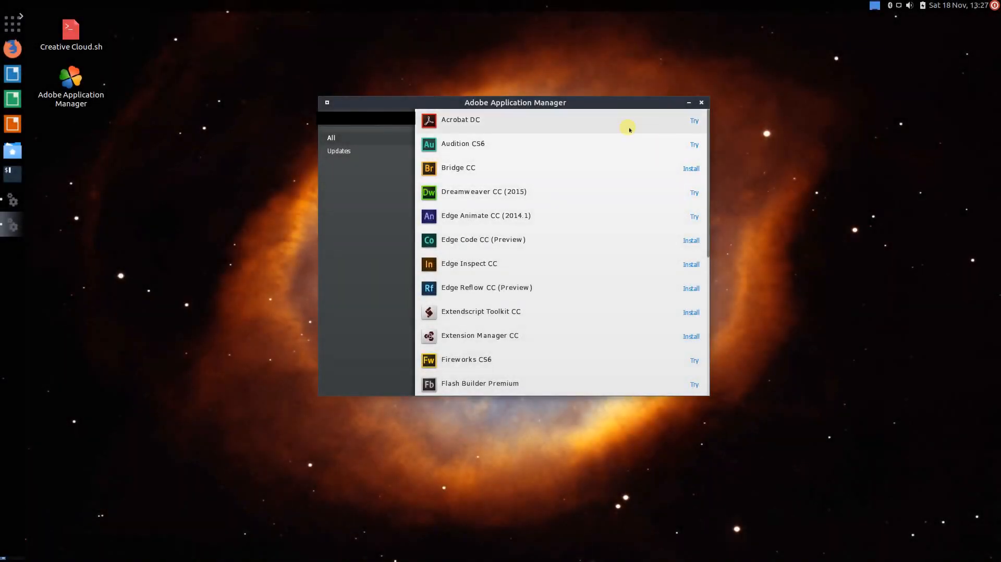
{"action": "mouse_move", "coordinate": [598, 192]}
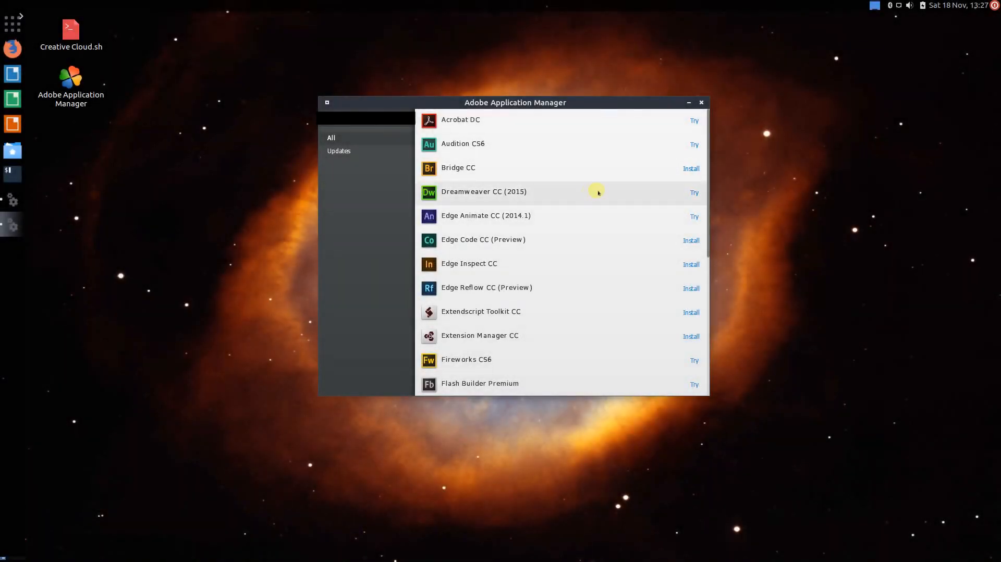
{"action": "mouse_move", "coordinate": [551, 126]}
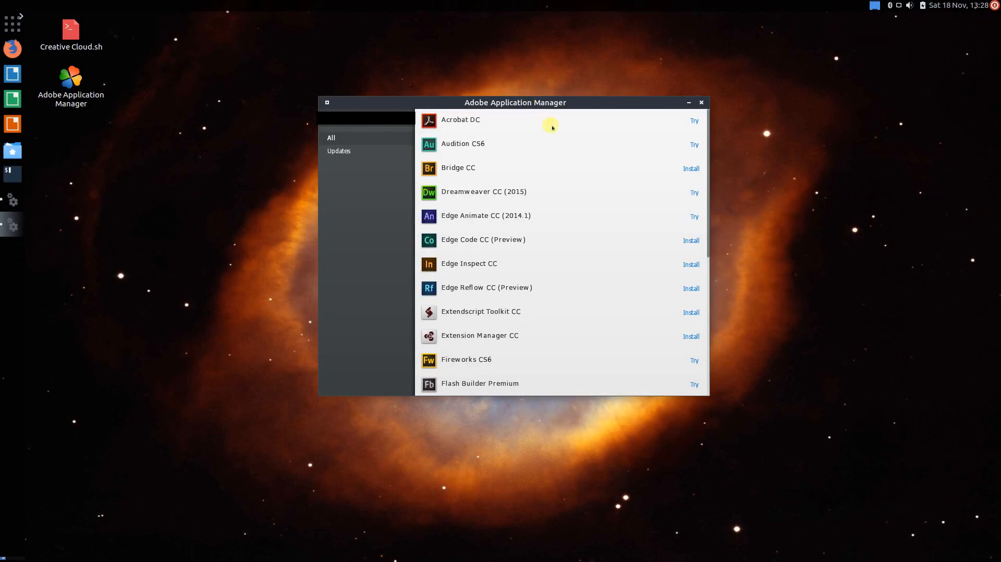
Step: Scroll through the Adobe Application Manager app catalog, then close the manager window
{"action": "scroll", "scroll_direction": "down", "scroll_amount": 3}
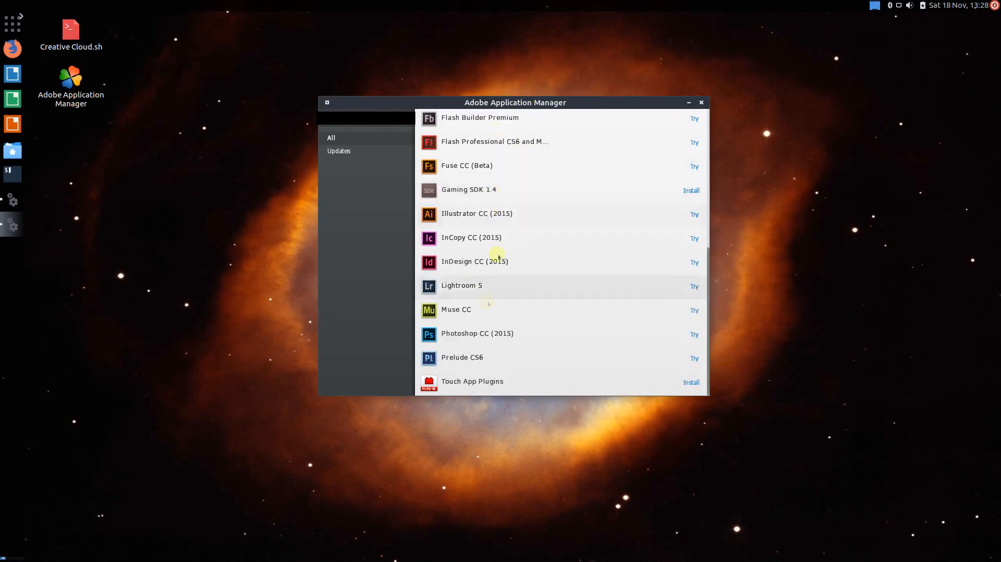
{"action": "scroll", "scroll_direction": "up", "scroll_amount": 3}
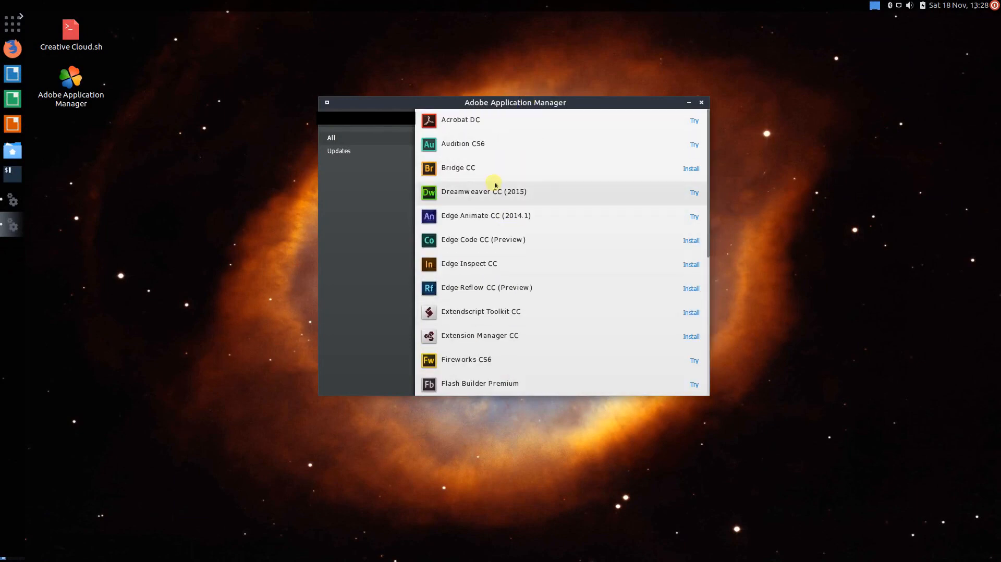
{"action": "scroll", "scroll_direction": "down", "scroll_amount": 3}
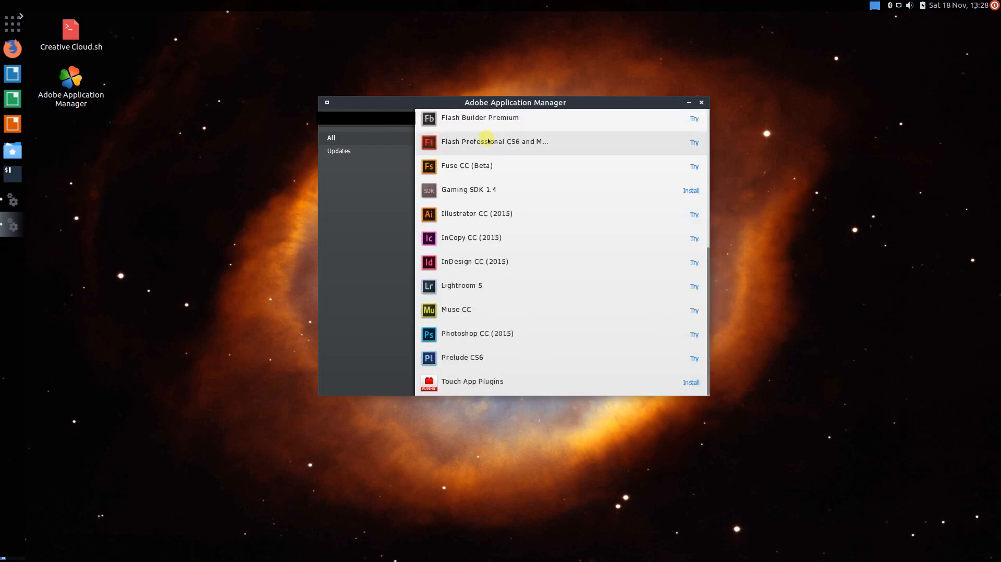
{"action": "mouse_move", "coordinate": [475, 213]}
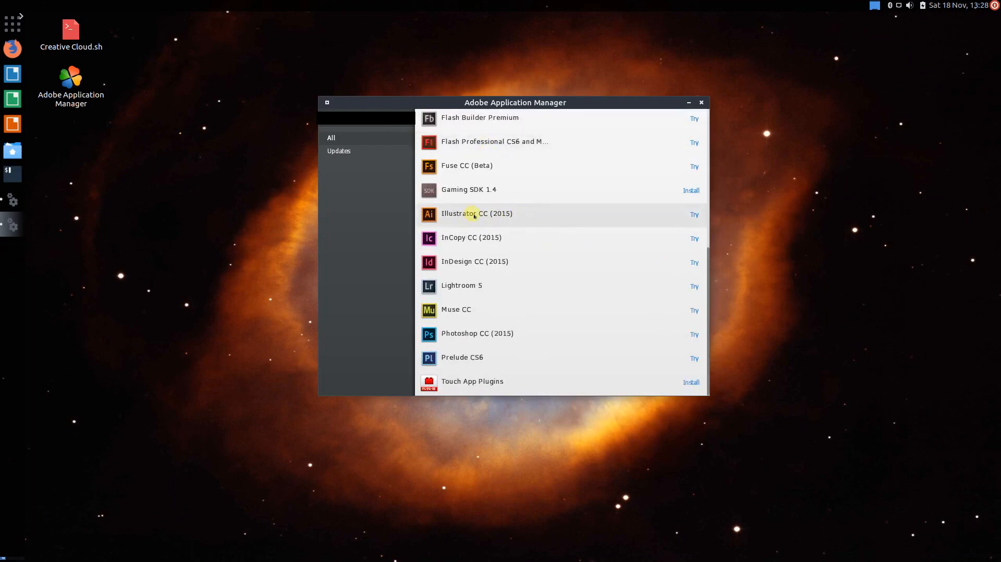
{"action": "mouse_move", "coordinate": [492, 270]}
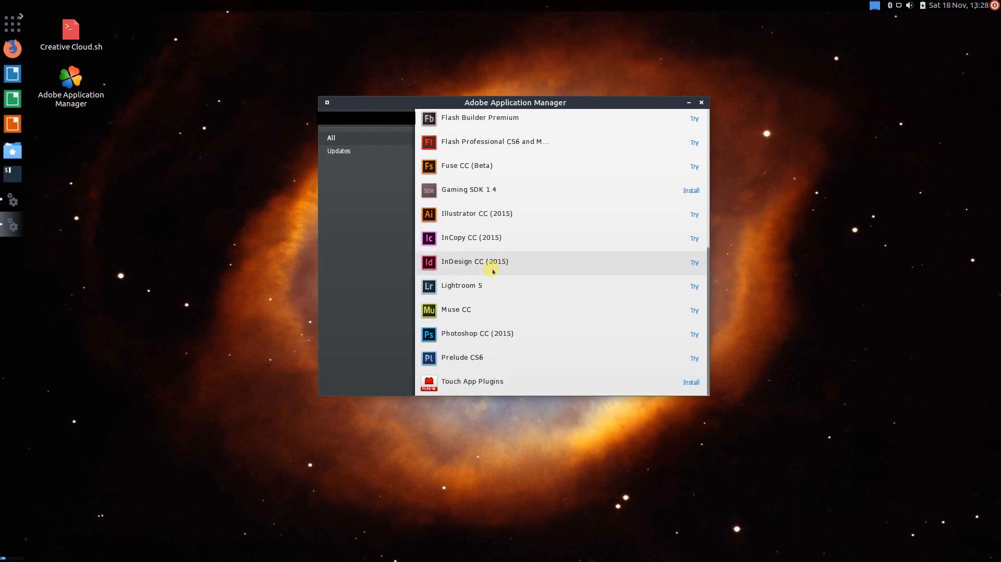
{"action": "mouse_move", "coordinate": [568, 243]}
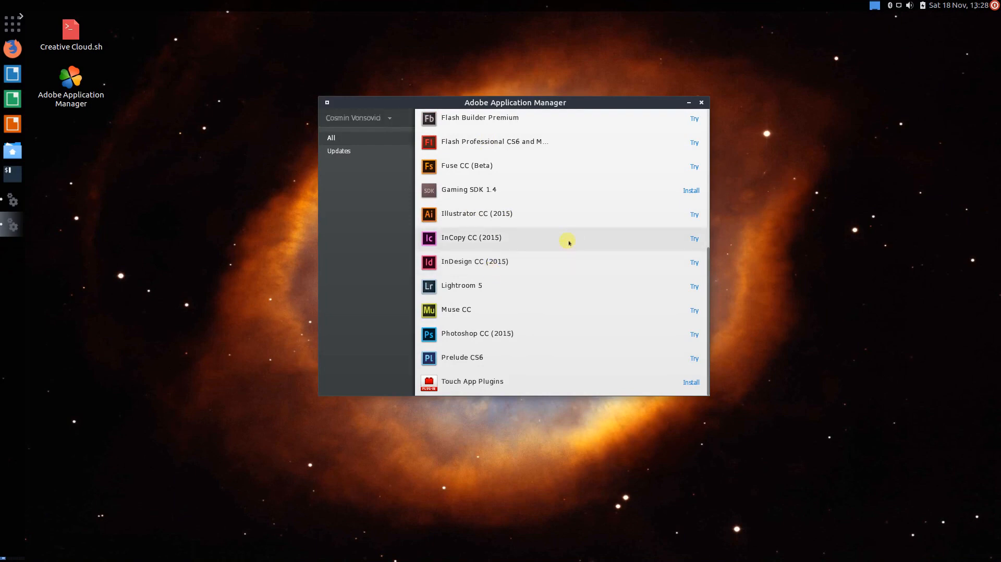
{"action": "left_click", "coordinate": [701, 102]}
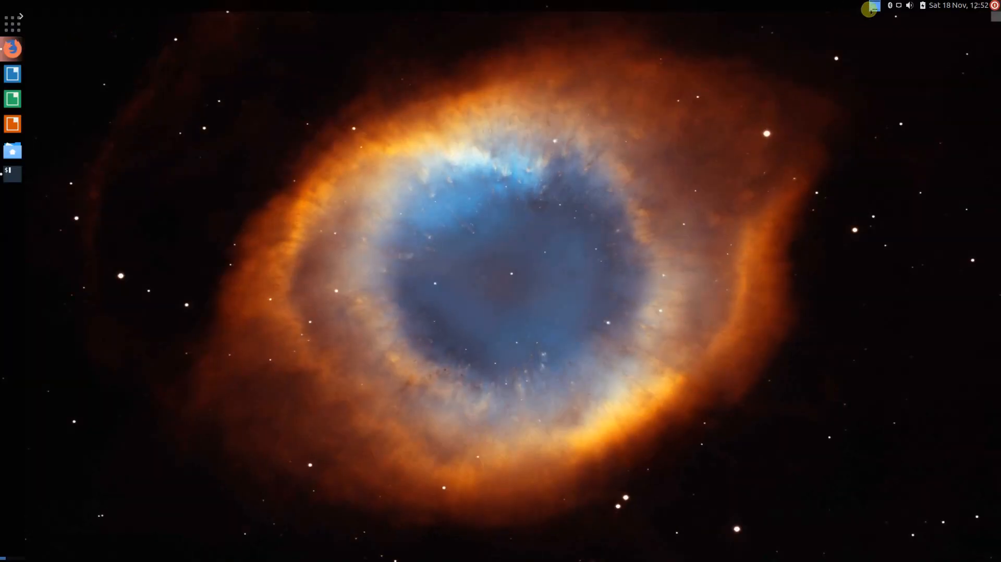
Step: Open a Terminal and read the creative-cloud-linux README down to 'How to use this script'
{"action": "left_click", "coordinate": [11, 49]}
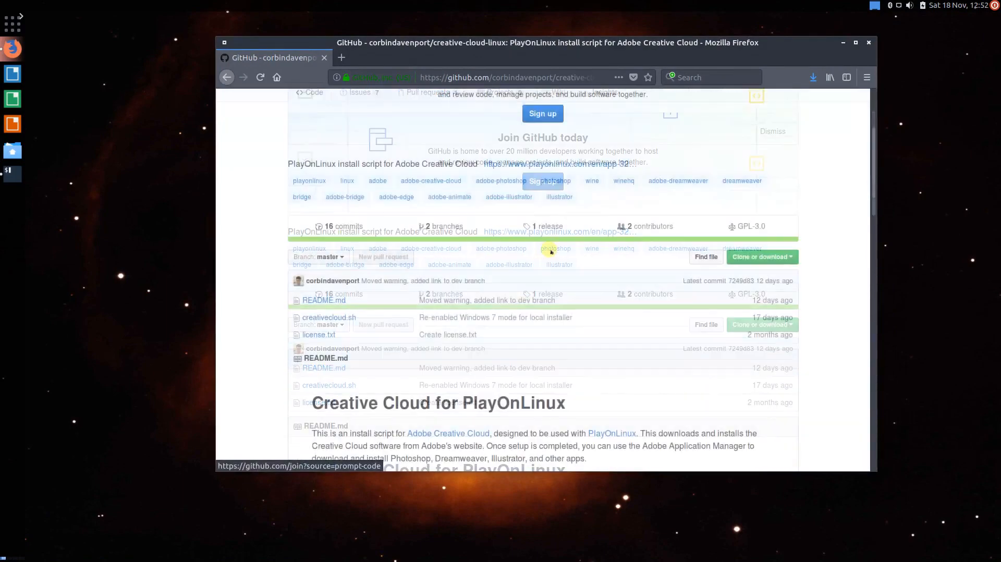
{"action": "scroll", "scroll_direction": "up", "scroll_amount": 3}
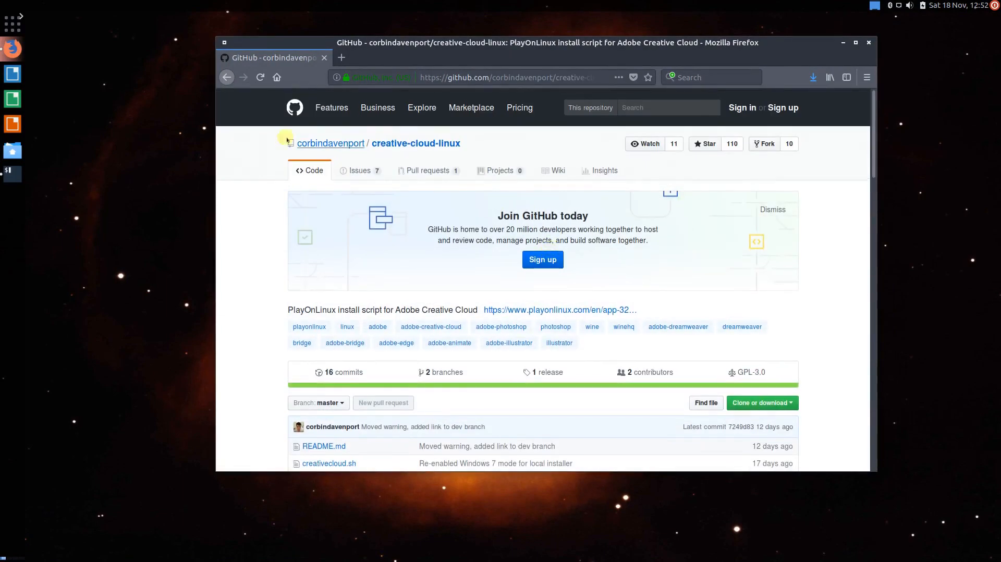
{"action": "scroll", "scroll_direction": "down", "scroll_amount": 3}
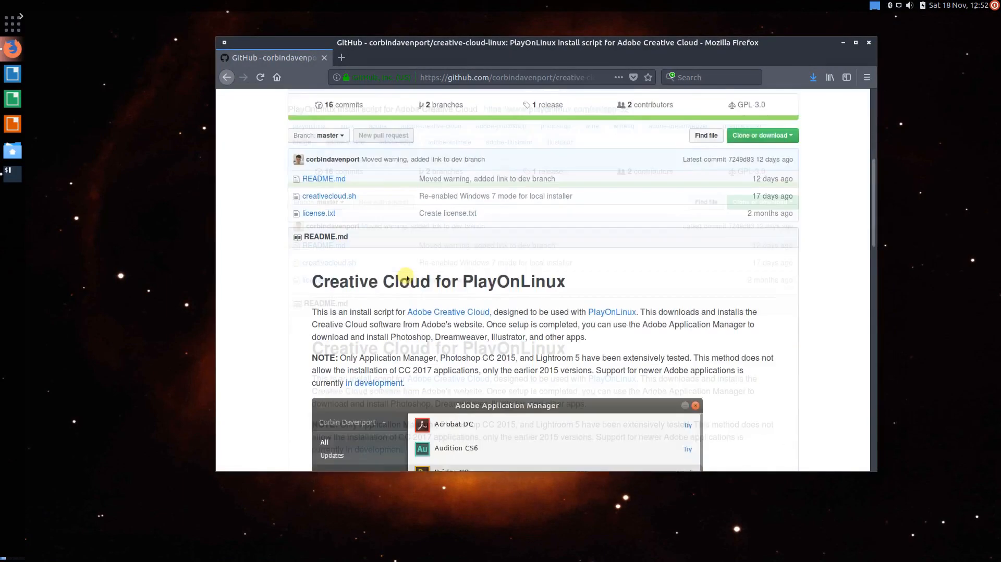
{"action": "scroll", "scroll_direction": "down", "scroll_amount": 3}
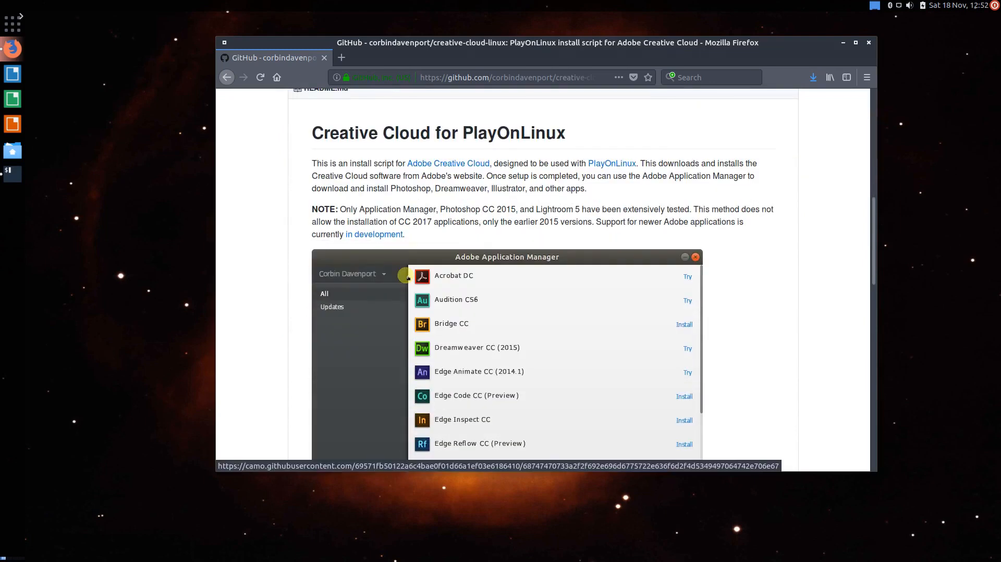
{"action": "scroll", "scroll_direction": "down", "scroll_amount": 3}
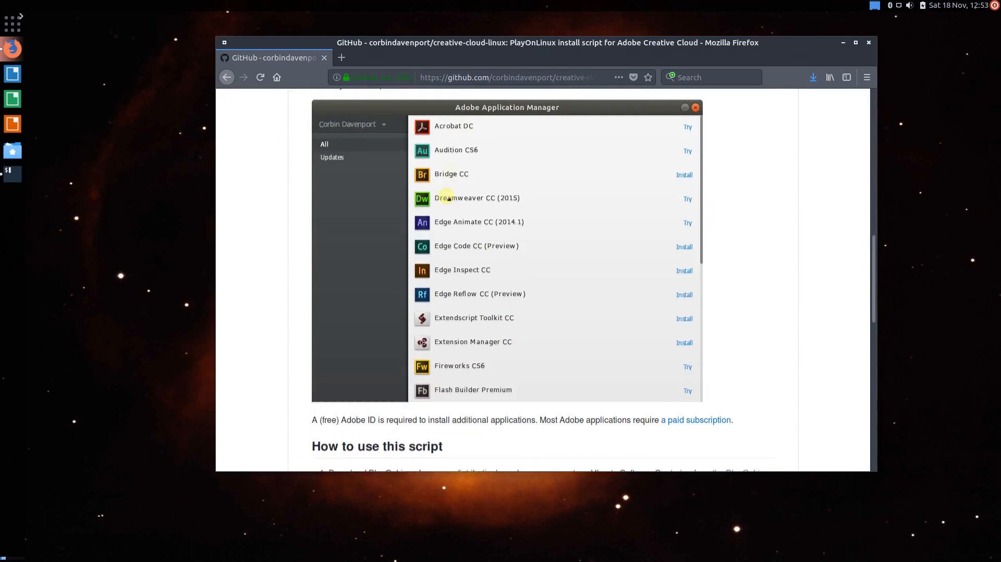
{"action": "scroll", "scroll_direction": "down", "scroll_amount": 3}
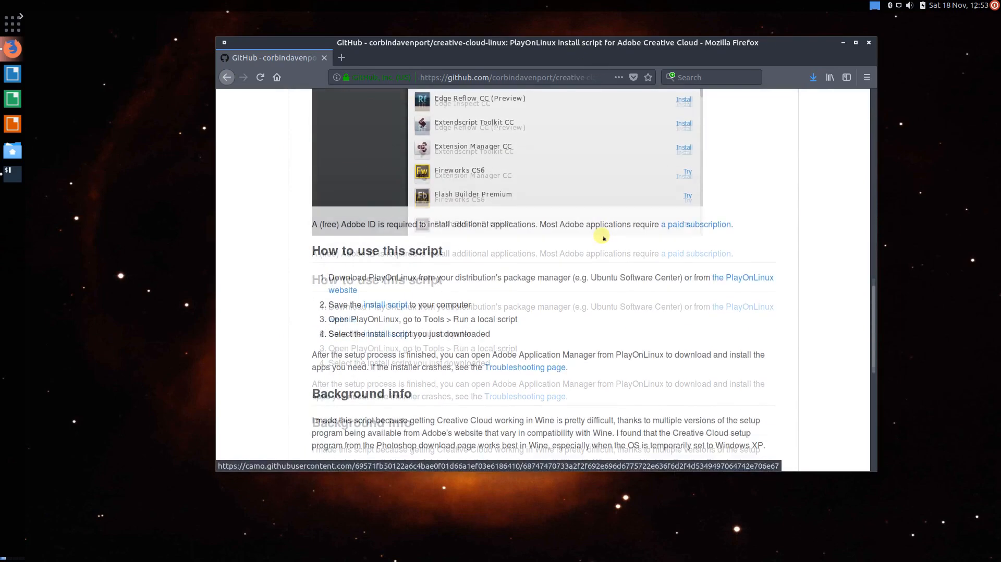
{"action": "scroll", "scroll_direction": "down", "scroll_amount": 3}
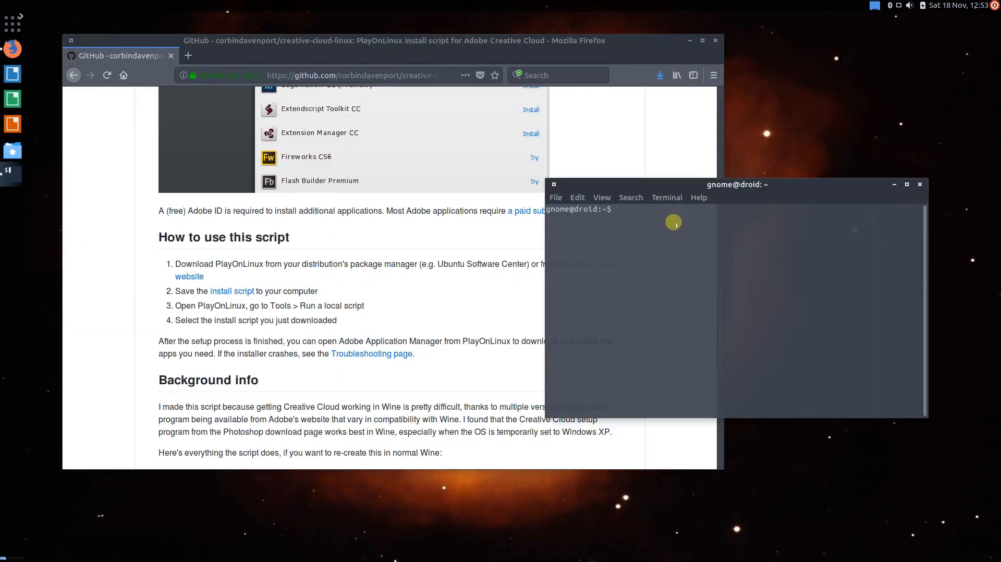
Step: Run 'sudo apt-get install playonlinux', enter the password and confirm with Y
{"action": "type", "text": "sudo apt-get install"}
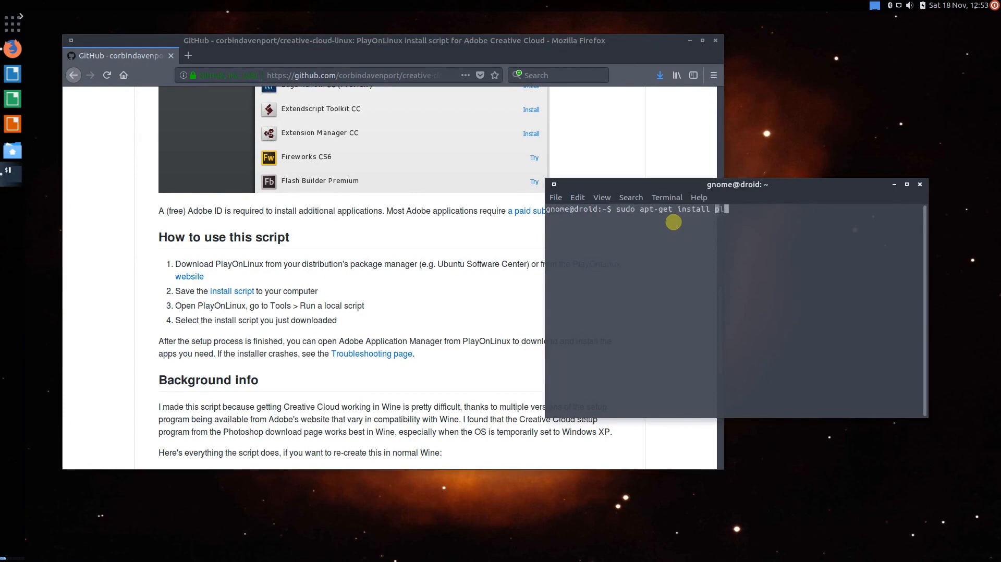
{"action": "type", "text": "playonlinux"}
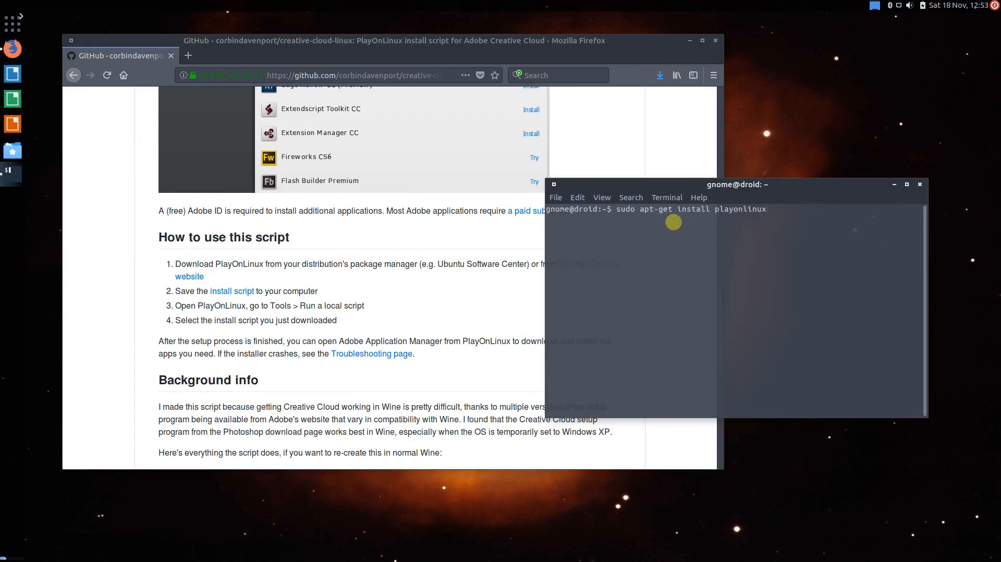
{"action": "key", "text": "Return"}
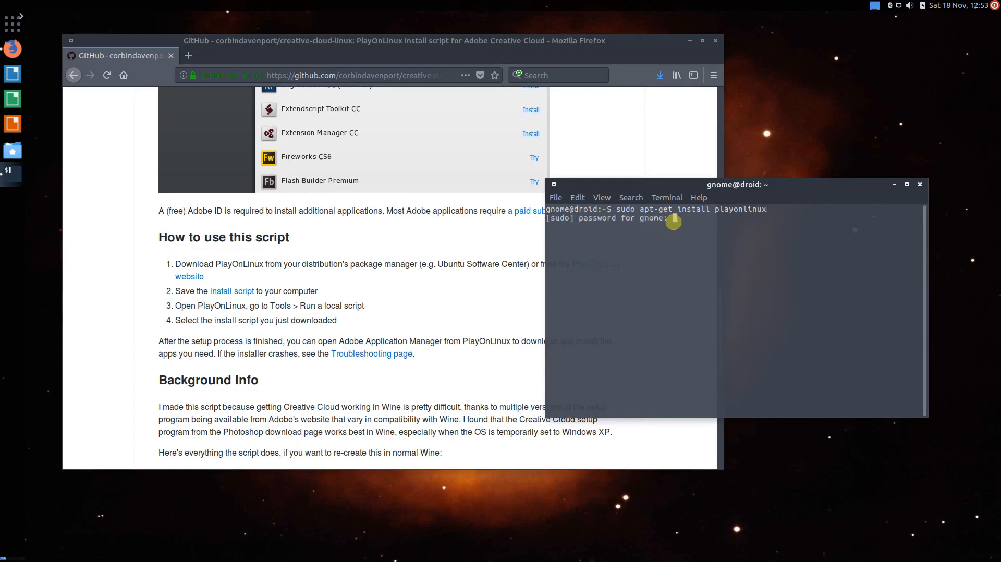
{"action": "key", "text": "Return"}
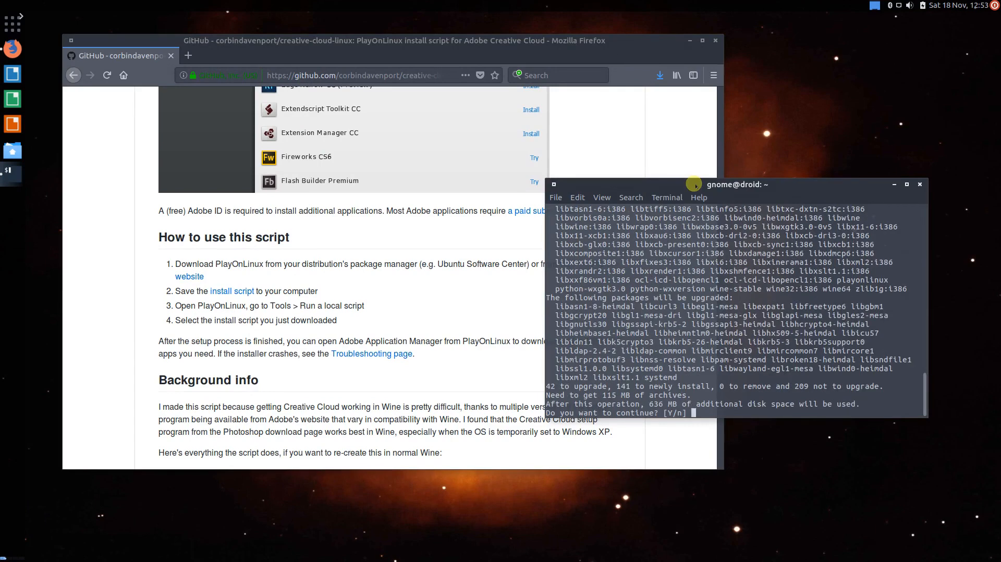
{"action": "mouse_move", "coordinate": [702, 172]}
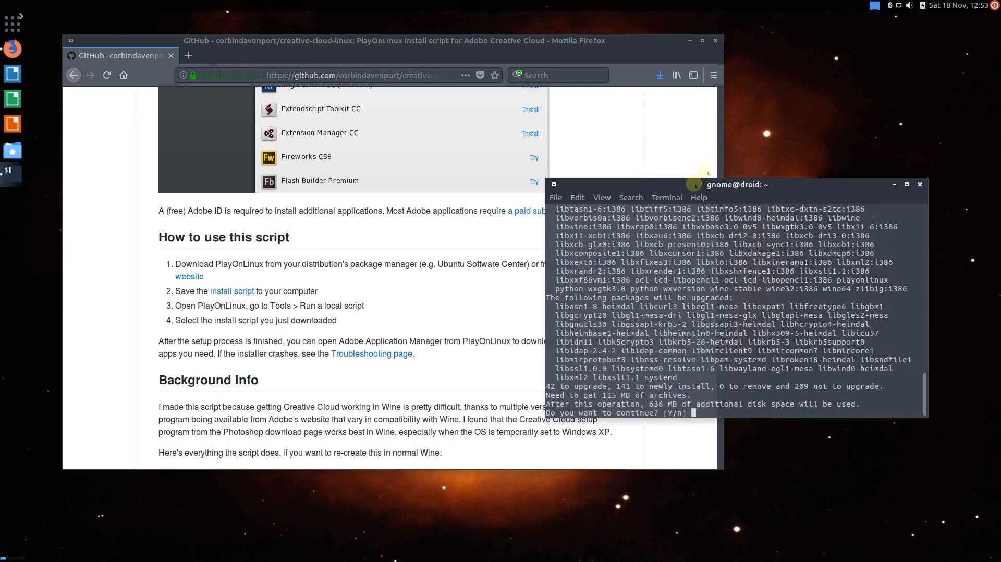
{"action": "mouse_move", "coordinate": [714, 415]}
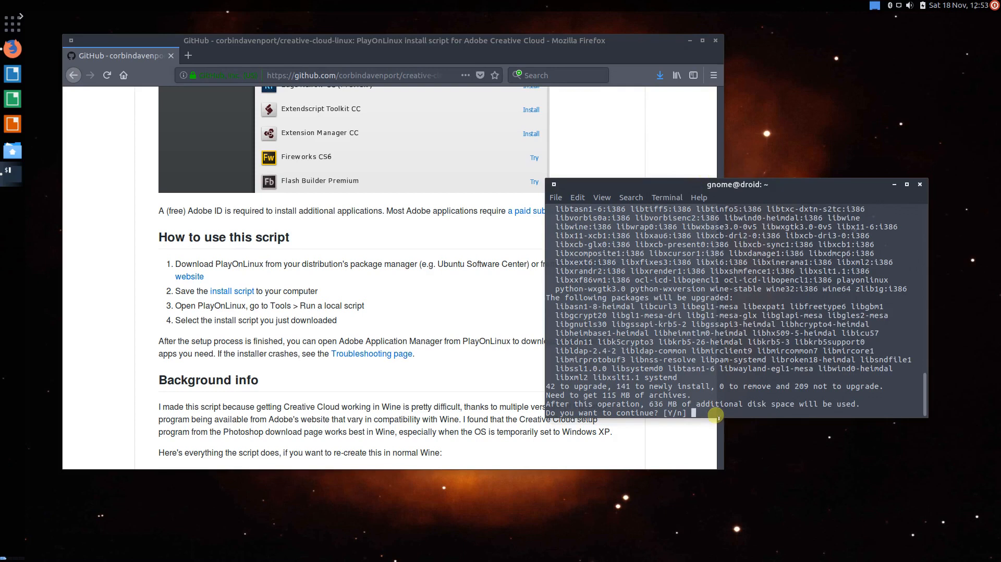
{"action": "mouse_move", "coordinate": [743, 185]}
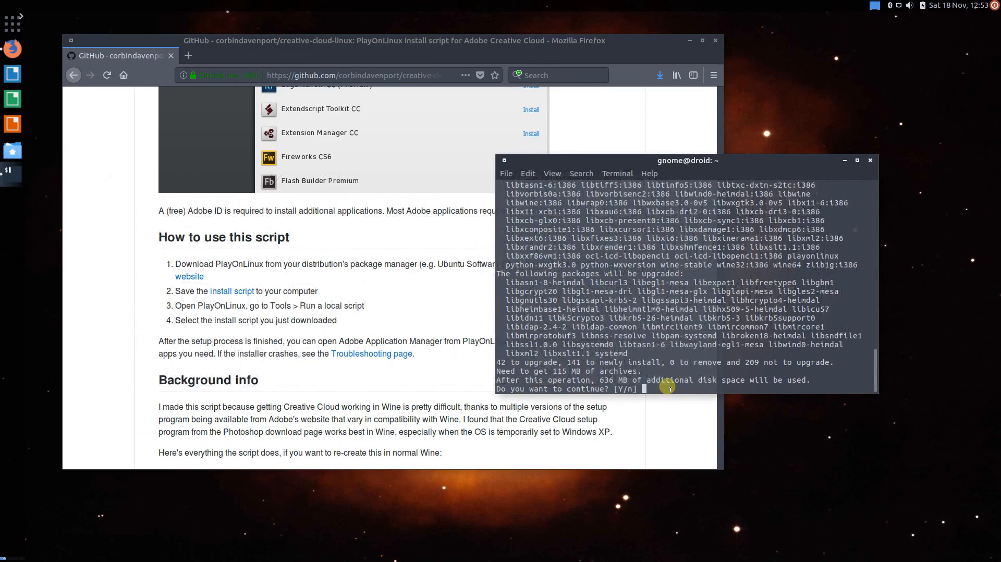
{"action": "type", "text": "y"}
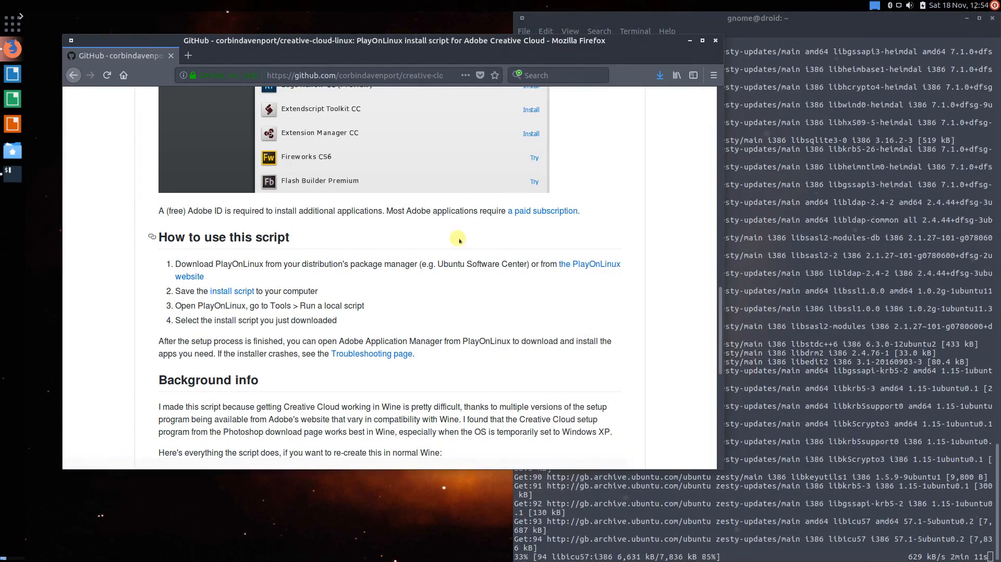
Step: Open the raw Creative Cloud install script page and copy the whole selected script
{"action": "scroll", "scroll_direction": "down", "scroll_amount": 3}
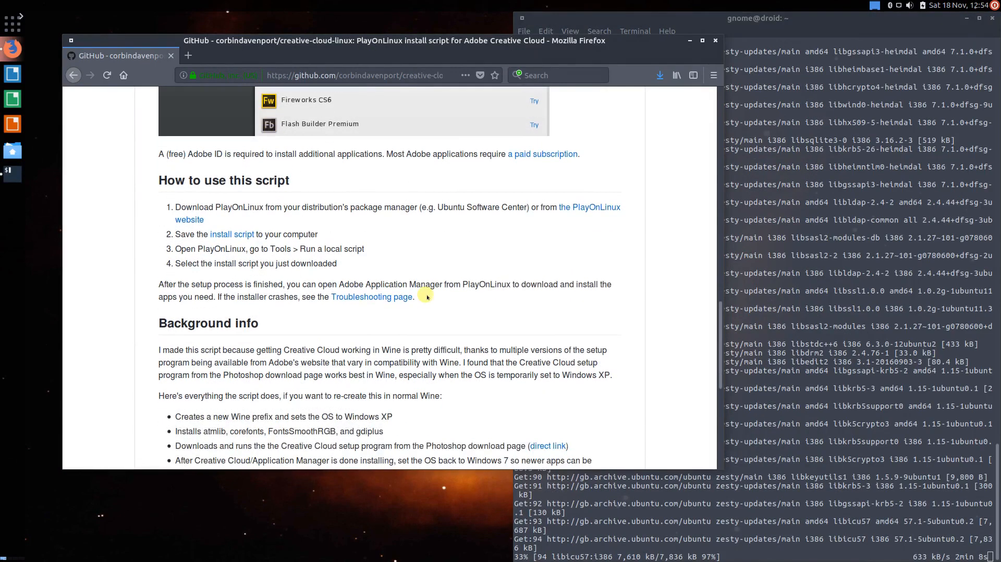
{"action": "scroll", "scroll_direction": "down", "scroll_amount": 3}
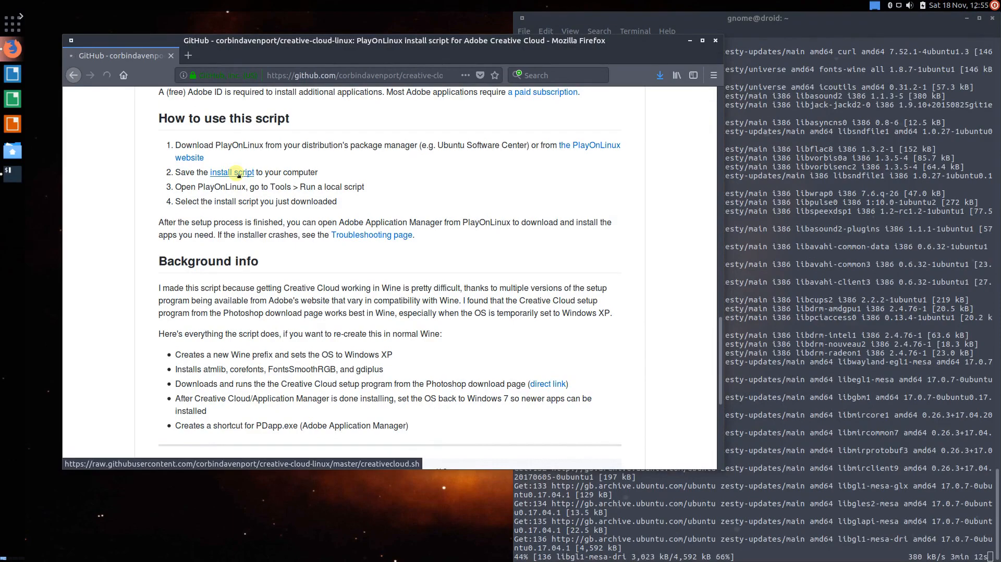
{"action": "left_click", "coordinate": [231, 172]}
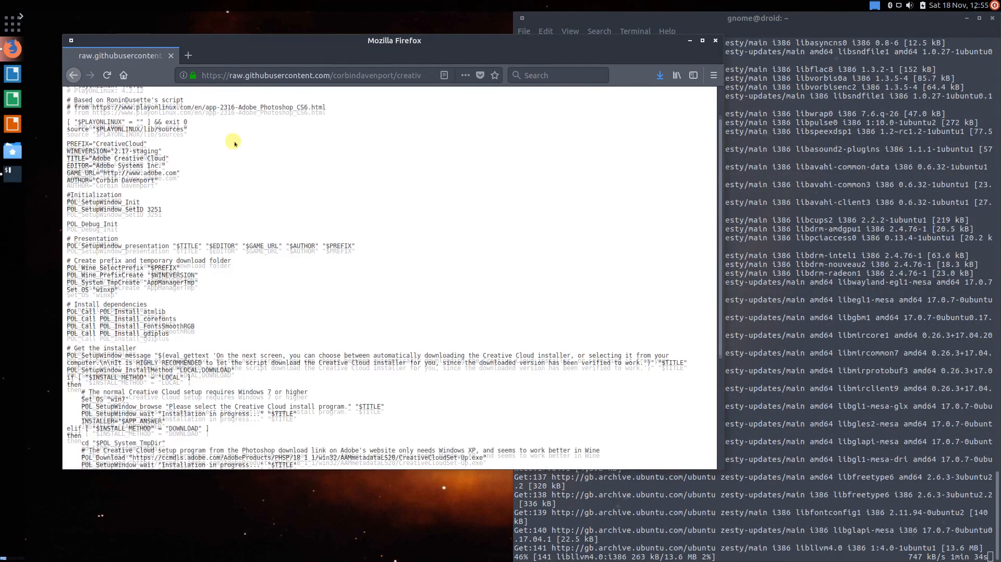
{"action": "scroll", "scroll_direction": "down", "scroll_amount": 3}
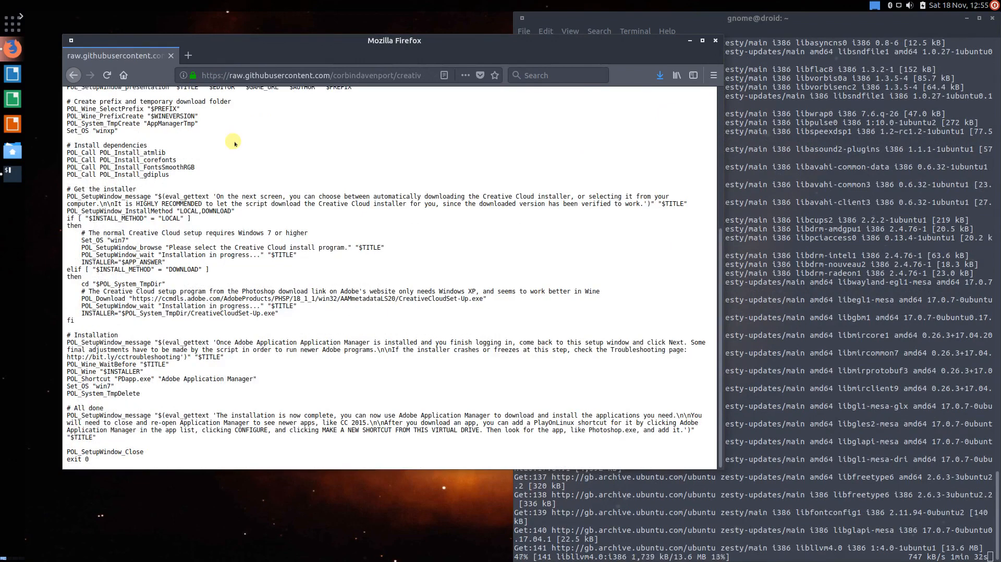
{"action": "scroll", "scroll_direction": "up", "scroll_amount": 3}
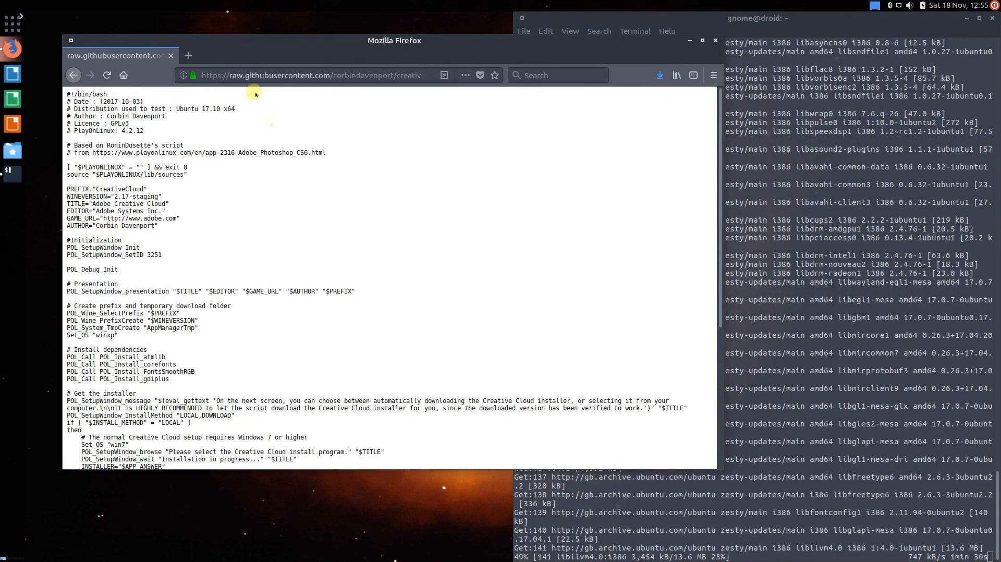
{"action": "mouse_move", "coordinate": [266, 133]}
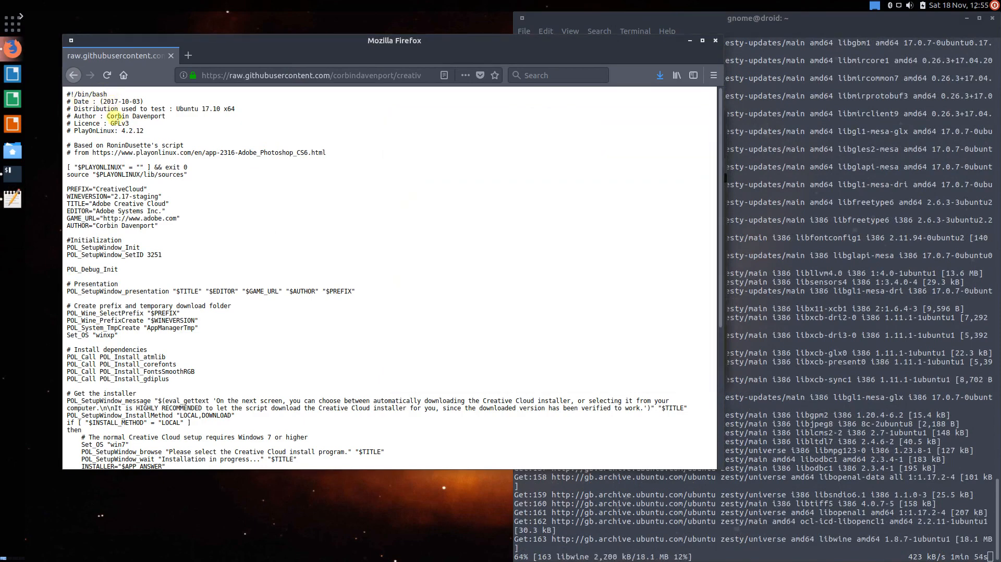
{"action": "scroll", "scroll_direction": "down", "scroll_amount": 3}
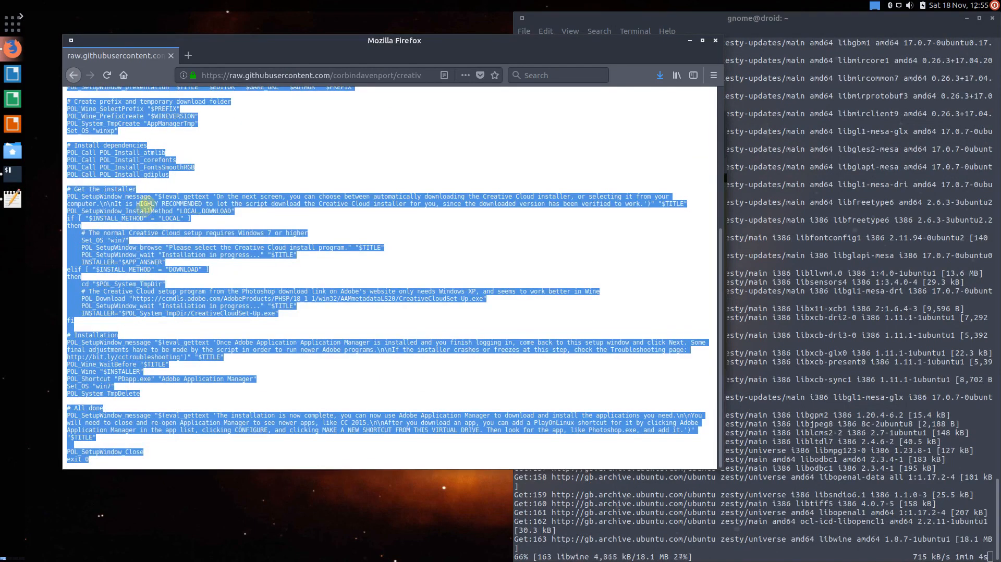
{"action": "right_click", "coordinate": [147, 204]}
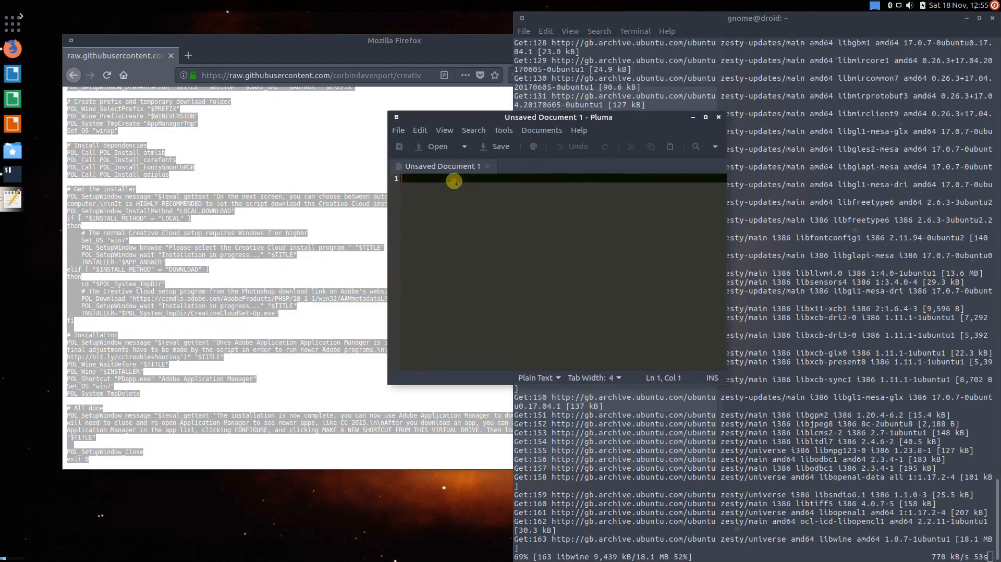
Step: Paste the Creative Cloud install script into Pluma, review it, and choose File > Save As
{"action": "key", "text": "ctrl+v"}
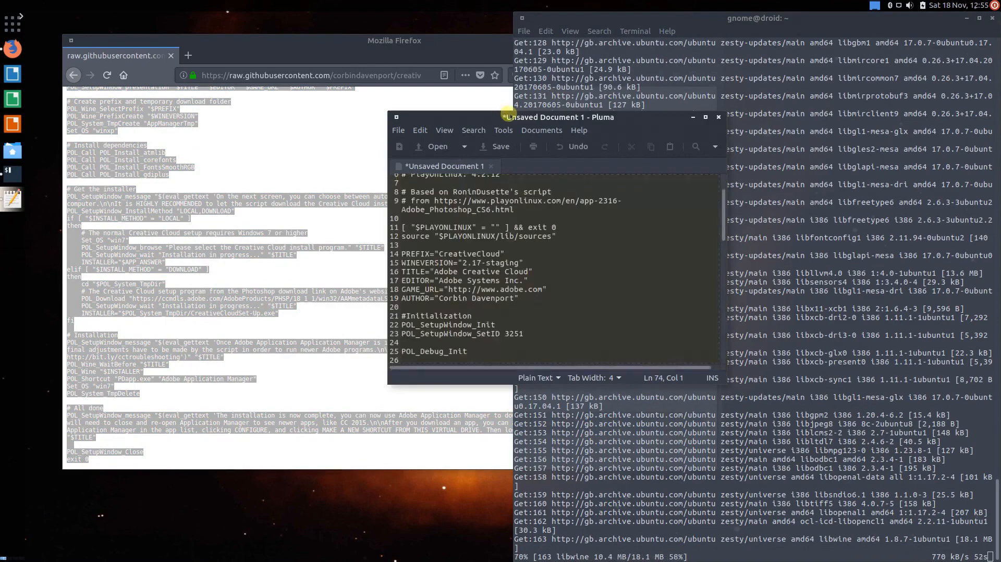
{"action": "scroll", "scroll_direction": "up", "scroll_amount": 3}
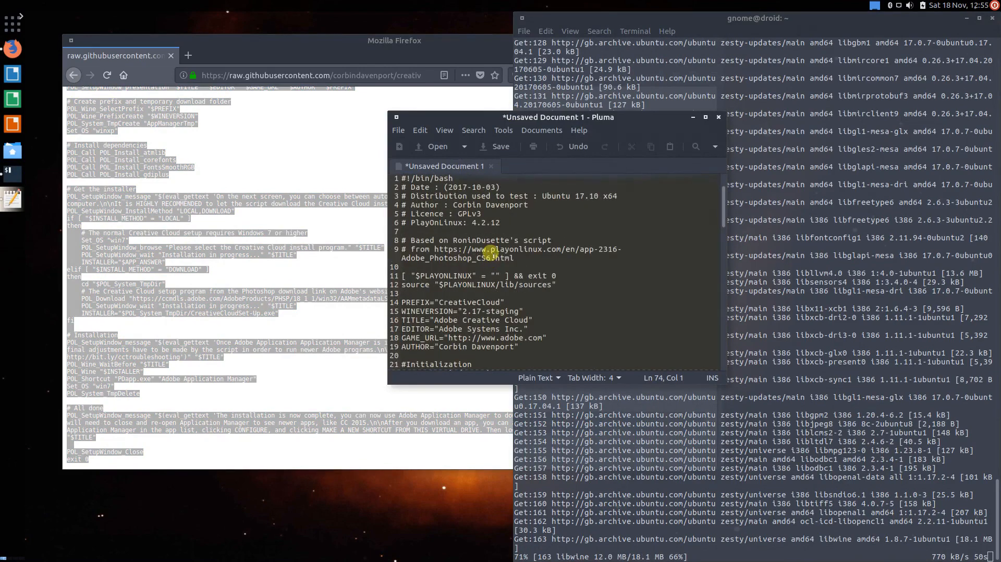
{"action": "scroll", "scroll_direction": "down", "scroll_amount": 3}
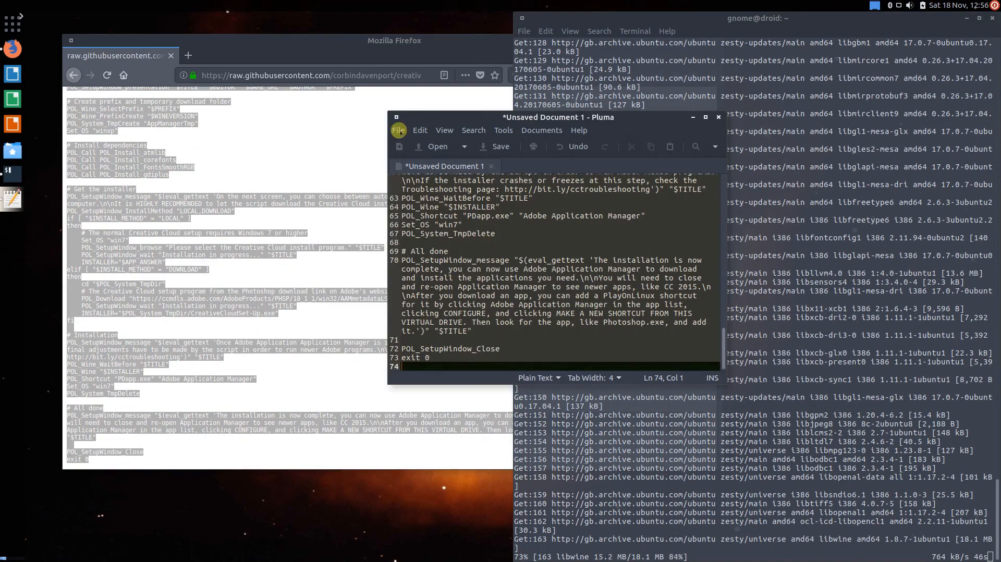
{"action": "left_click", "coordinate": [398, 129]}
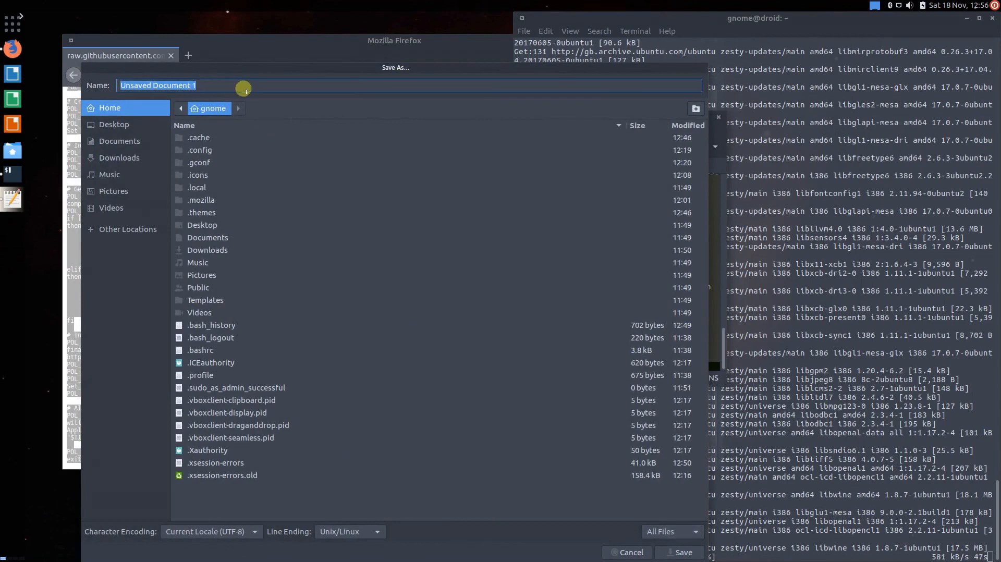
Step: Save the document as 'Creative Cloud.sh' in the Desktop folder
{"action": "type", "text": "Creative Clo"}
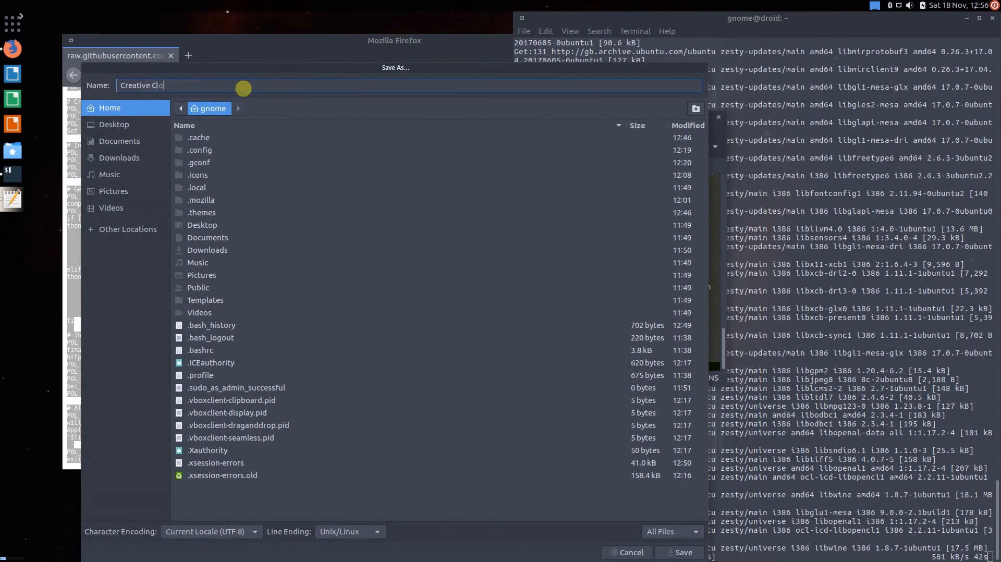
{"action": "type", "text": "ud"}
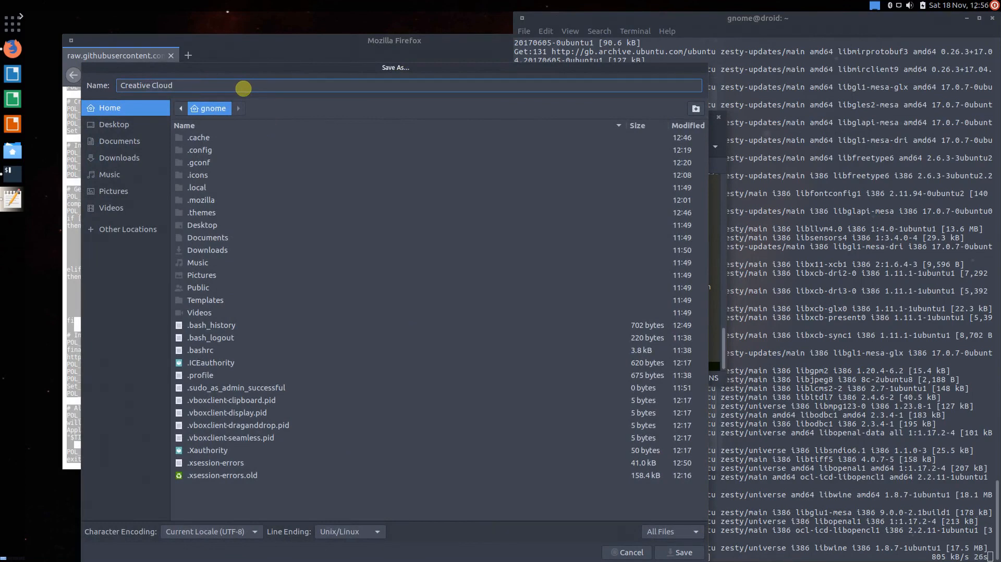
{"action": "type", "text": ".sh"}
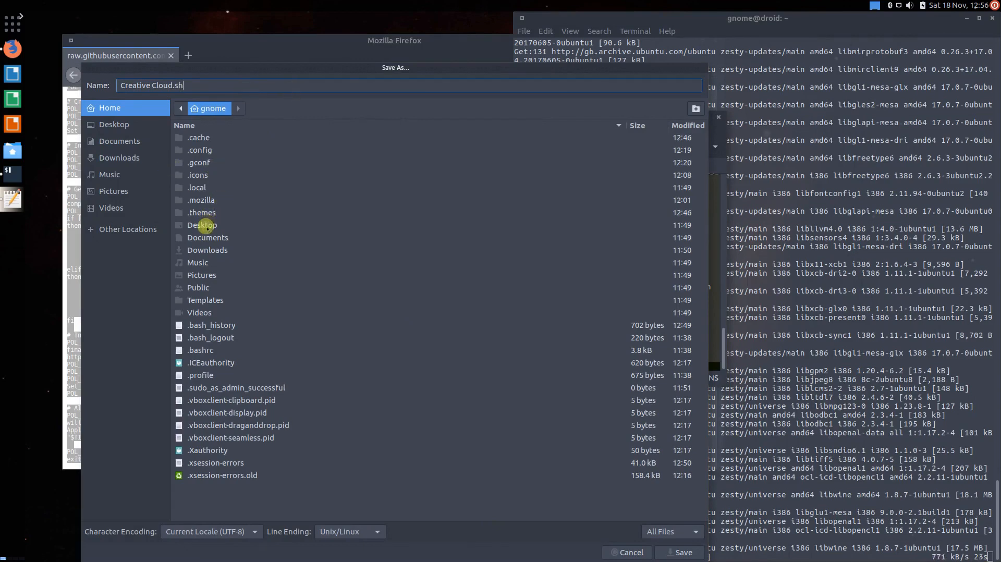
{"action": "left_click", "coordinate": [202, 225]}
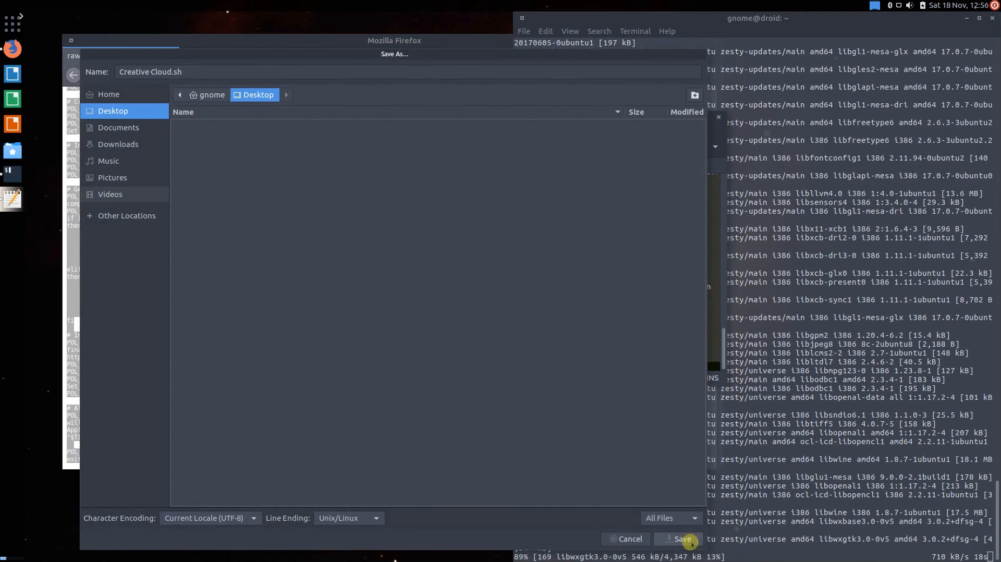
{"action": "left_click", "coordinate": [683, 539]}
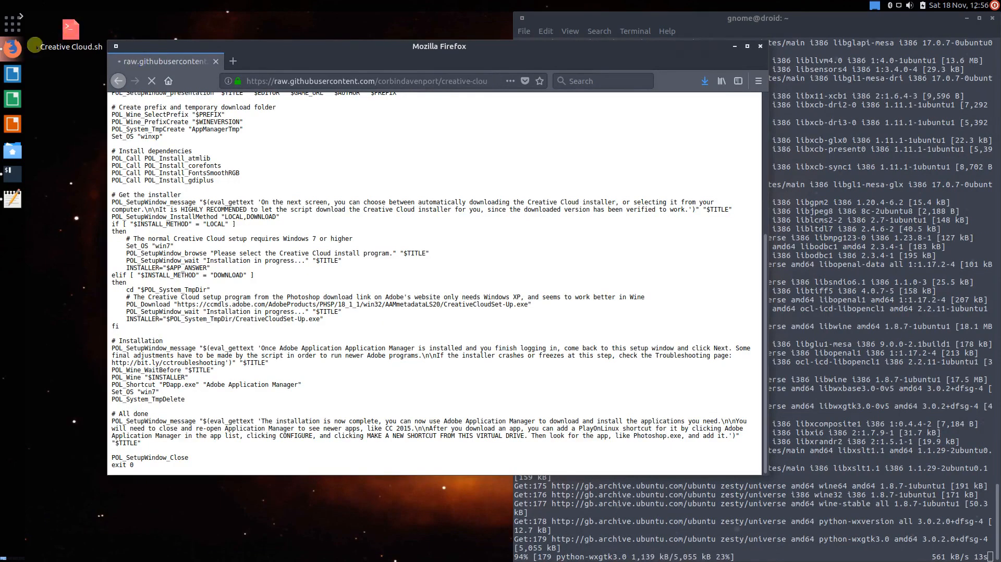
Step: Go back to the GitHub project page and scroll to its usage instructions
{"action": "left_click", "coordinate": [118, 80]}
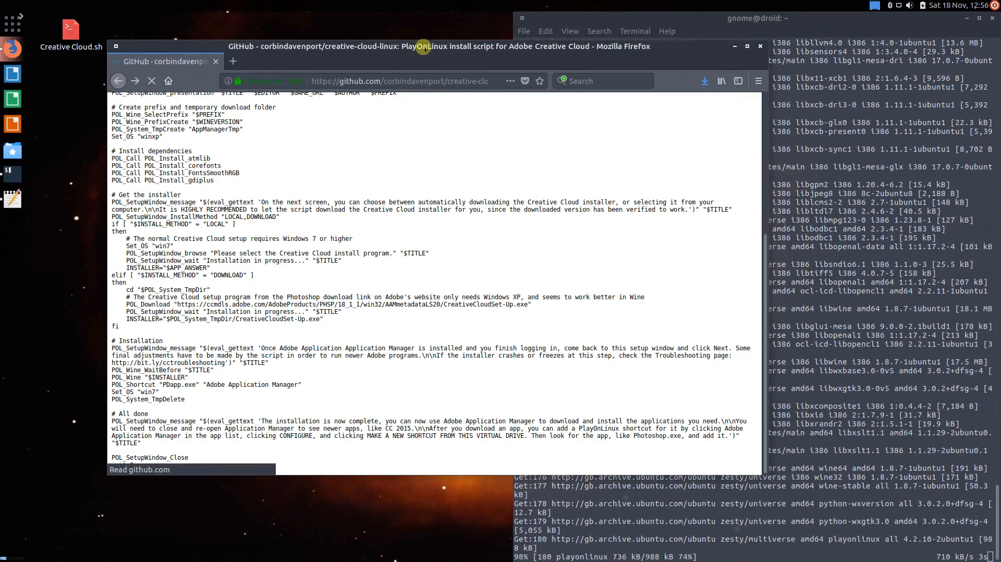
{"action": "scroll", "scroll_direction": "up", "scroll_amount": 3}
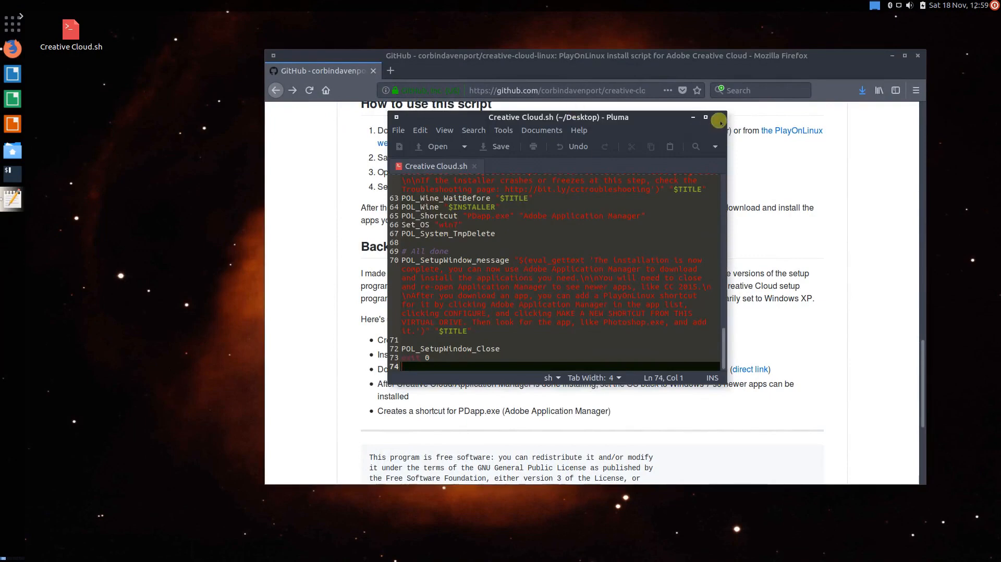
Step: Close the Pluma window and launch PlayOnLinux from the application search
{"action": "left_click", "coordinate": [718, 120]}
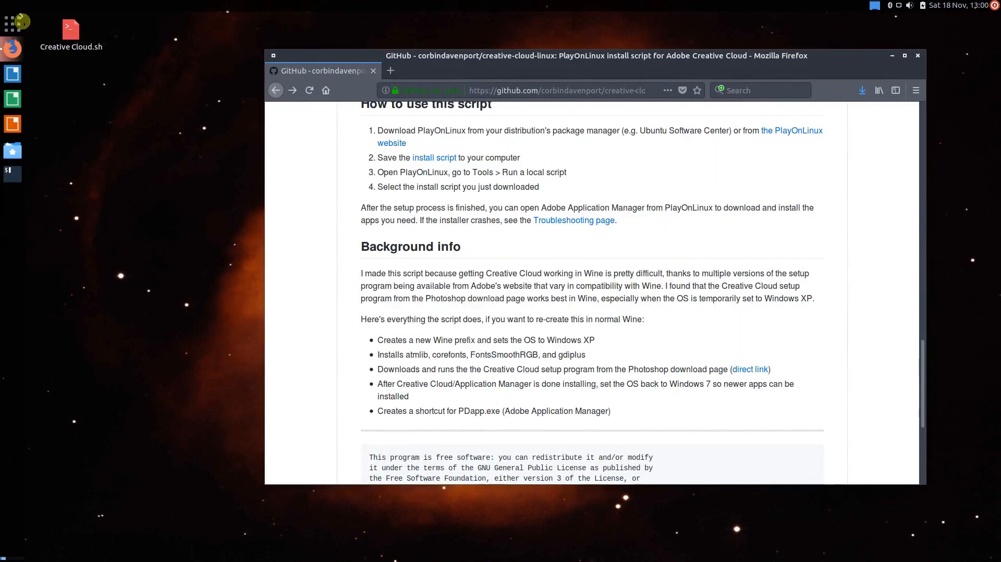
{"action": "left_click", "coordinate": [12, 22]}
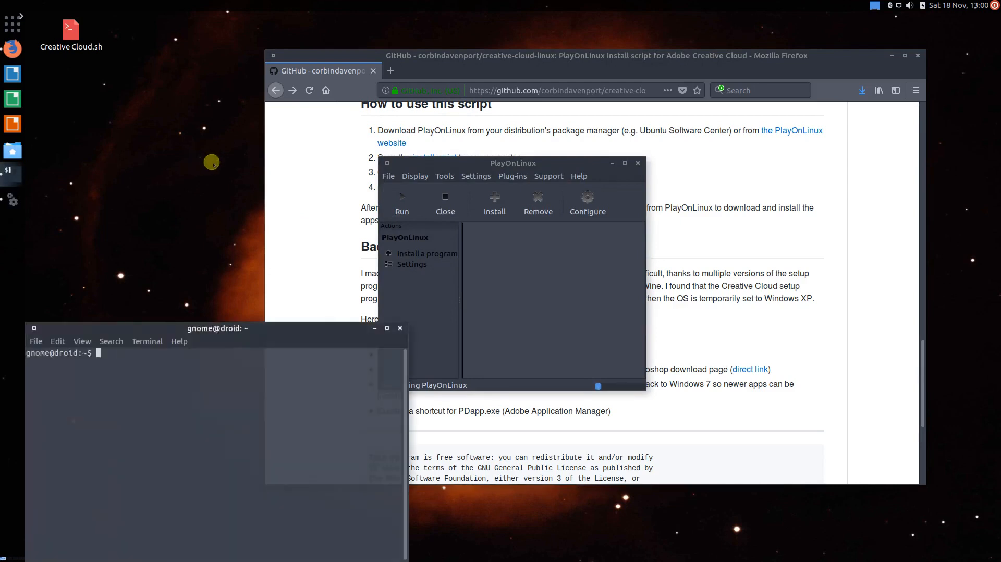
{"action": "type", "text": "playonlinux"}
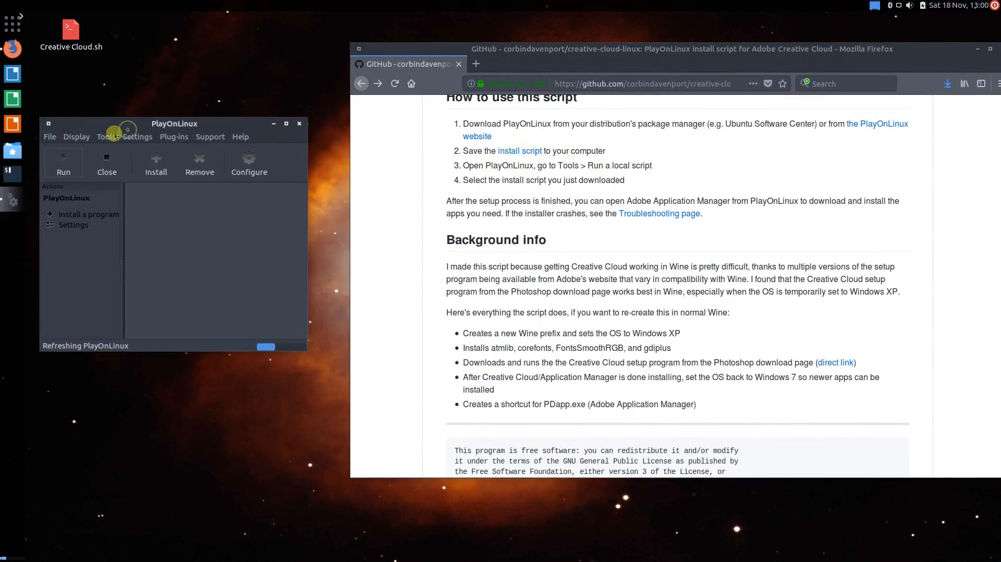
Step: Start Tools > Run a local script and pick Creative Cloud.sh from the Desktop
{"action": "left_click", "coordinate": [106, 136]}
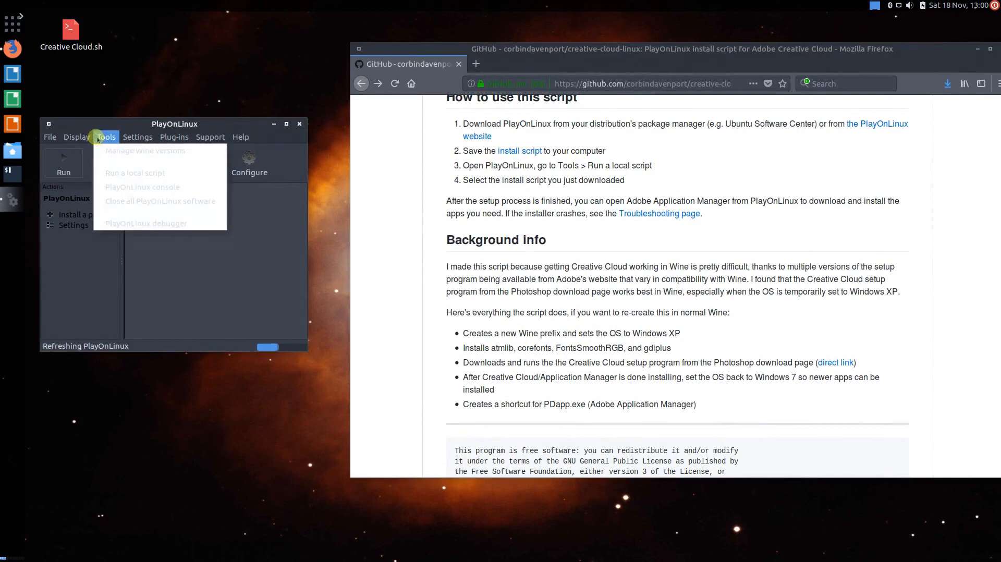
{"action": "mouse_move", "coordinate": [135, 172]}
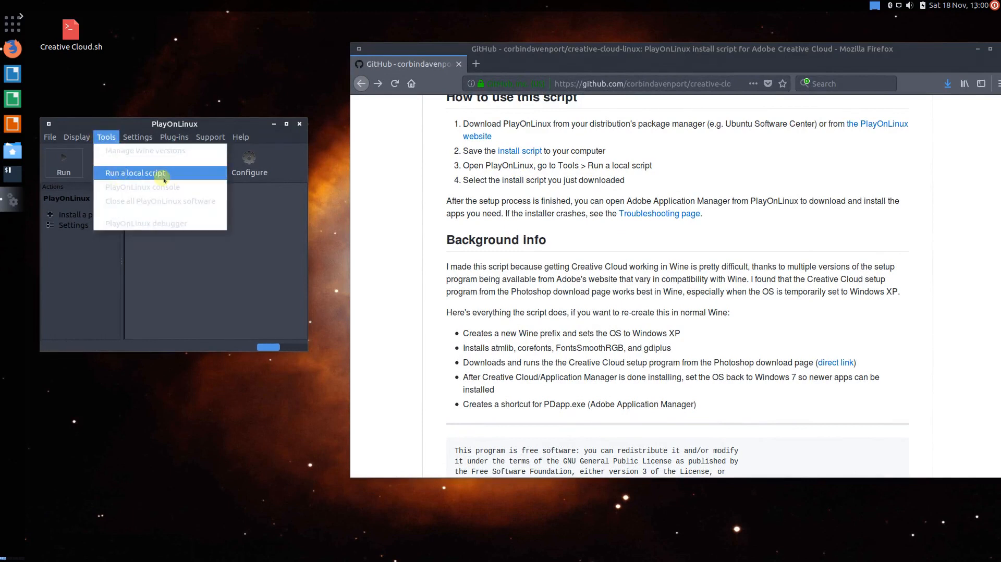
{"action": "left_click", "coordinate": [134, 173]}
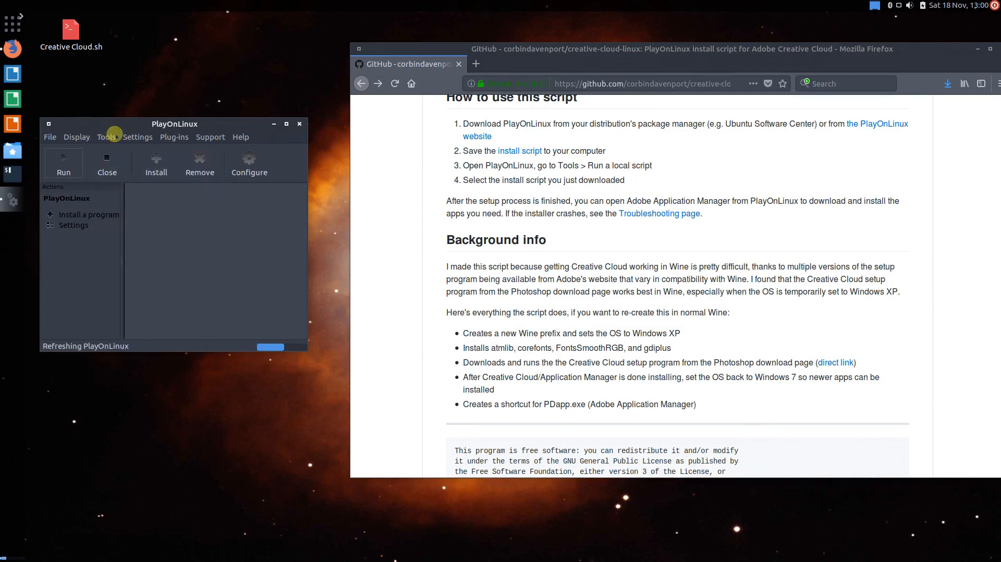
{"action": "left_click", "coordinate": [249, 163]}
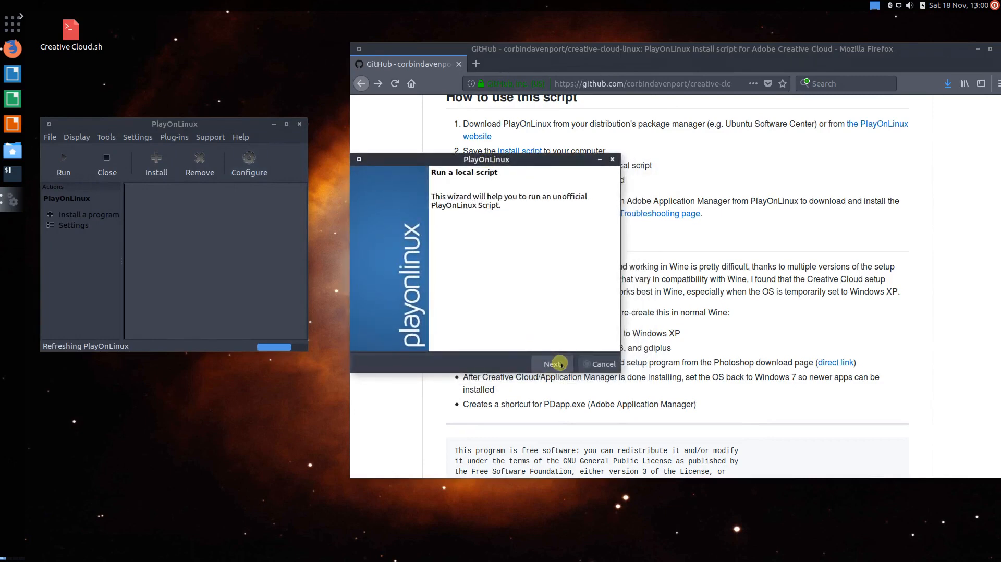
{"action": "left_click", "coordinate": [552, 363]}
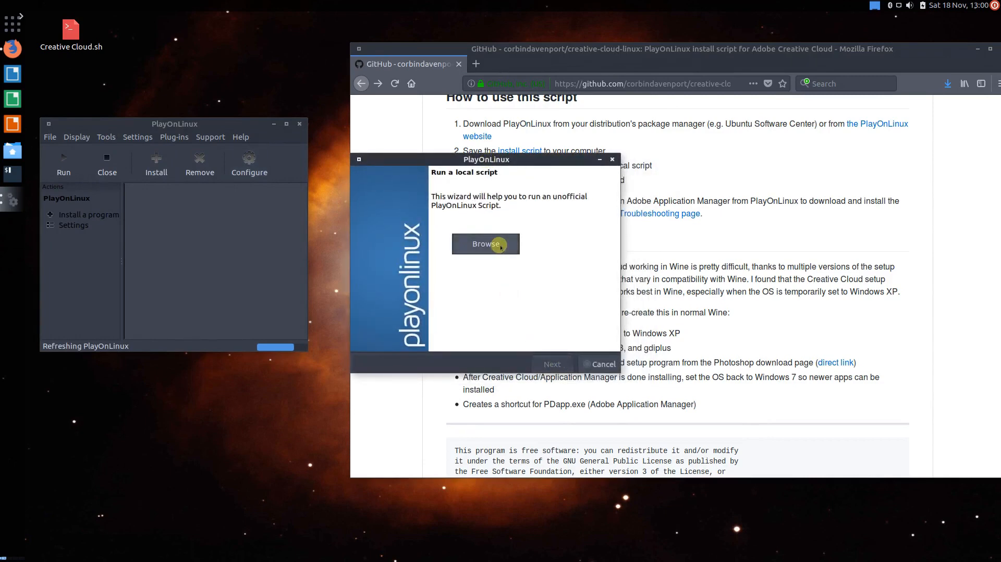
{"action": "left_click", "coordinate": [485, 243]}
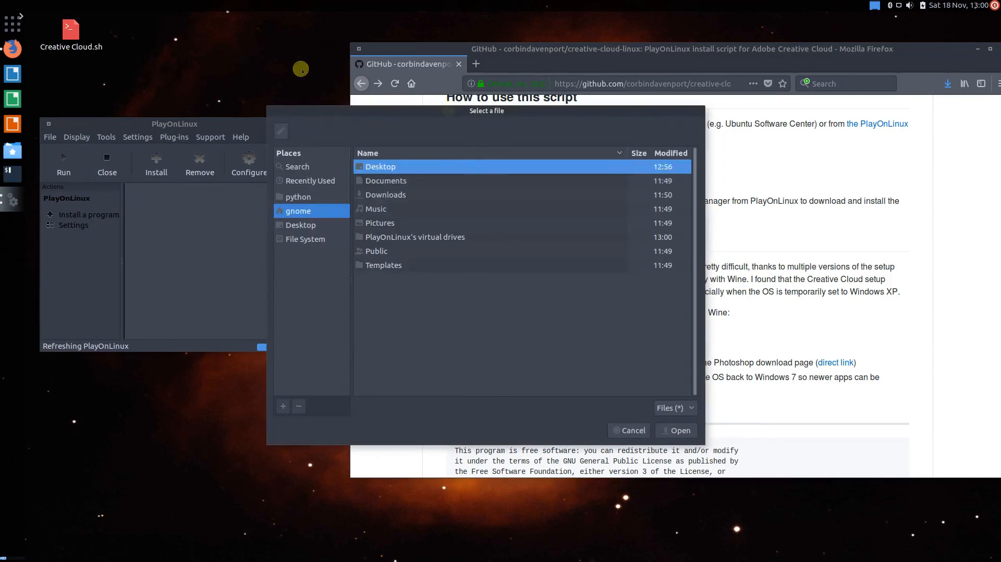
{"action": "mouse_move", "coordinate": [401, 185]}
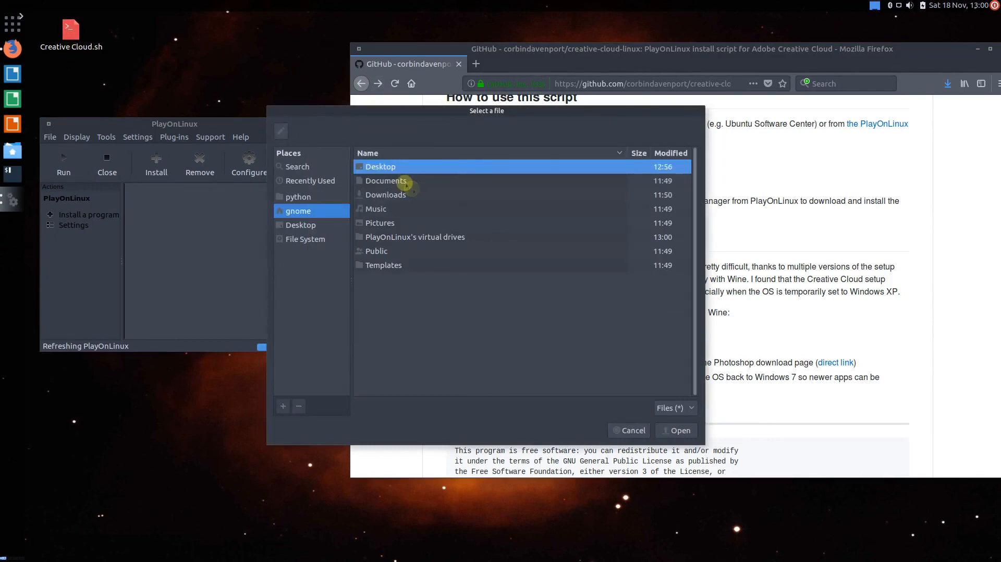
{"action": "double_click", "coordinate": [381, 167]}
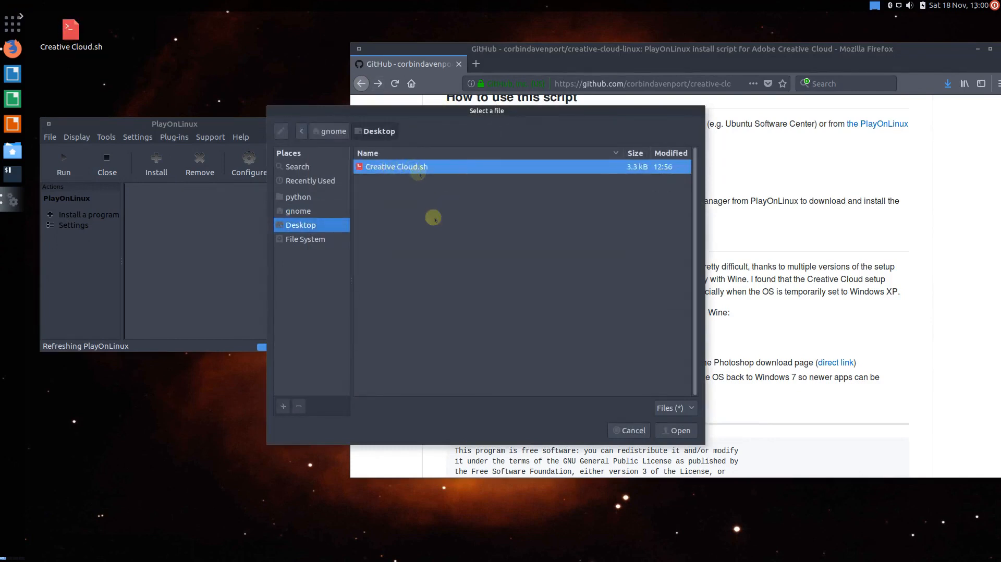
{"action": "left_click", "coordinate": [680, 429]}
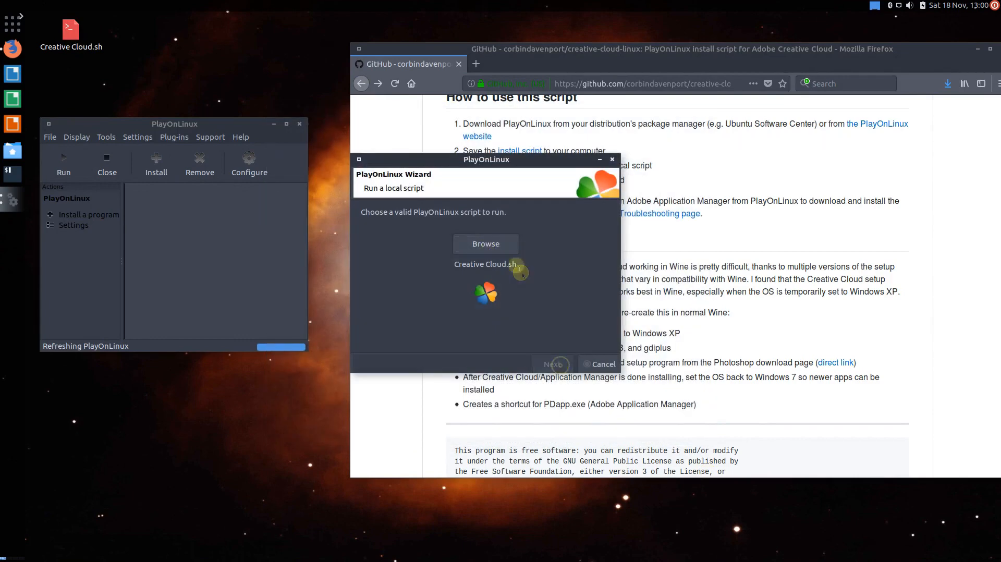
Step: Proceed with the chosen script, accept the unsigned-script warning and agree to its source code
{"action": "left_click", "coordinate": [551, 364]}
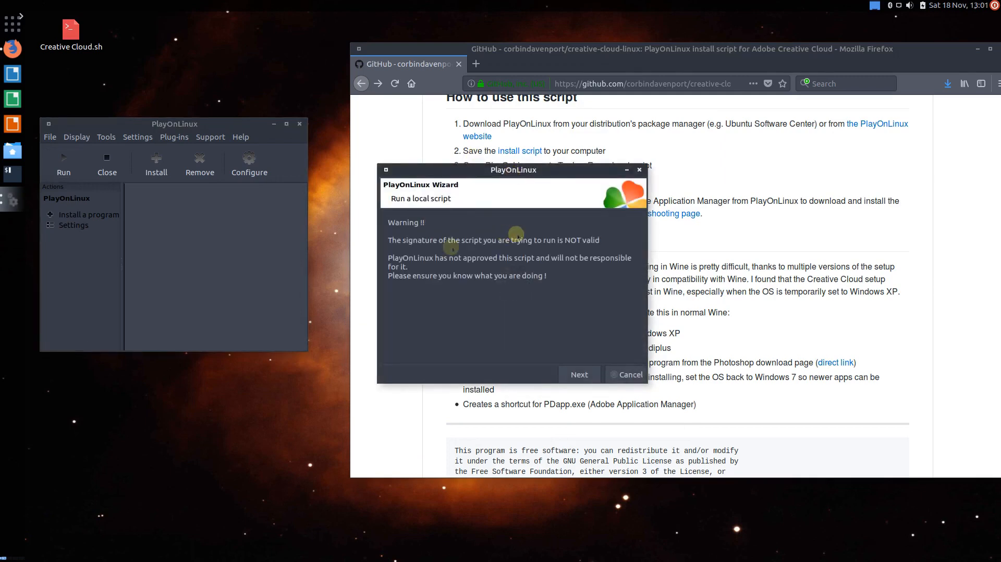
{"action": "mouse_move", "coordinate": [543, 245]}
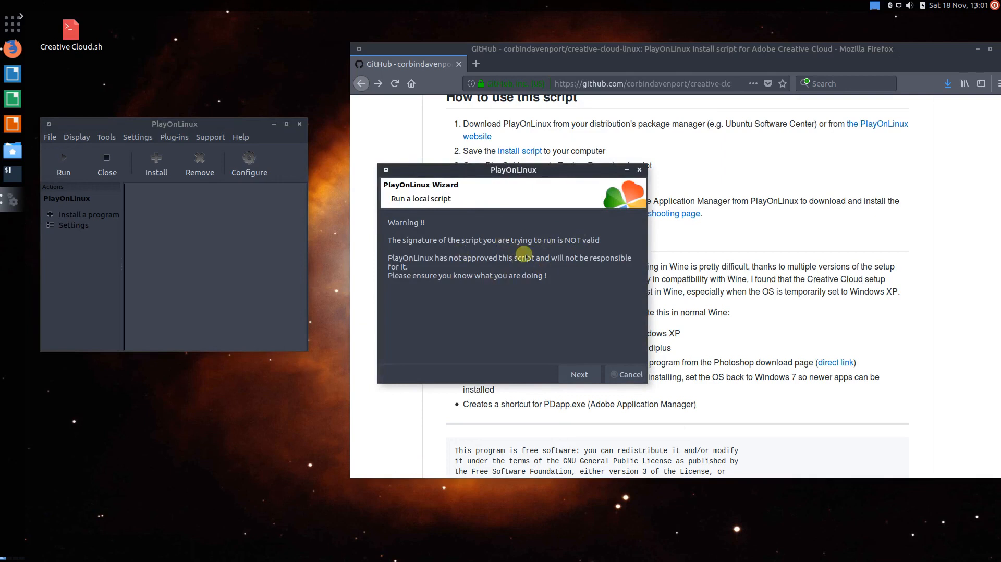
{"action": "mouse_move", "coordinate": [207, 57]}
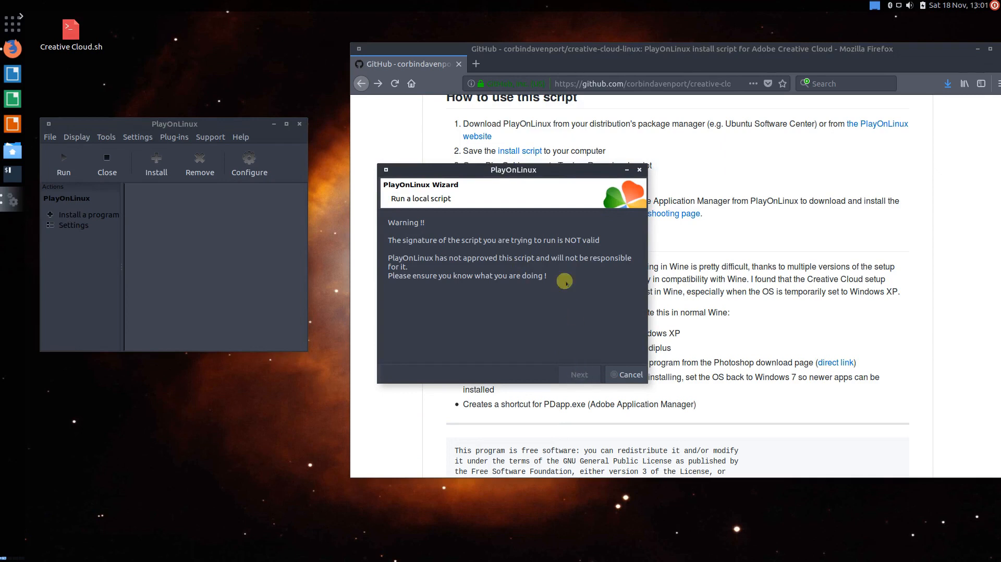
{"action": "left_click", "coordinate": [577, 374]}
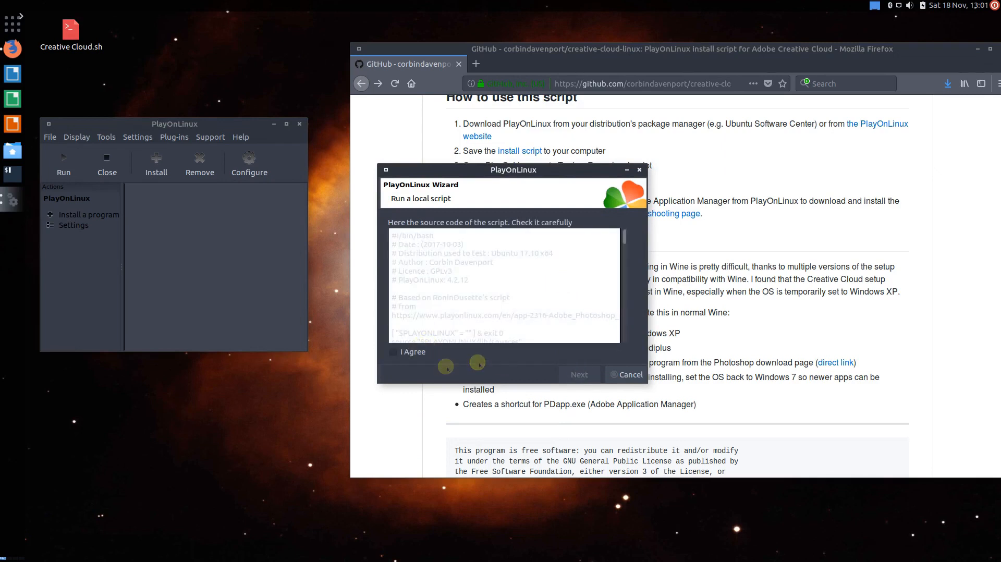
{"action": "left_click", "coordinate": [392, 352]}
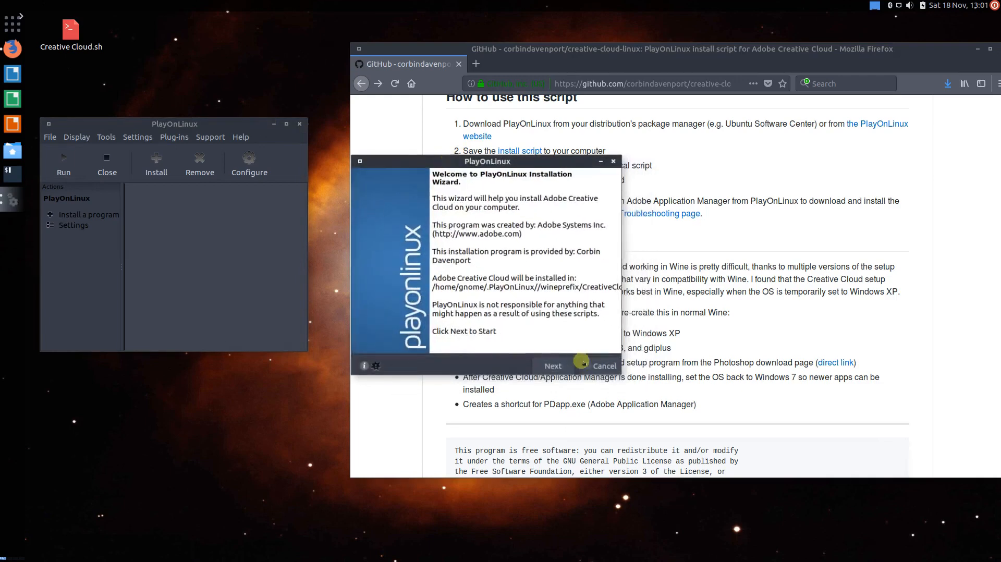
Step: Start the Creative Cloud wizard, agree to the Microsoft fonts licence, and let components download
{"action": "left_click", "coordinate": [552, 366]}
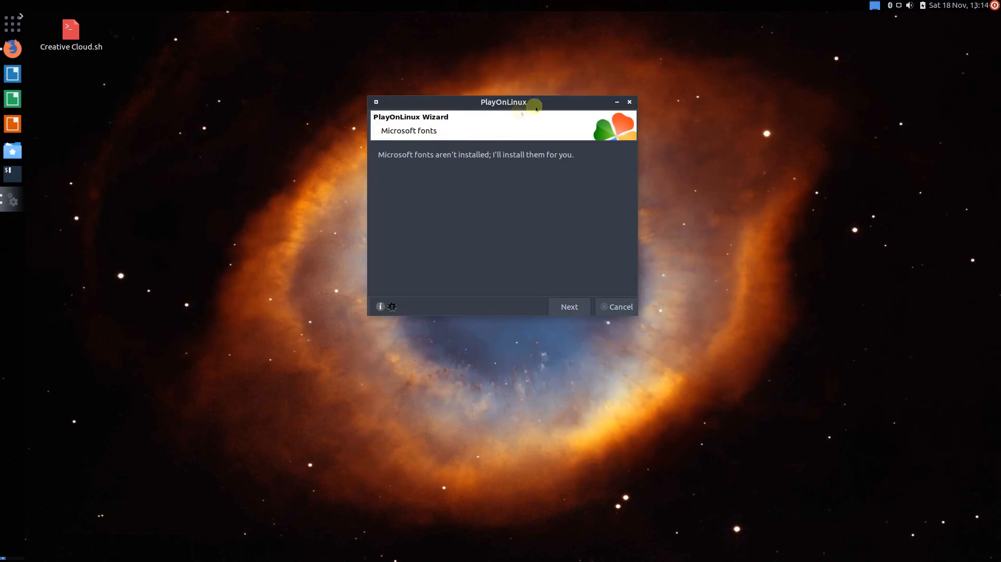
{"action": "mouse_move", "coordinate": [432, 90]}
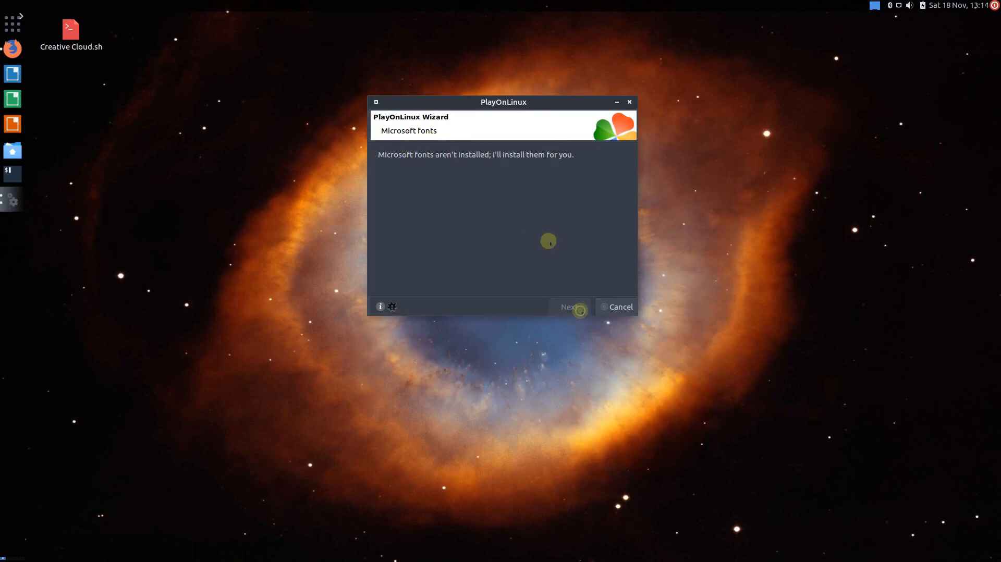
{"action": "left_click", "coordinate": [567, 306]}
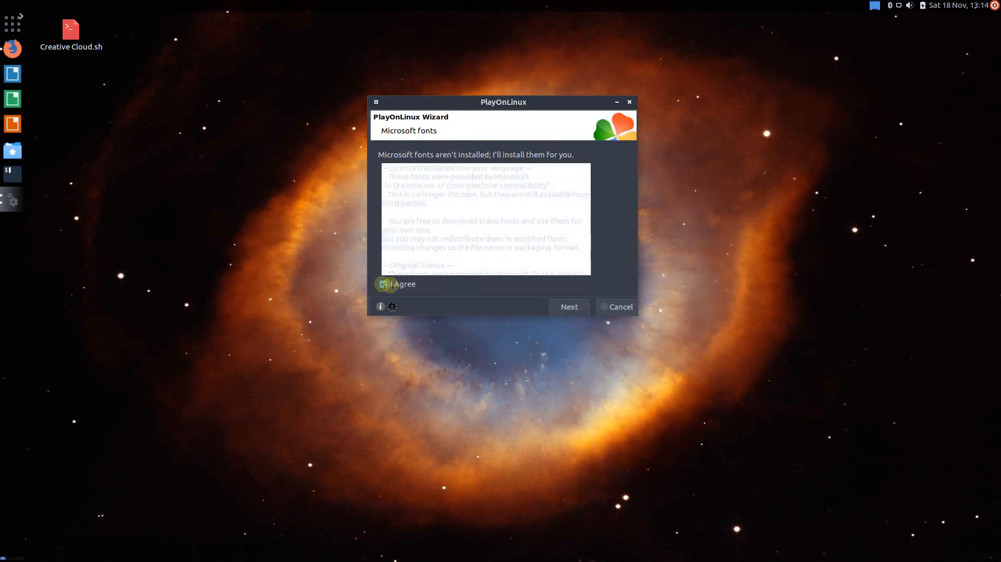
{"action": "left_click", "coordinate": [568, 306]}
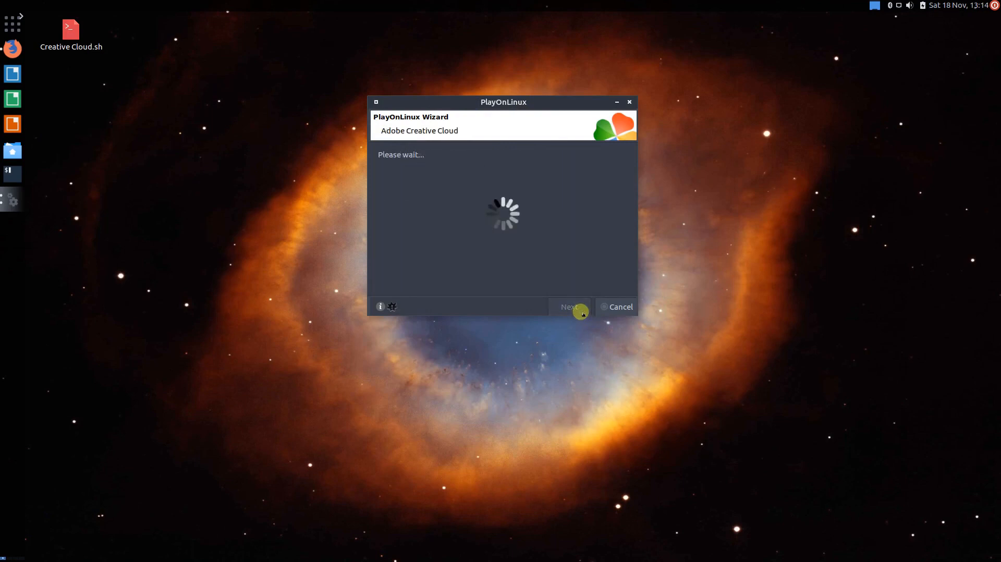
{"action": "mouse_move", "coordinate": [526, 135]}
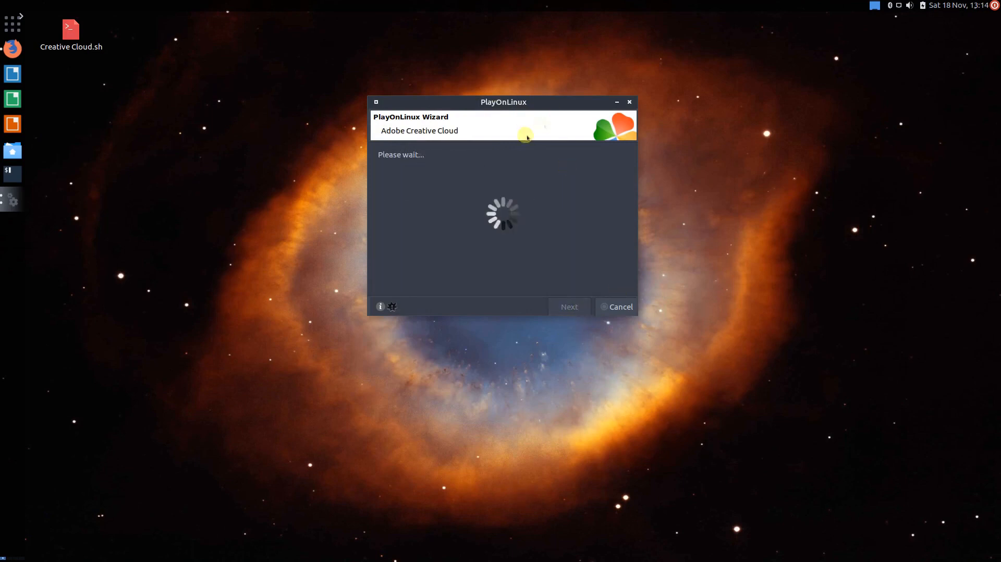
{"action": "mouse_move", "coordinate": [542, 79]}
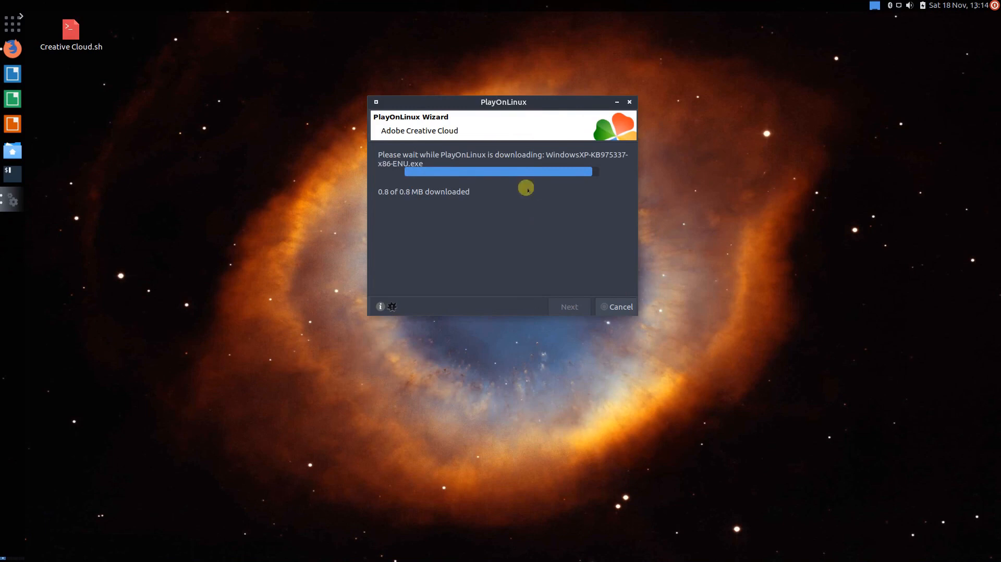
{"action": "mouse_move", "coordinate": [541, 208]}
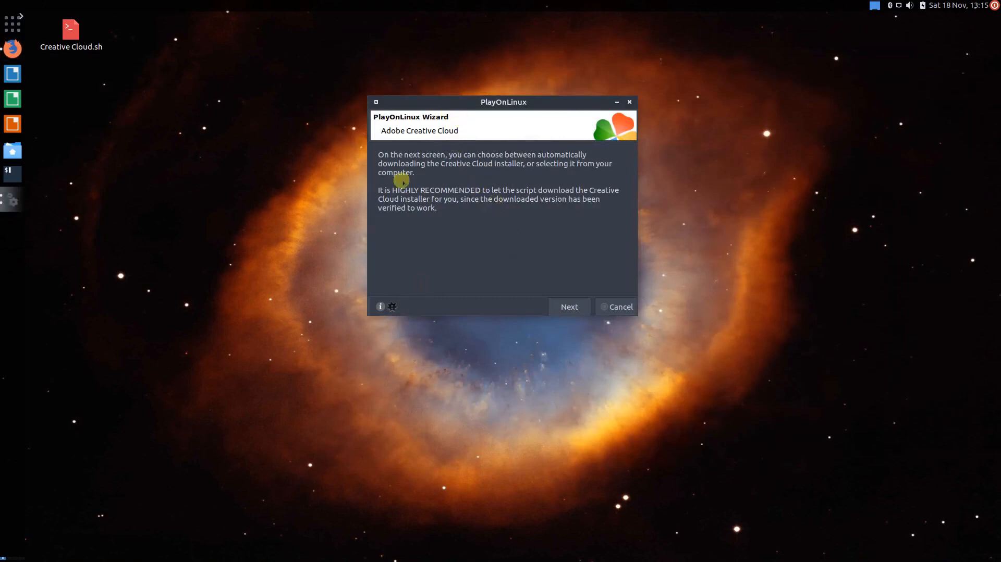
{"action": "mouse_move", "coordinate": [409, 199]}
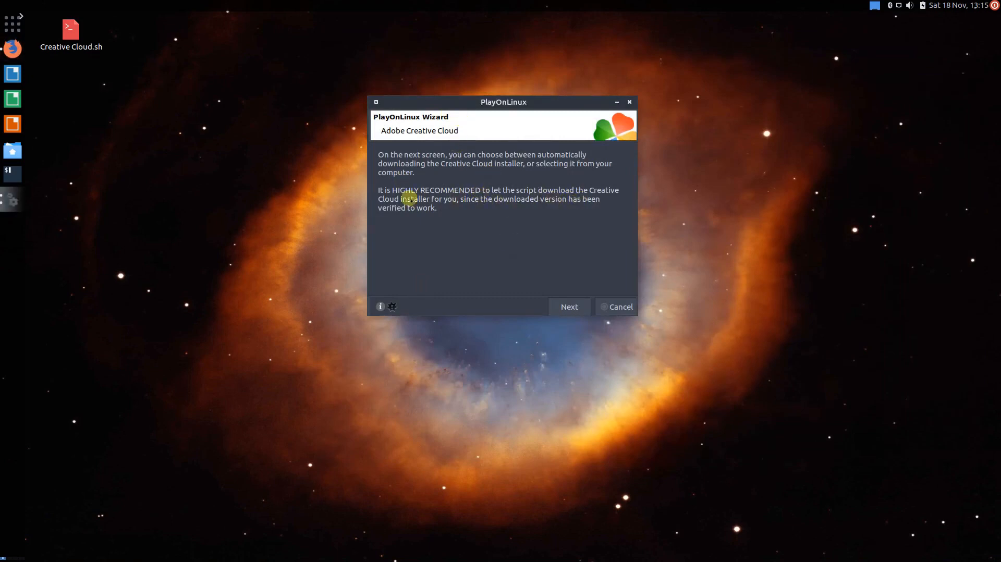
{"action": "mouse_move", "coordinate": [511, 198]}
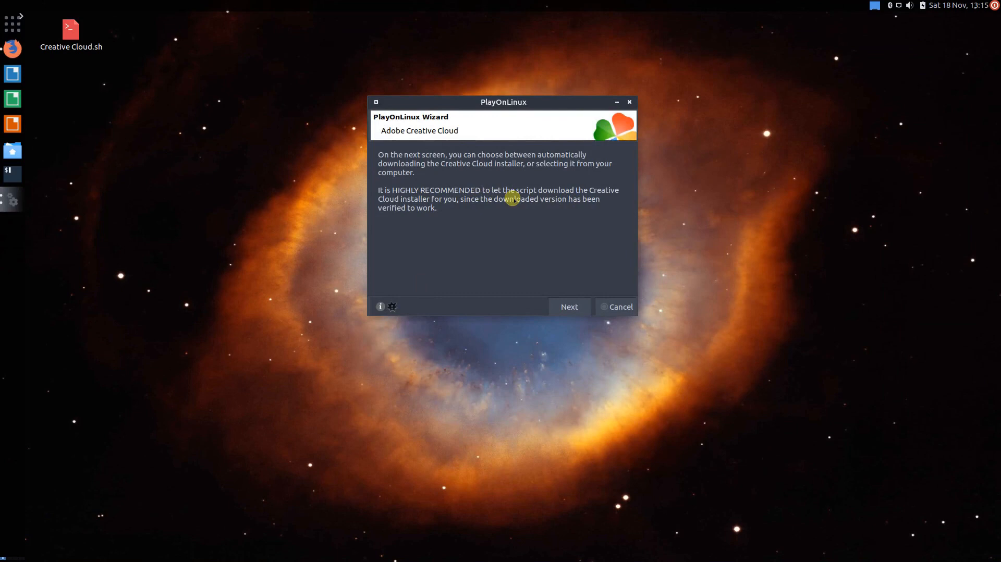
{"action": "mouse_move", "coordinate": [563, 265]}
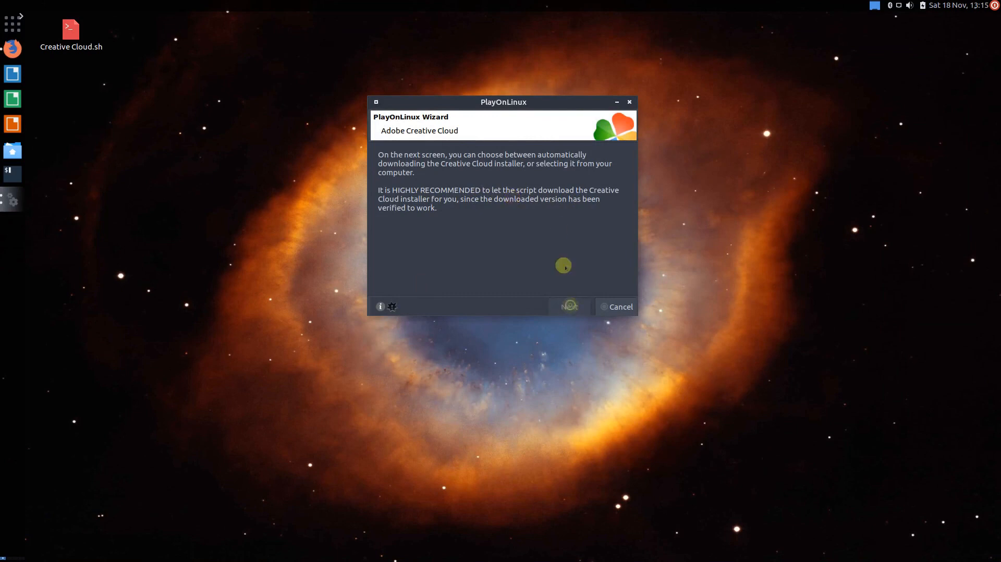
Step: Choose 'Download the program' as the install method and proceed through the Application Manager notice
{"action": "left_click", "coordinate": [566, 306]}
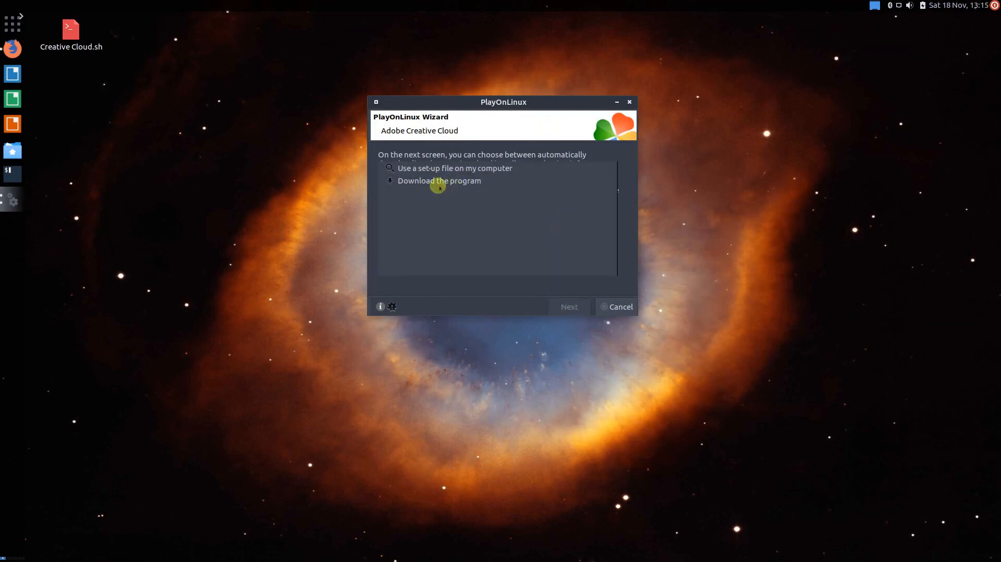
{"action": "left_click", "coordinate": [439, 181]}
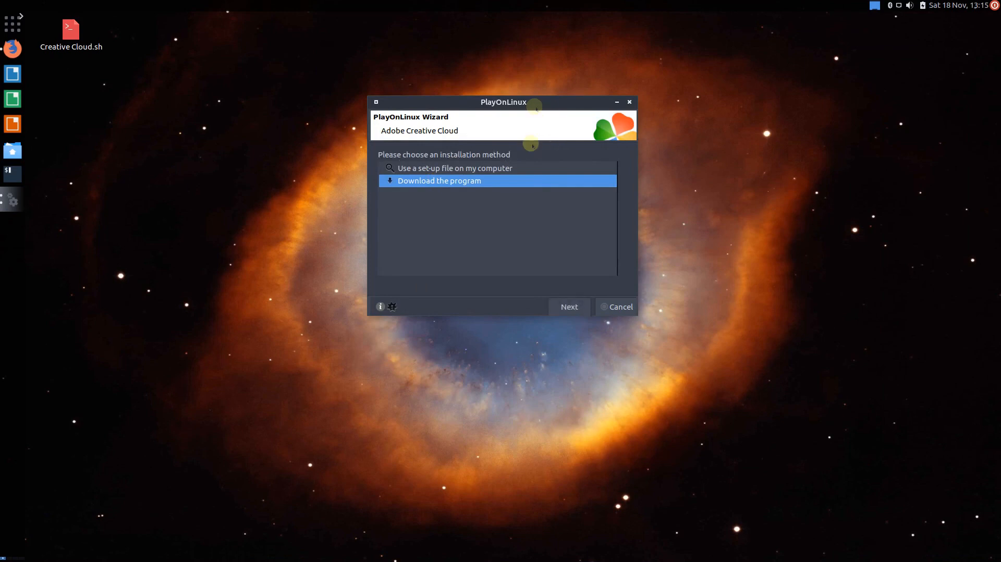
{"action": "left_click", "coordinate": [568, 307]}
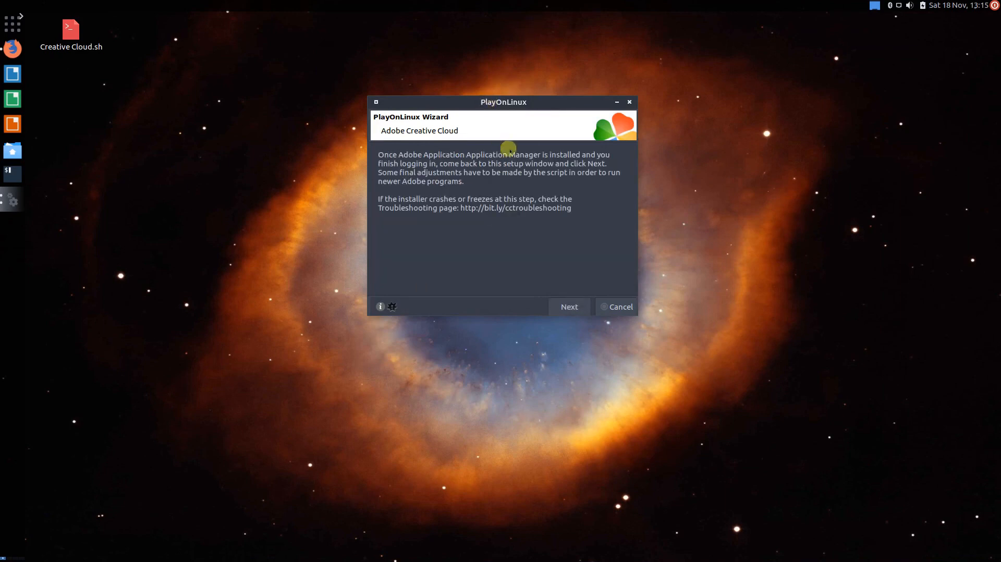
{"action": "mouse_move", "coordinate": [567, 307]}
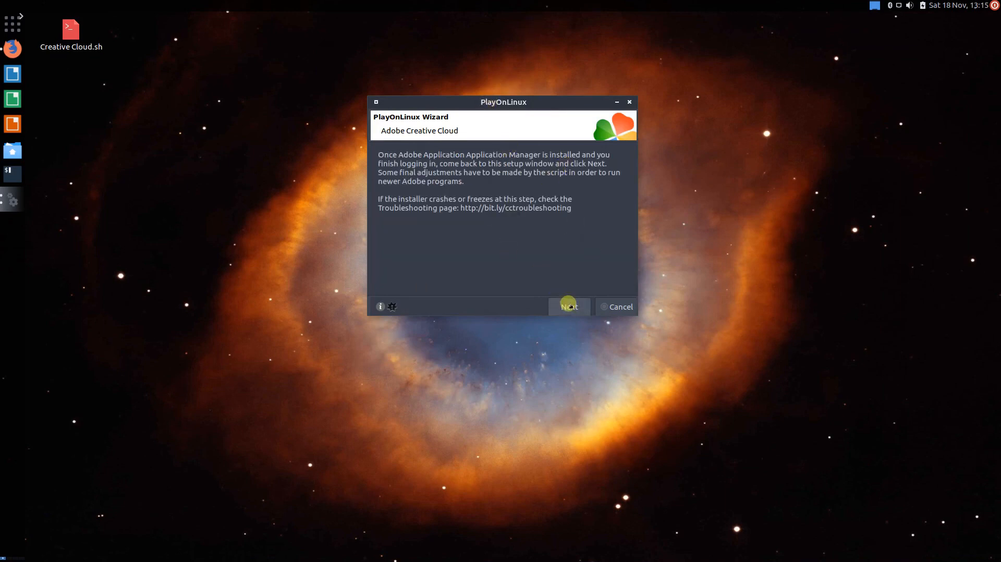
{"action": "left_click", "coordinate": [568, 306]}
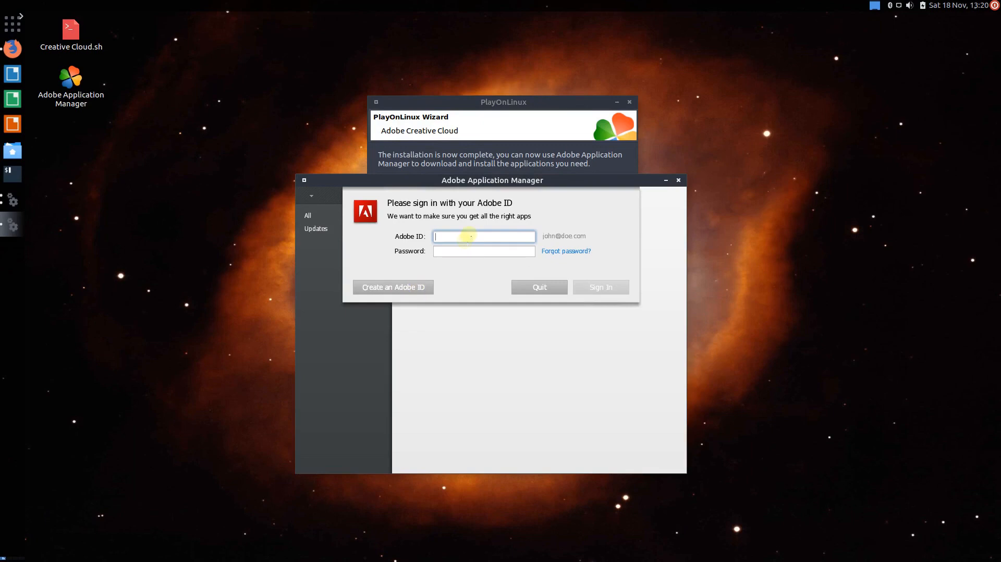
{"action": "mouse_move", "coordinate": [497, 248]}
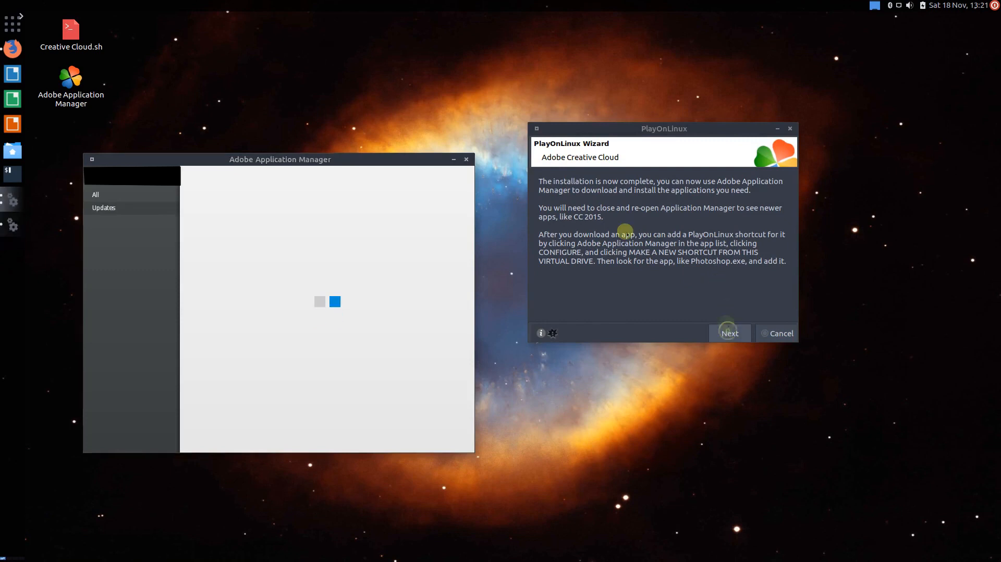
Step: Close the Creative Cloud wizard and open, then close, Adobe Application Manager's configuration
{"action": "left_click", "coordinate": [729, 332]}
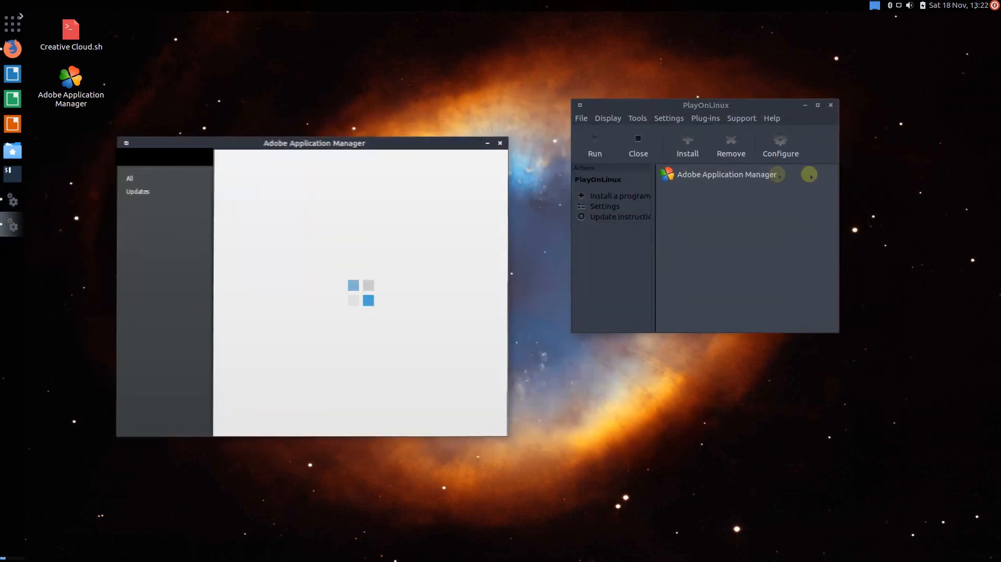
{"action": "left_click", "coordinate": [725, 174]}
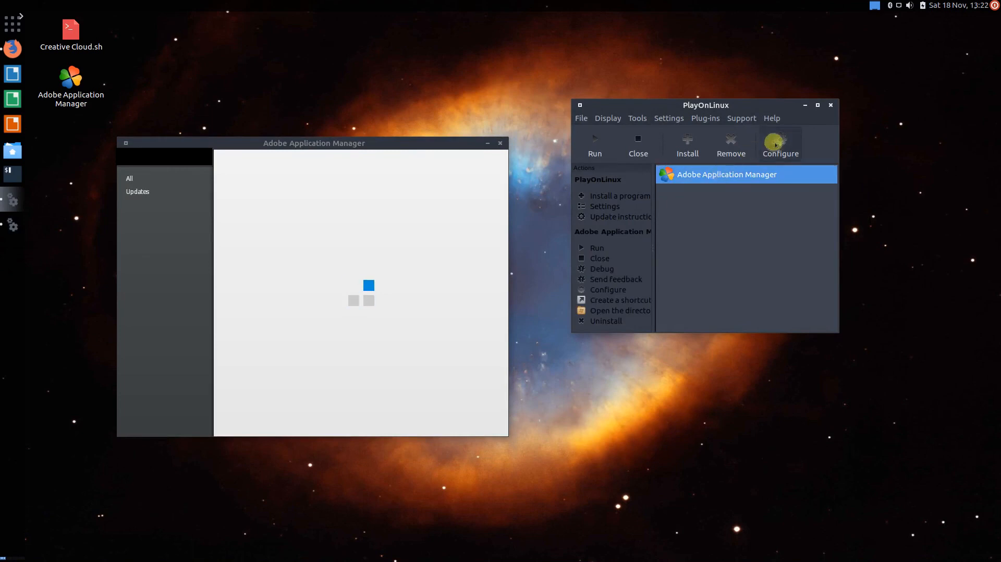
{"action": "mouse_move", "coordinate": [413, 159]}
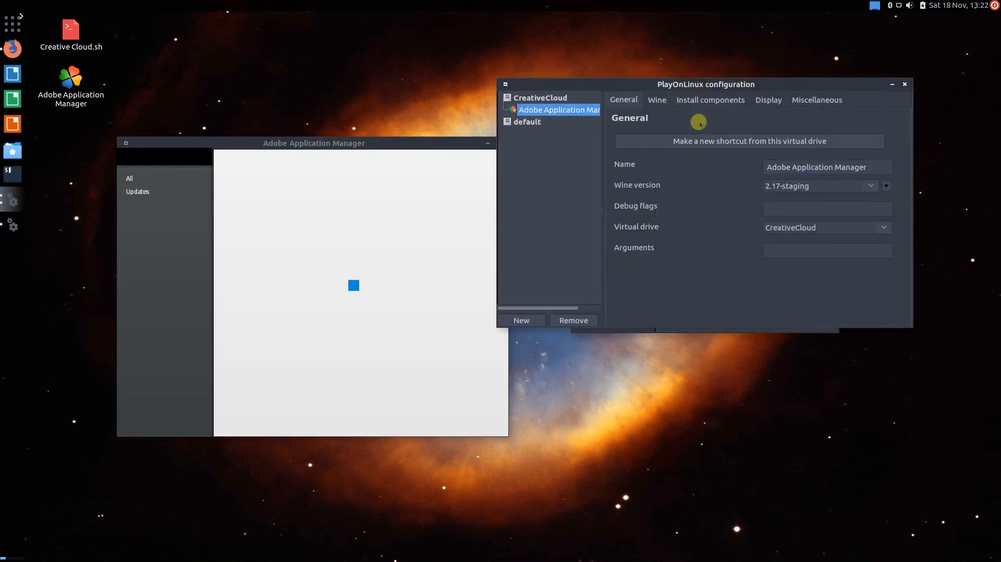
{"action": "left_click", "coordinate": [710, 100]}
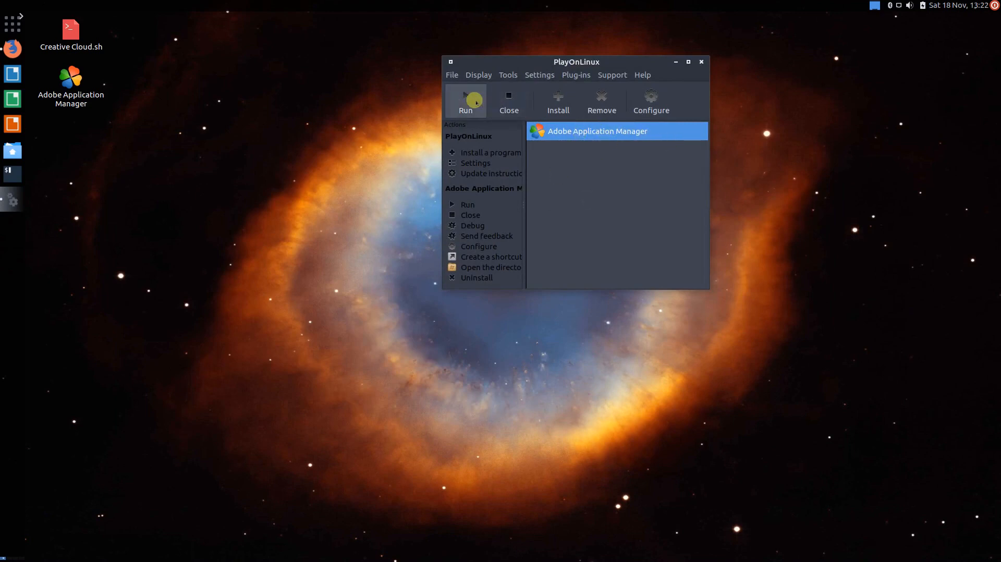
{"action": "mouse_move", "coordinate": [588, 194]}
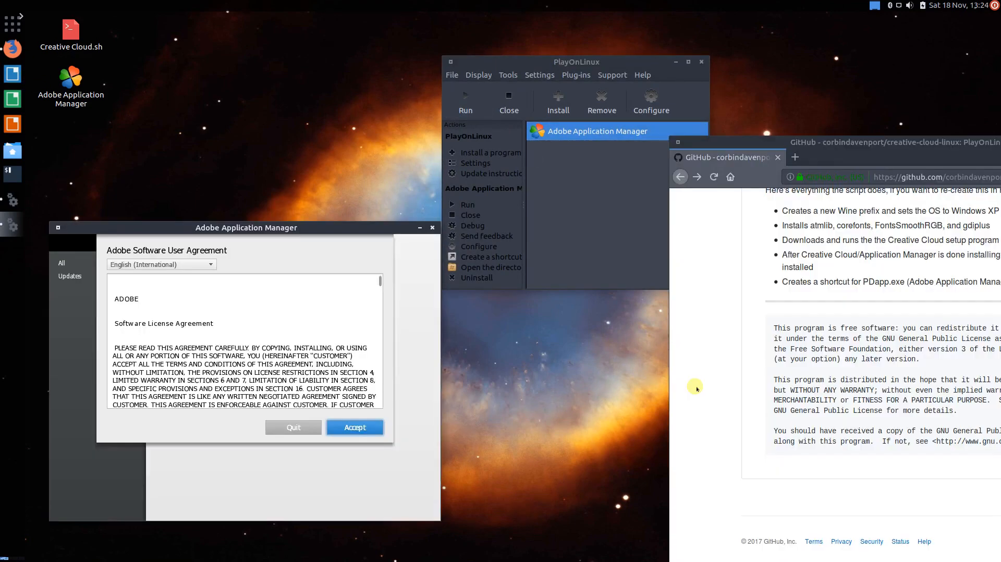
{"action": "mouse_move", "coordinate": [636, 229]}
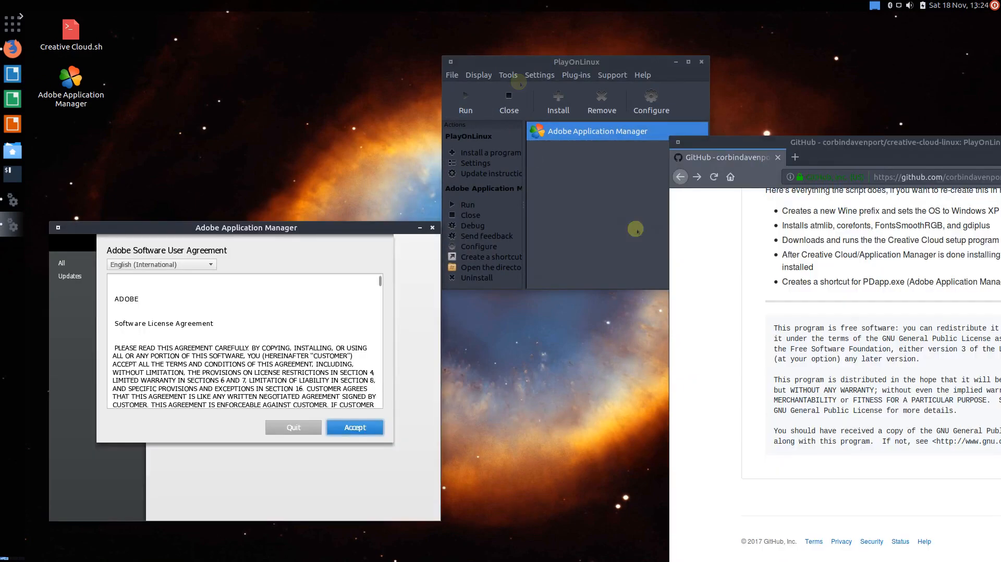
Step: Move the Application Manager window aside, scroll the agreement, and accept the Adobe Software User Agreement
{"action": "left_click_drag", "start_coordinate": [246, 227], "coordinate": [305, 121]}
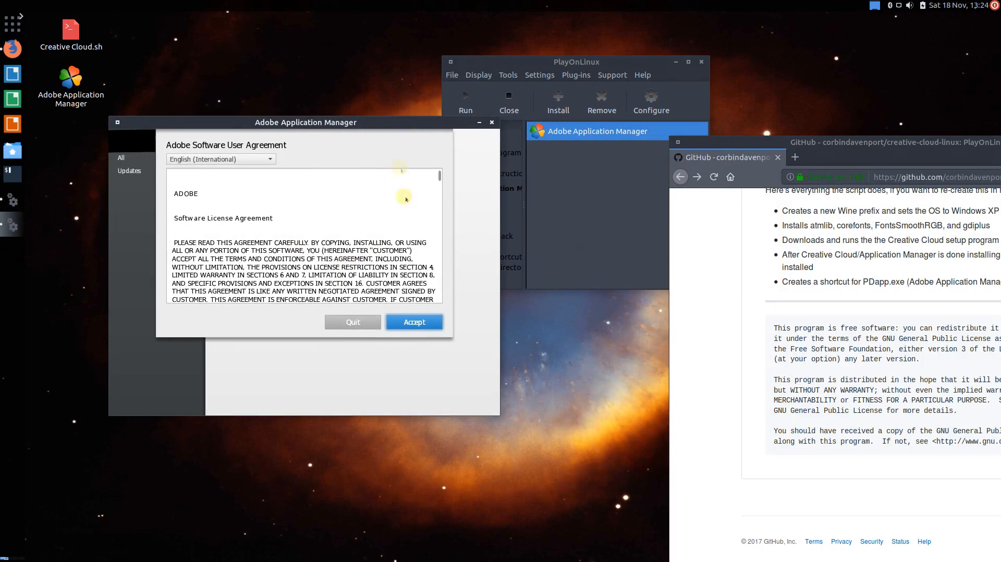
{"action": "mouse_move", "coordinate": [228, 177]}
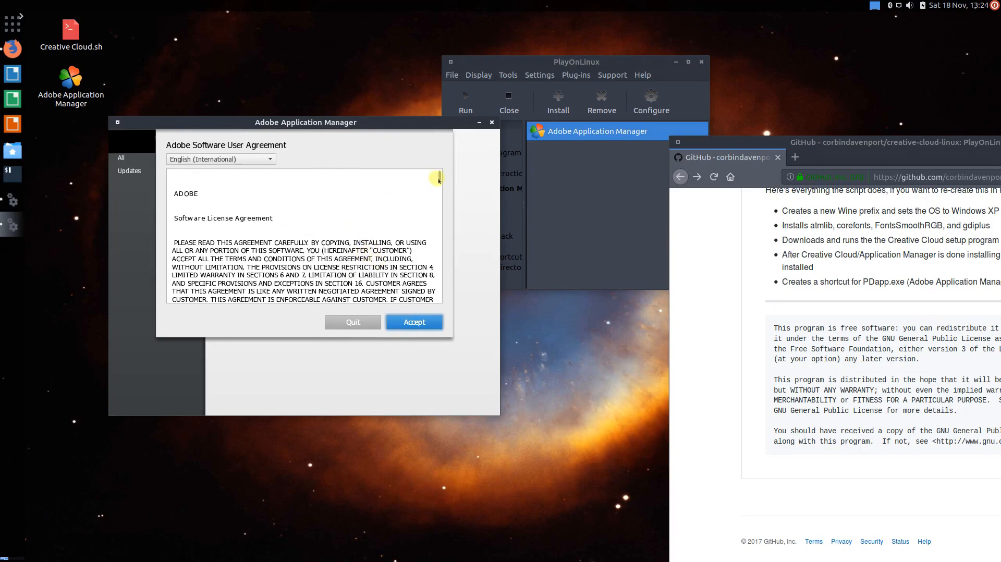
{"action": "scroll", "scroll_direction": "down", "scroll_amount": 3}
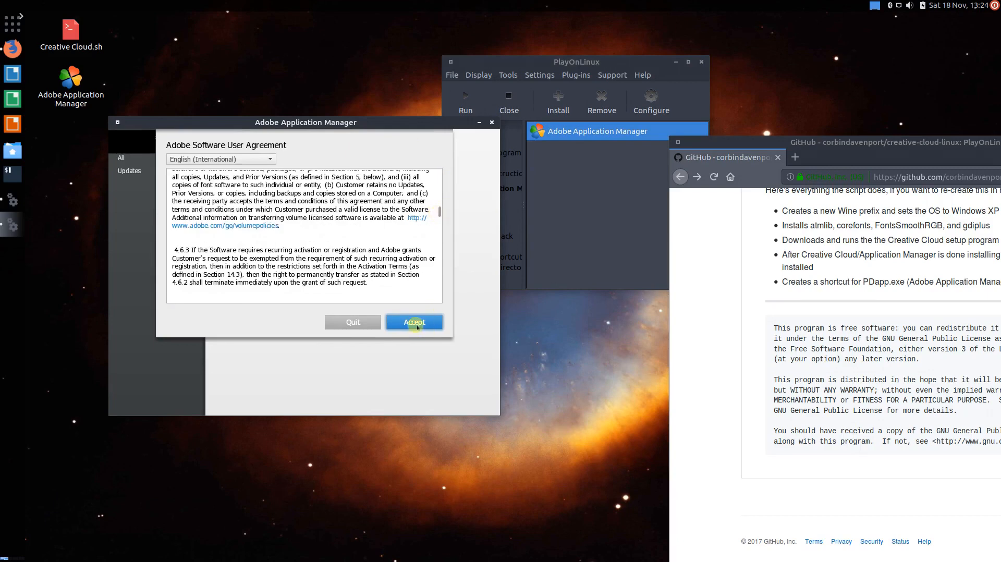
{"action": "left_click", "coordinate": [413, 321]}
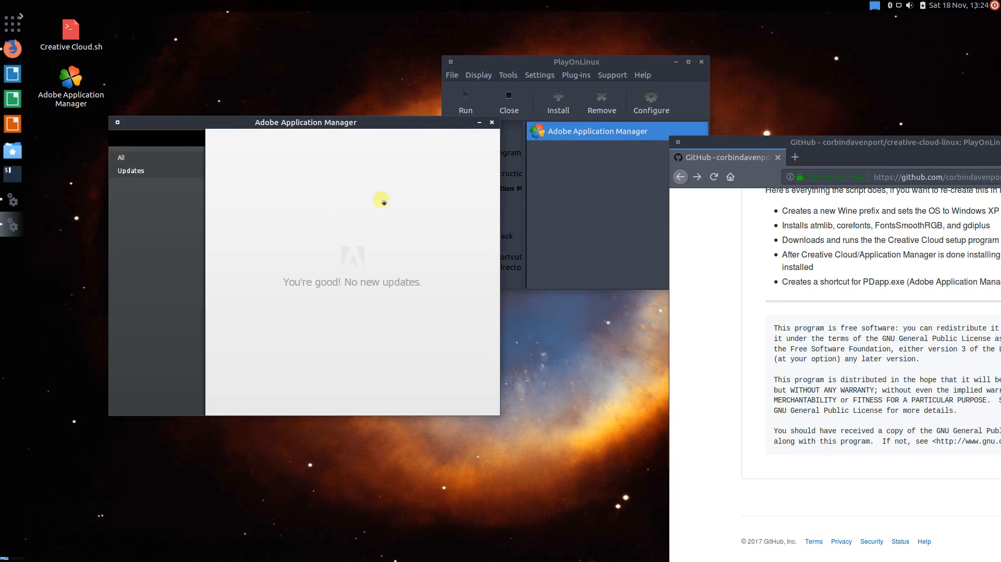
{"action": "mouse_move", "coordinate": [321, 122]}
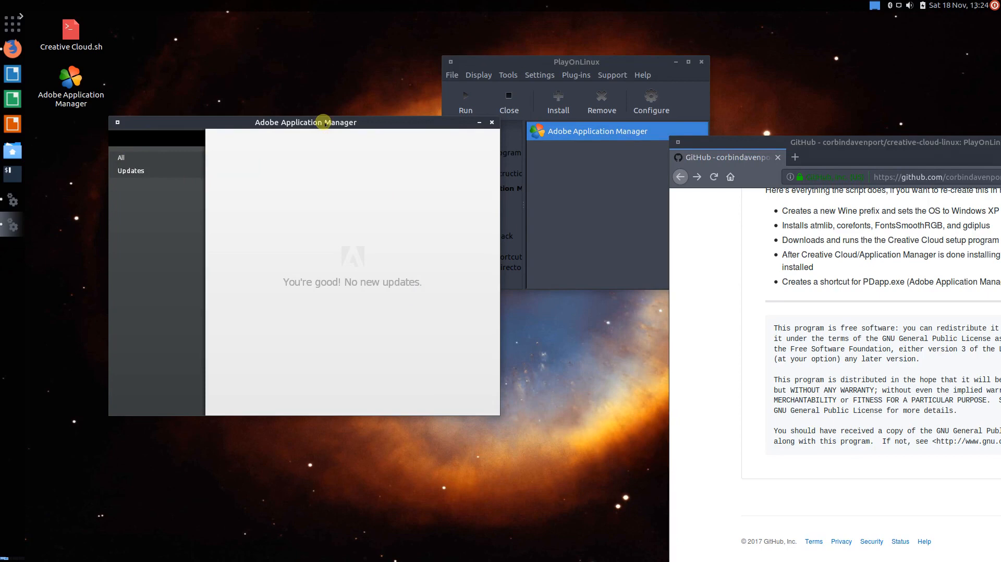
Step: Show the All apps catalogue and scroll it to find Illustrator CC (2015)
{"action": "left_click", "coordinate": [121, 156]}
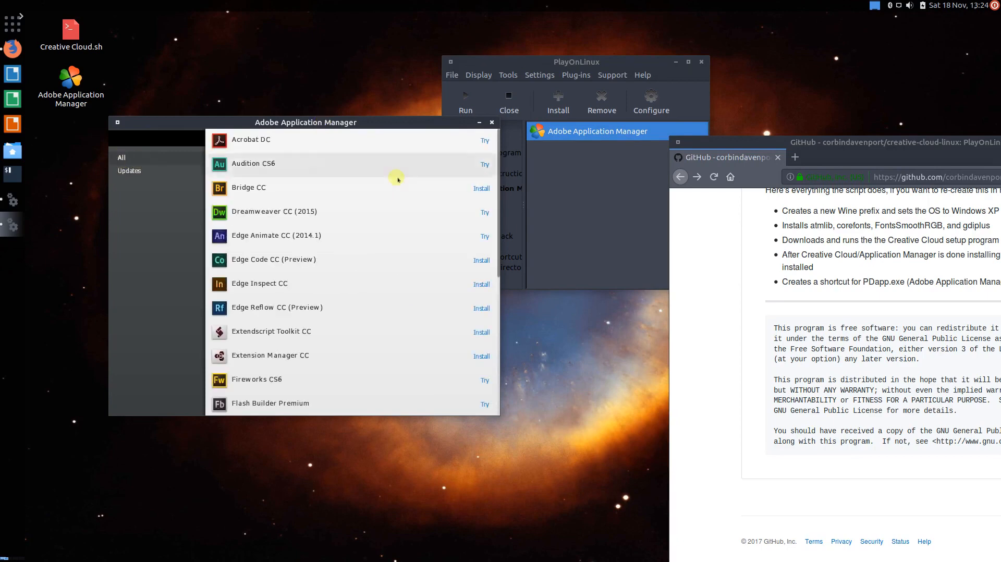
{"action": "scroll", "scroll_direction": "down", "scroll_amount": 3}
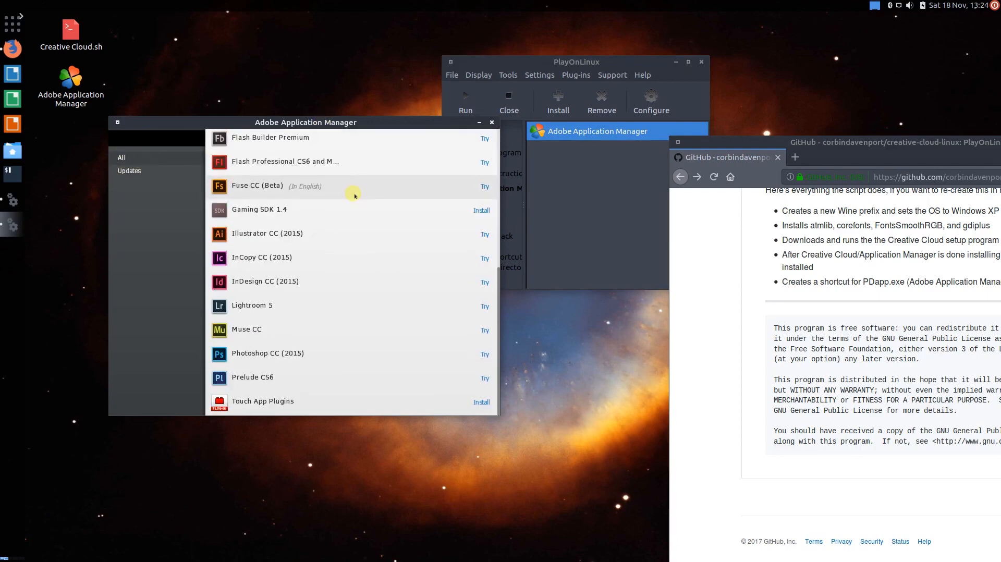
{"action": "mouse_move", "coordinate": [291, 374]}
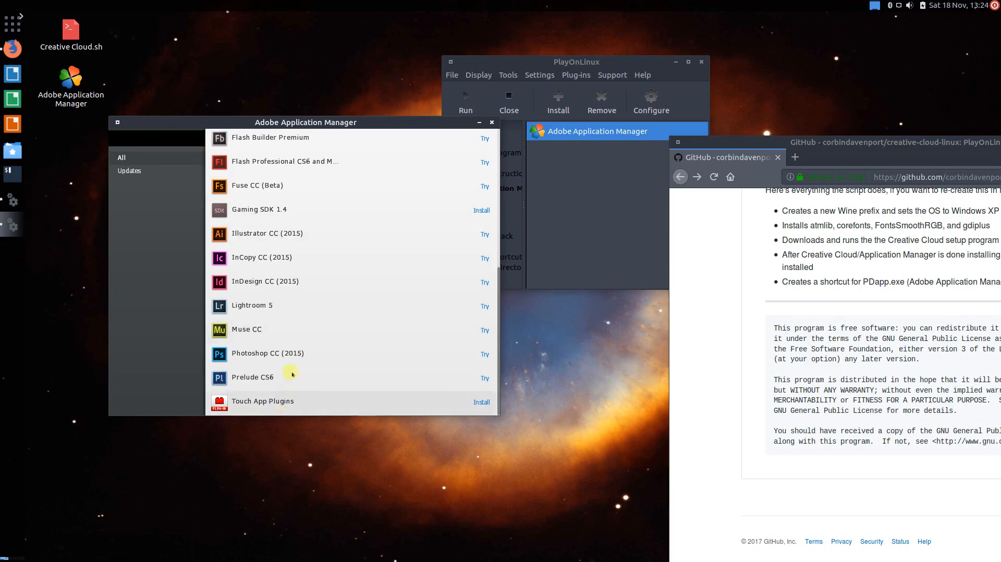
{"action": "scroll", "scroll_direction": "up", "scroll_amount": 3}
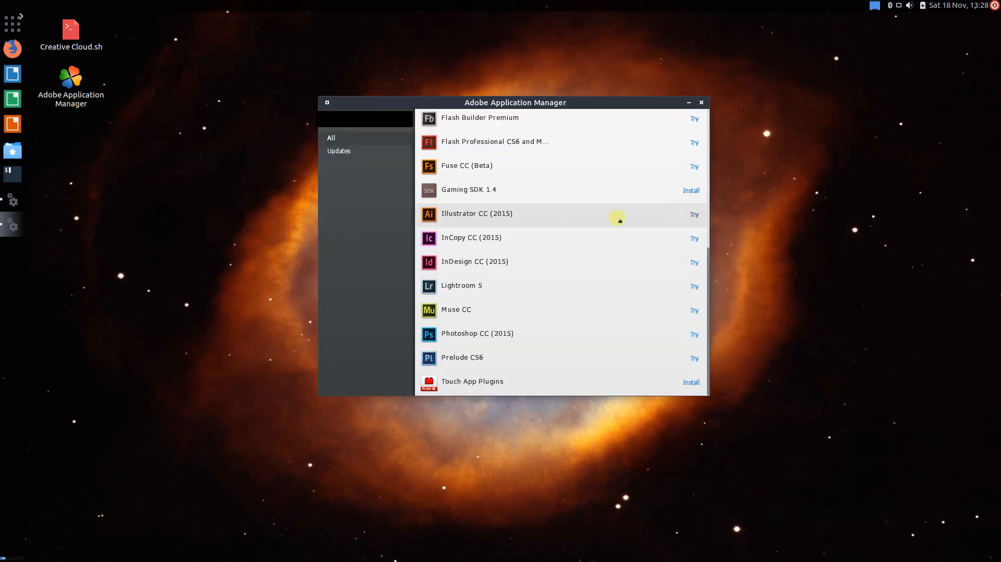
Step: Start the Illustrator CC (2015) trial install and wait while it extracts
{"action": "left_click", "coordinate": [694, 214]}
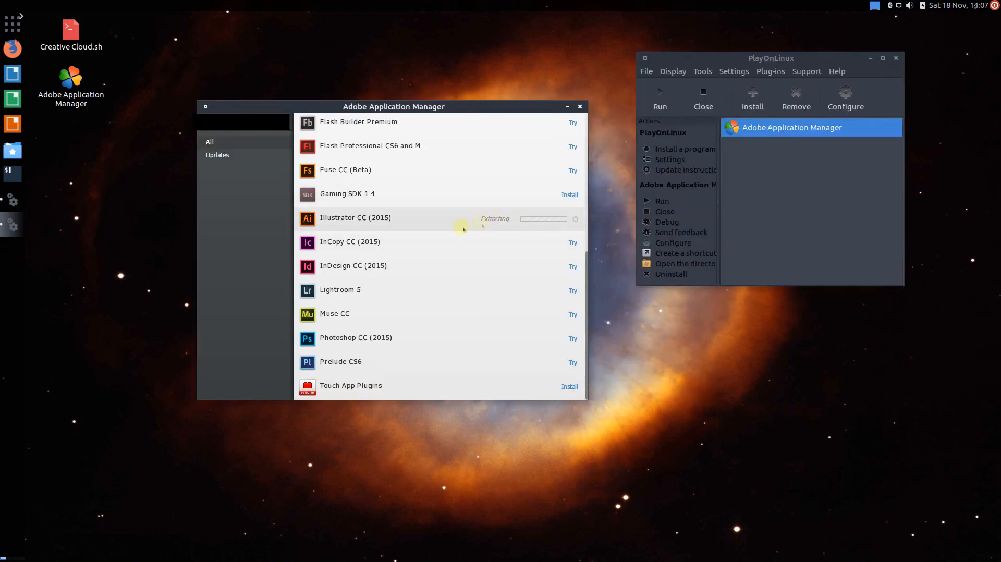
{"action": "left_click_drag", "start_coordinate": [394, 107], "coordinate": [401, 64]}
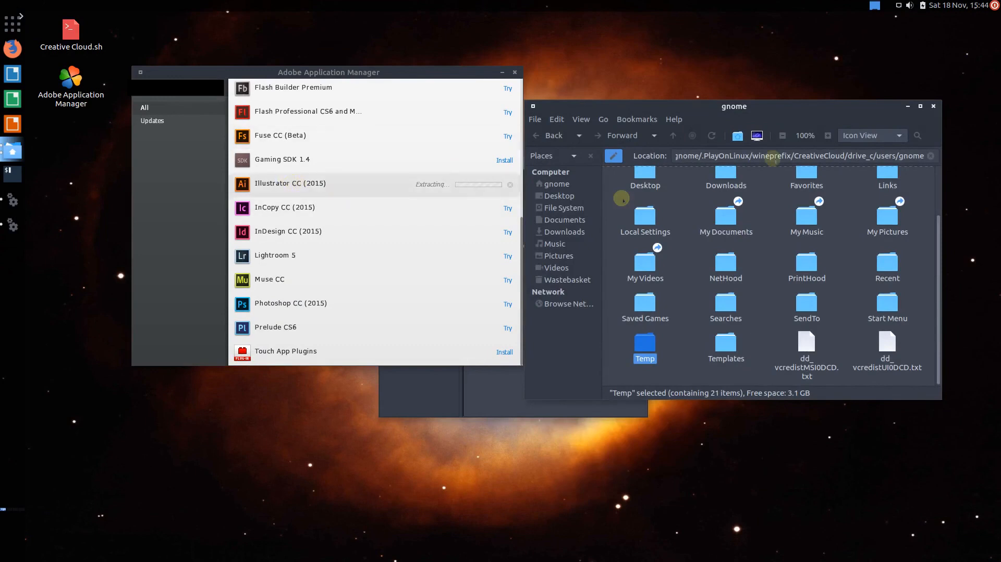
{"action": "left_click", "coordinate": [555, 183]}
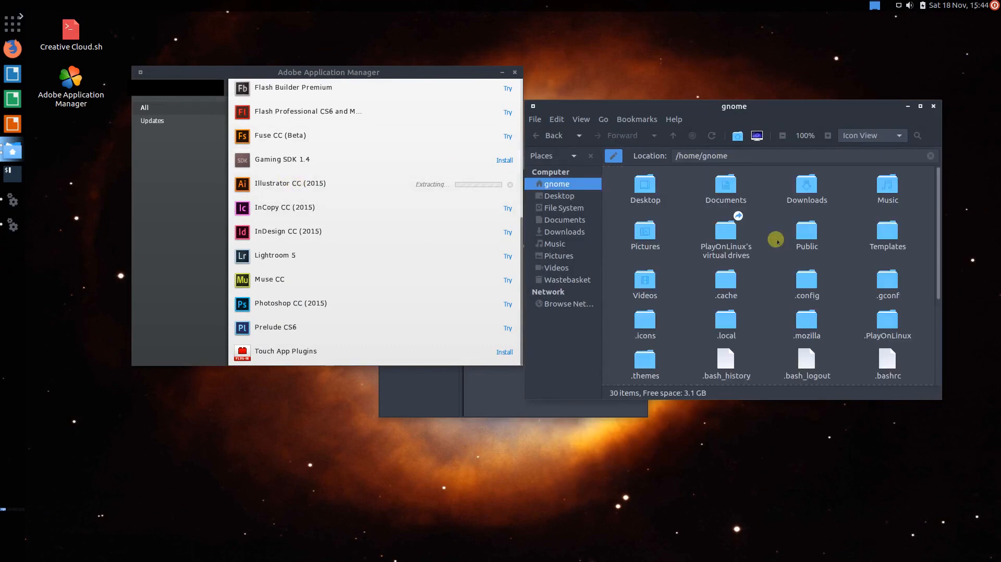
{"action": "double_click", "coordinate": [886, 324]}
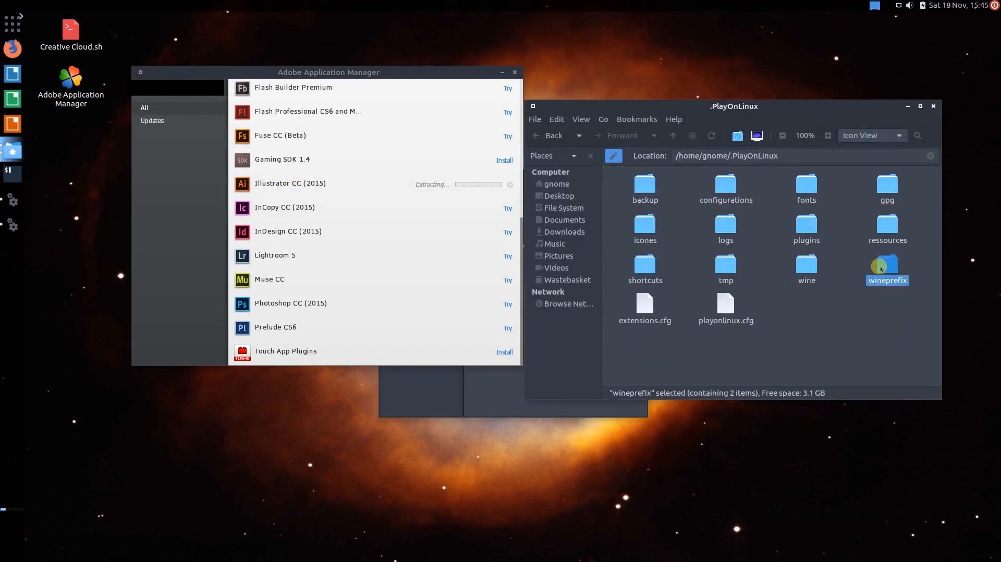
{"action": "double_click", "coordinate": [886, 268]}
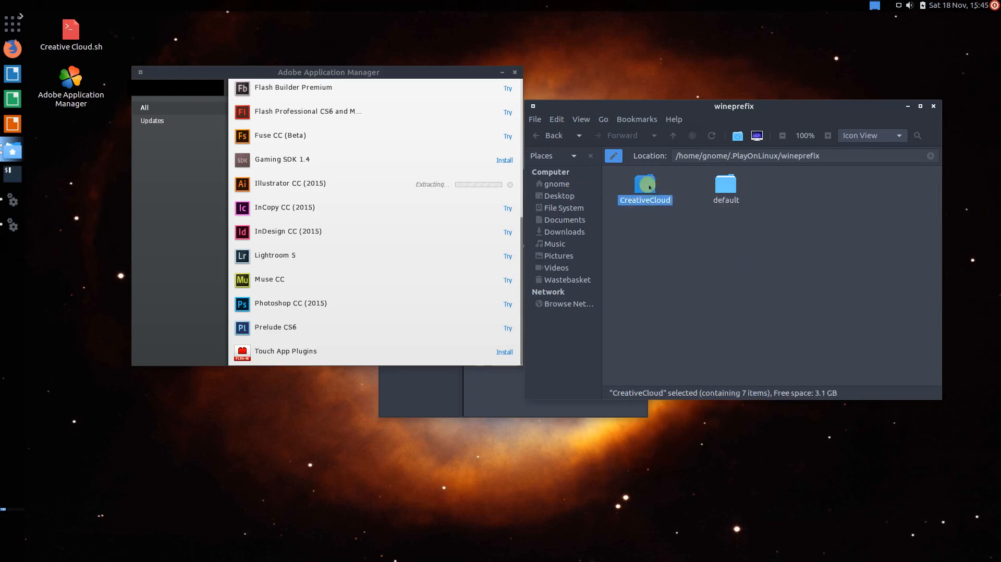
{"action": "double_click", "coordinate": [644, 185]}
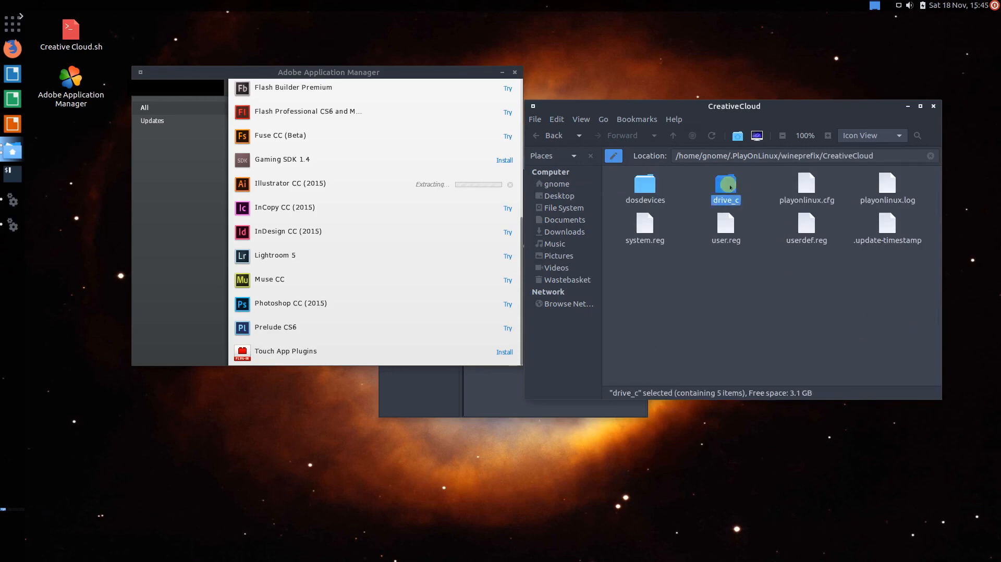
{"action": "double_click", "coordinate": [725, 188]}
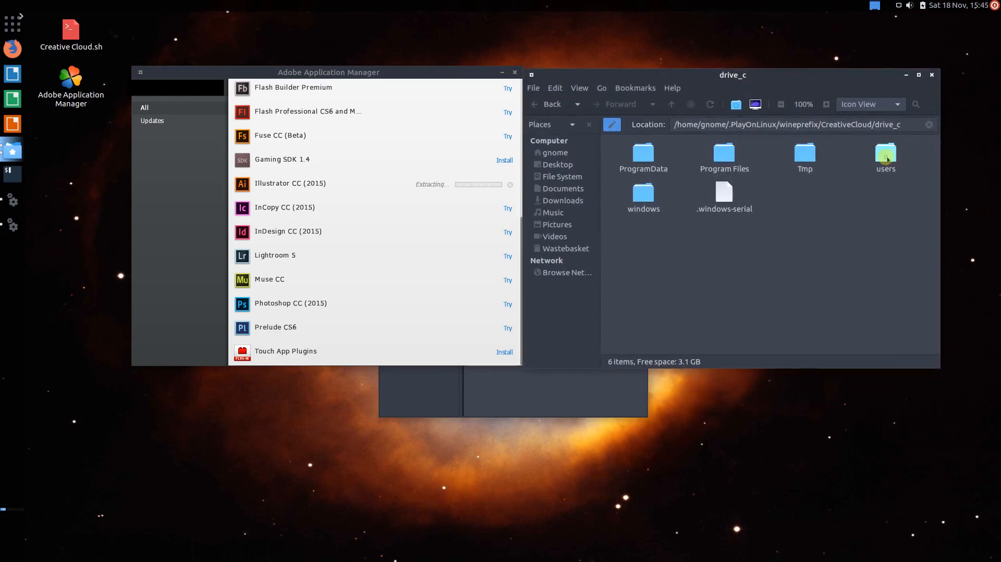
{"action": "left_click", "coordinate": [884, 157]}
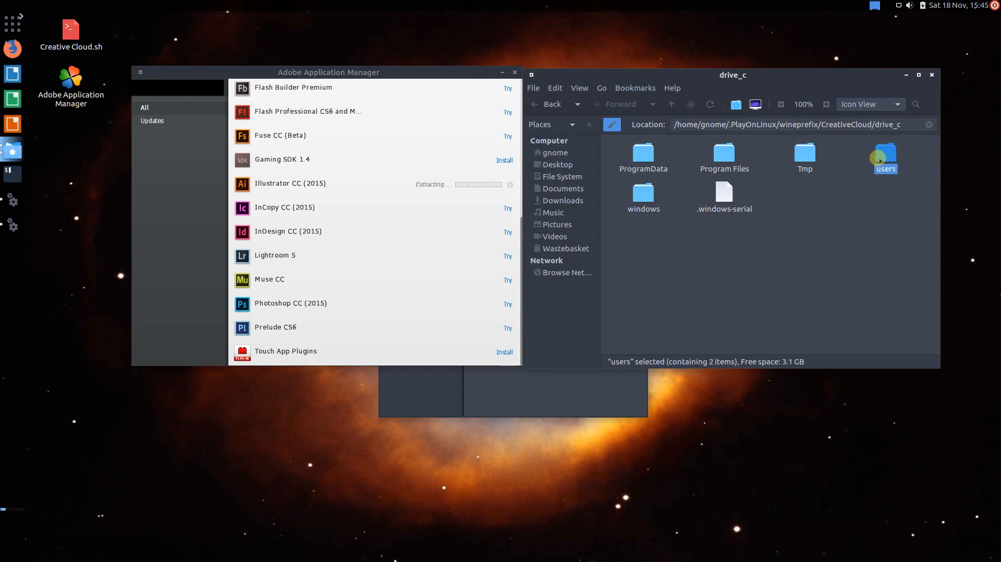
{"action": "double_click", "coordinate": [884, 153]}
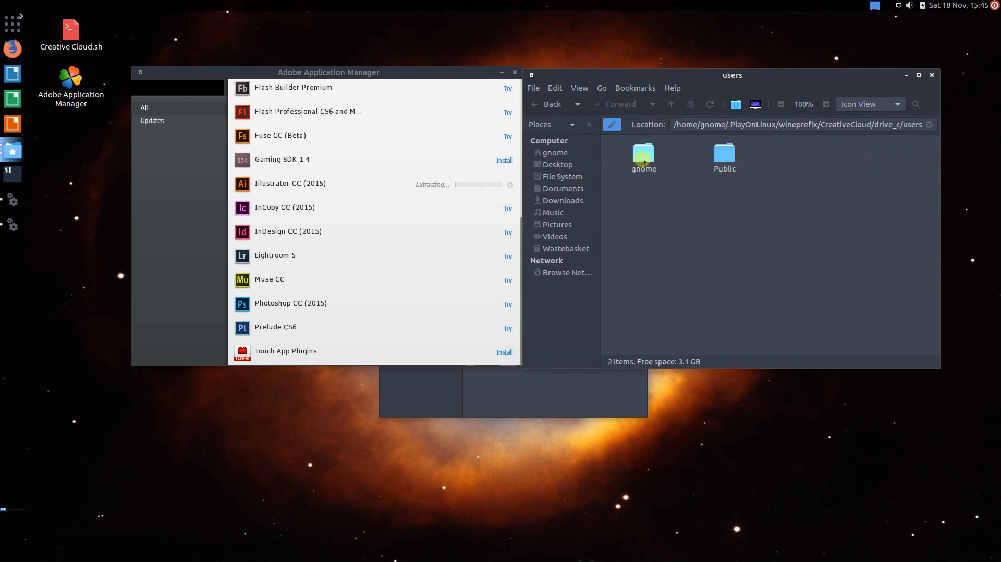
{"action": "left_click", "coordinate": [642, 156]}
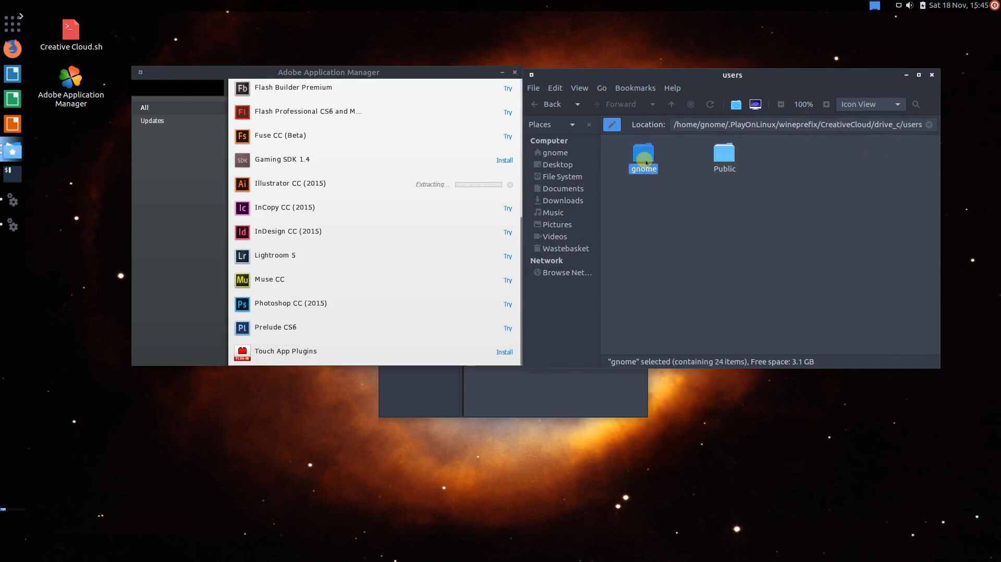
{"action": "double_click", "coordinate": [642, 156]}
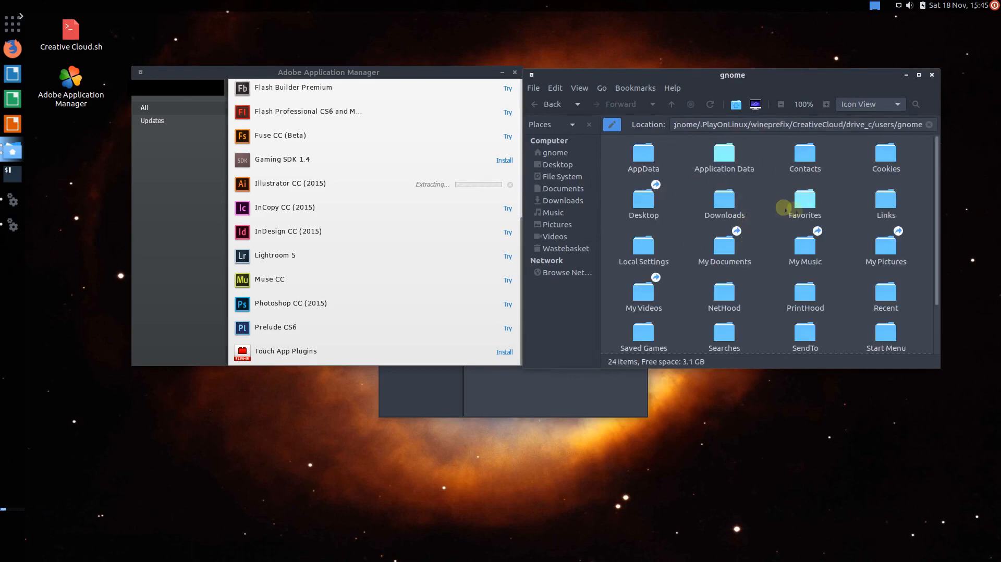
{"action": "scroll", "scroll_direction": "down", "scroll_amount": 3}
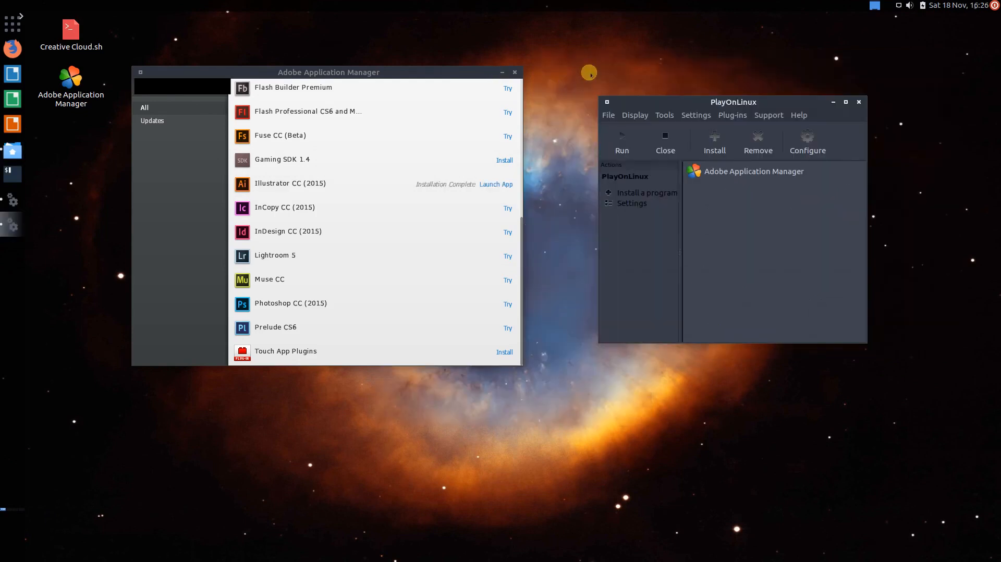
{"action": "mouse_move", "coordinate": [522, 219]}
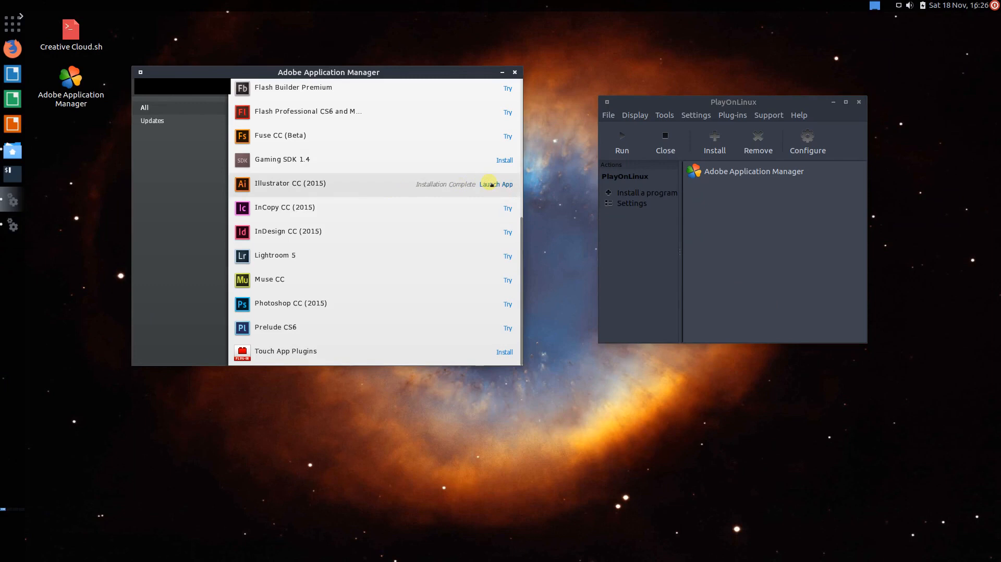
{"action": "mouse_move", "coordinate": [657, 264]}
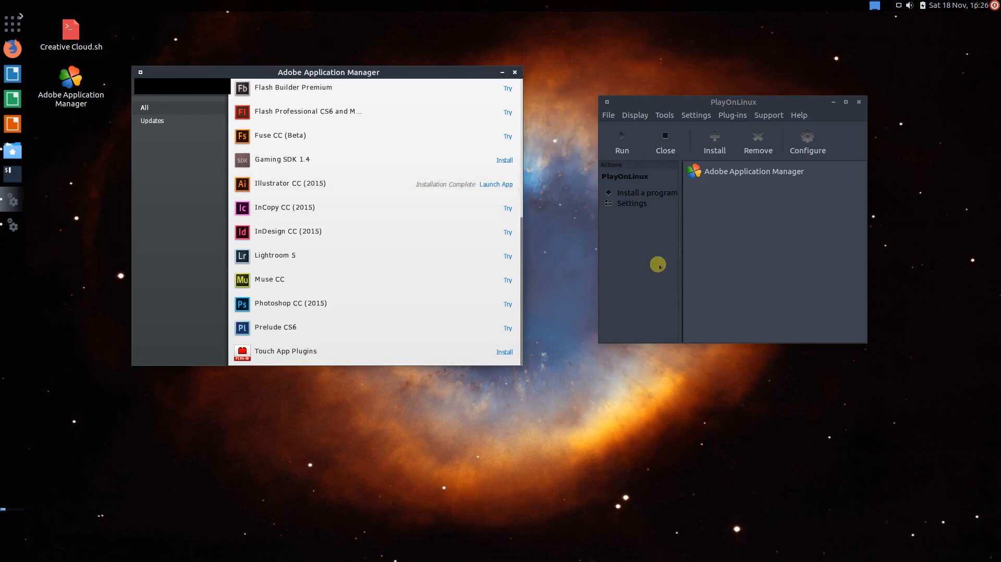
{"action": "mouse_move", "coordinate": [290, 116]}
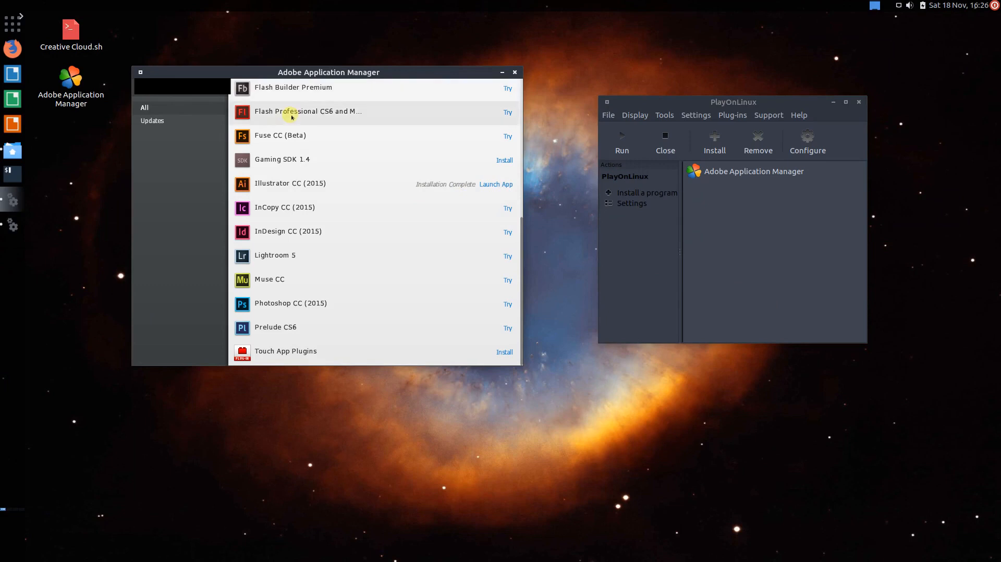
{"action": "mouse_move", "coordinate": [369, 343]}
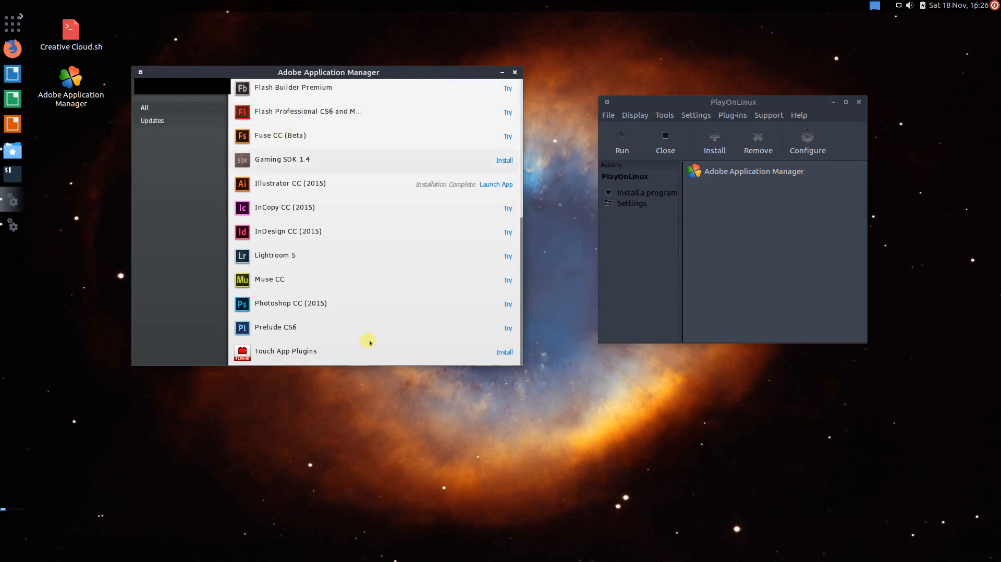
Step: Launch Illustrator CC (2015) from Application Manager and get past the Sign In prompt
{"action": "left_click_drag", "start_coordinate": [327, 72], "coordinate": [354, 56]}
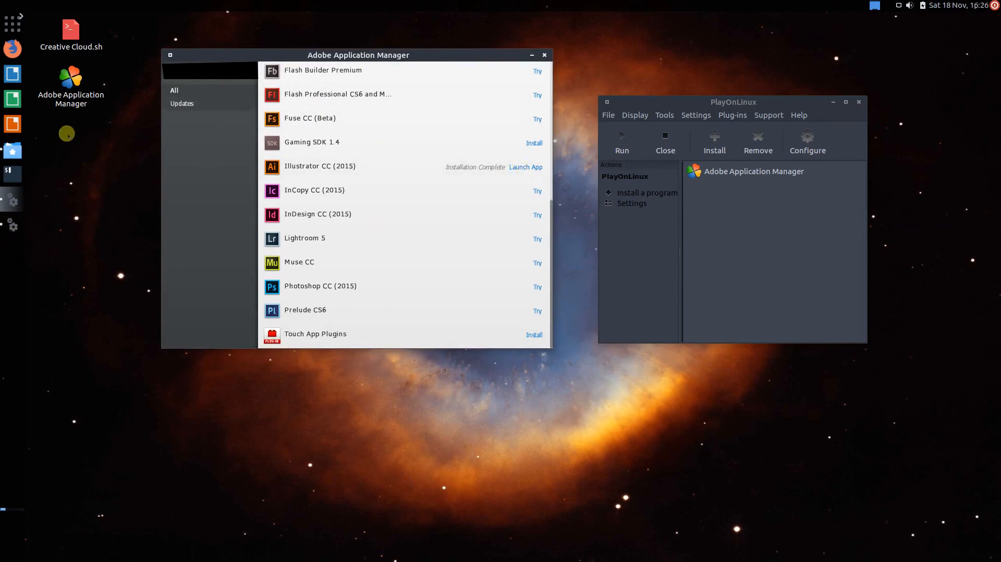
{"action": "left_click", "coordinate": [525, 167]}
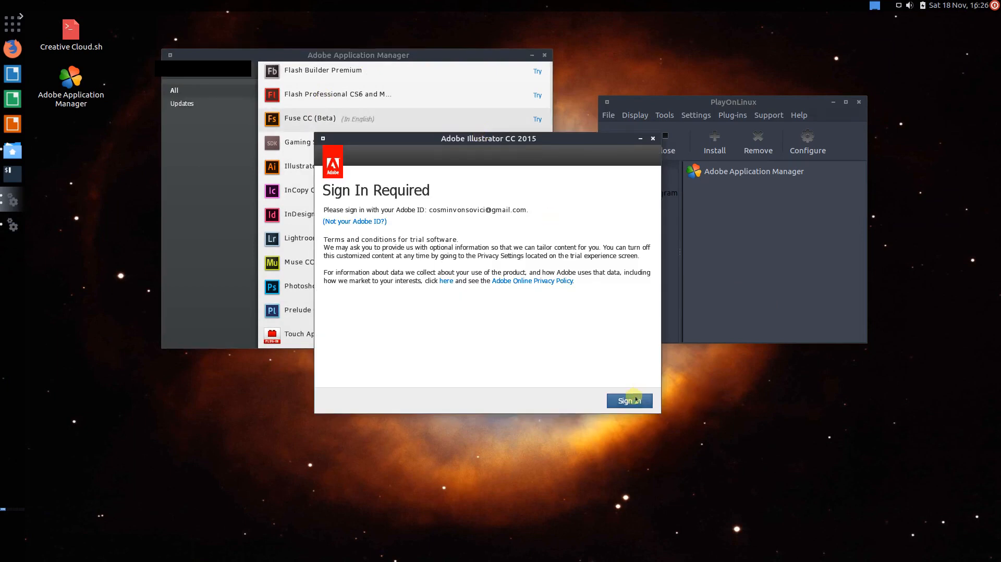
{"action": "left_click", "coordinate": [629, 400]}
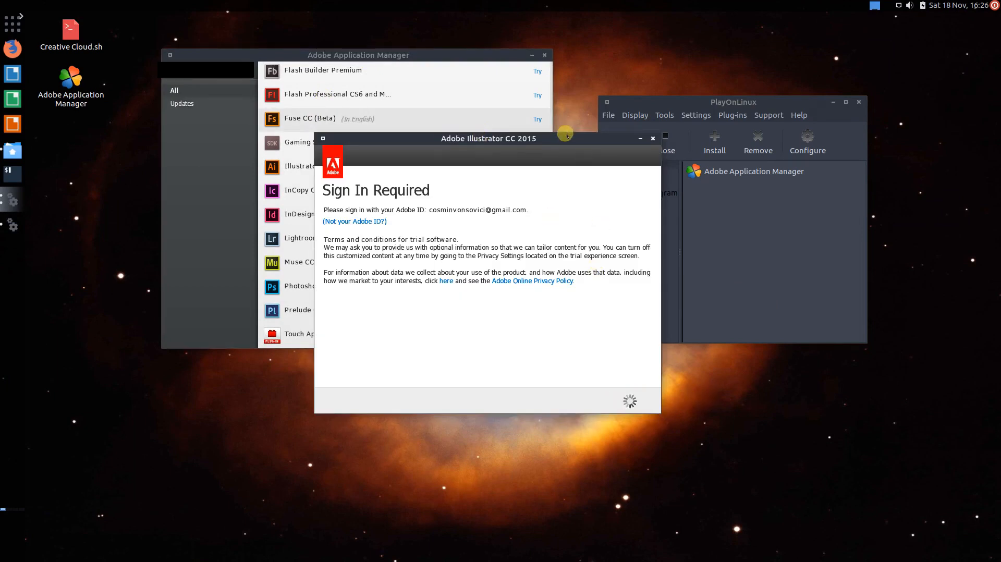
{"action": "left_click", "coordinate": [651, 139]}
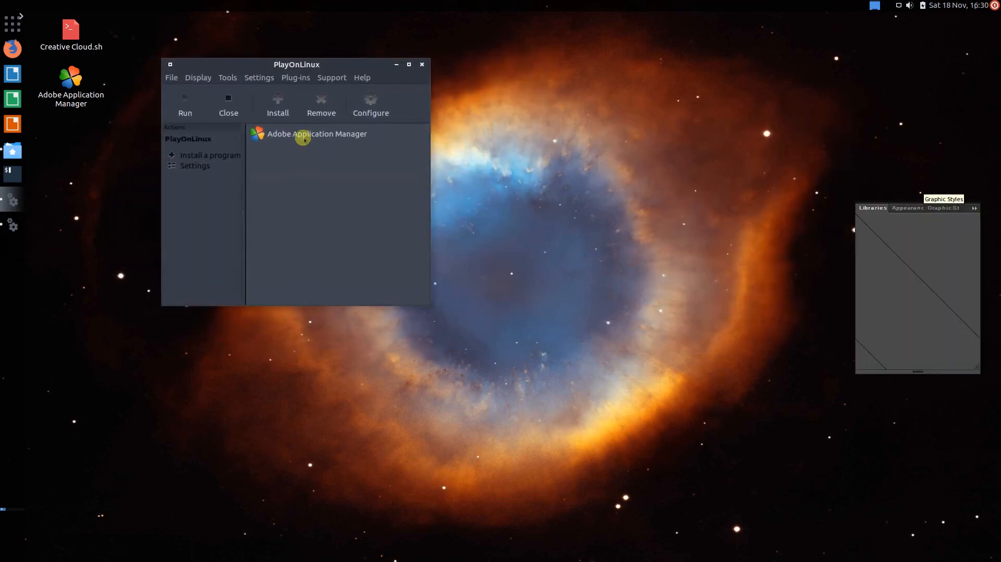
Step: Select Adobe Application Manager and open its configuration to make a new shortcut
{"action": "left_click", "coordinate": [317, 134]}
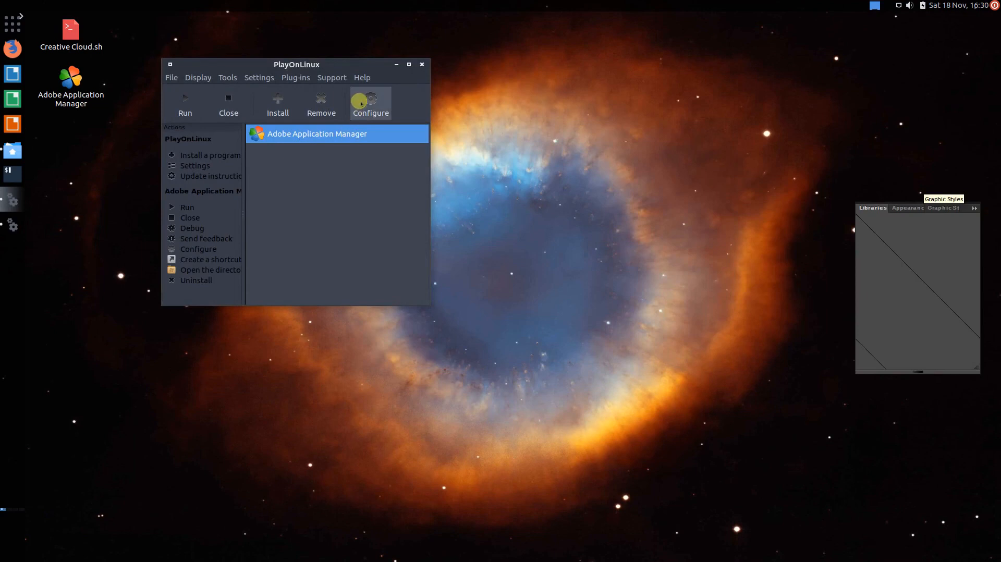
{"action": "left_click", "coordinate": [370, 103]}
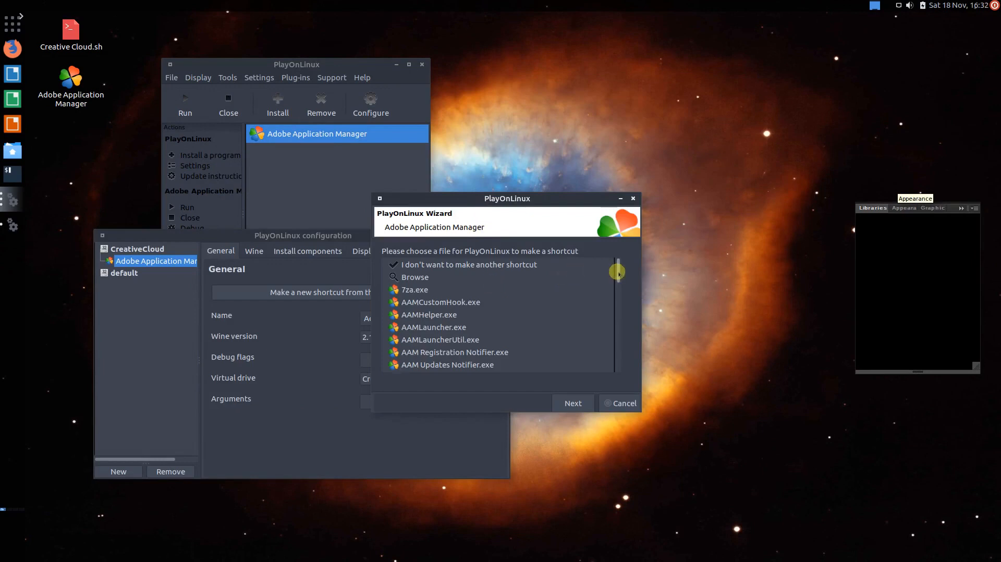
Step: Create an 'Adobe Illustrator' shortcut for Illustrator.exe, declining any further shortcuts
{"action": "scroll", "scroll_direction": "down", "scroll_amount": 3}
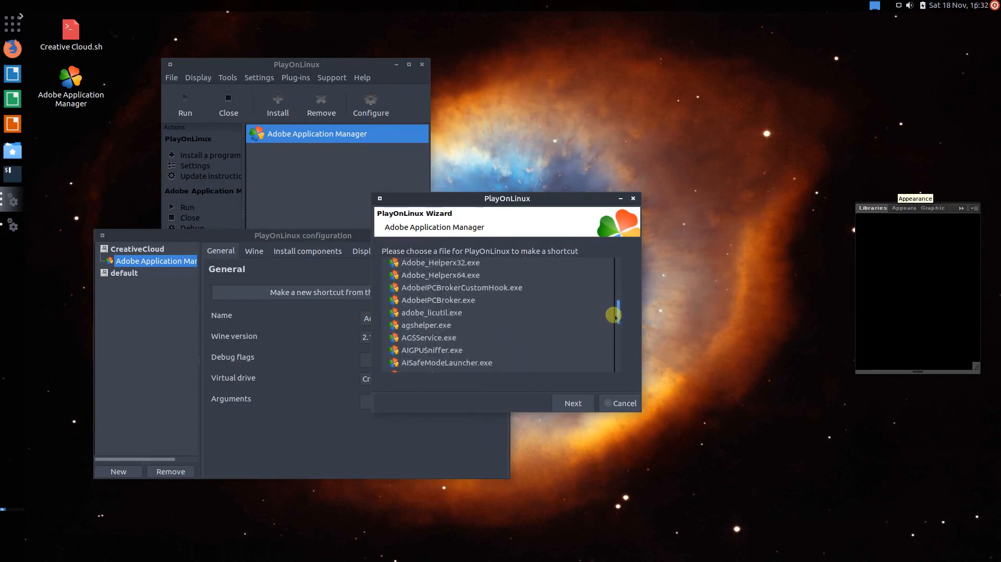
{"action": "scroll", "scroll_direction": "down", "scroll_amount": 3}
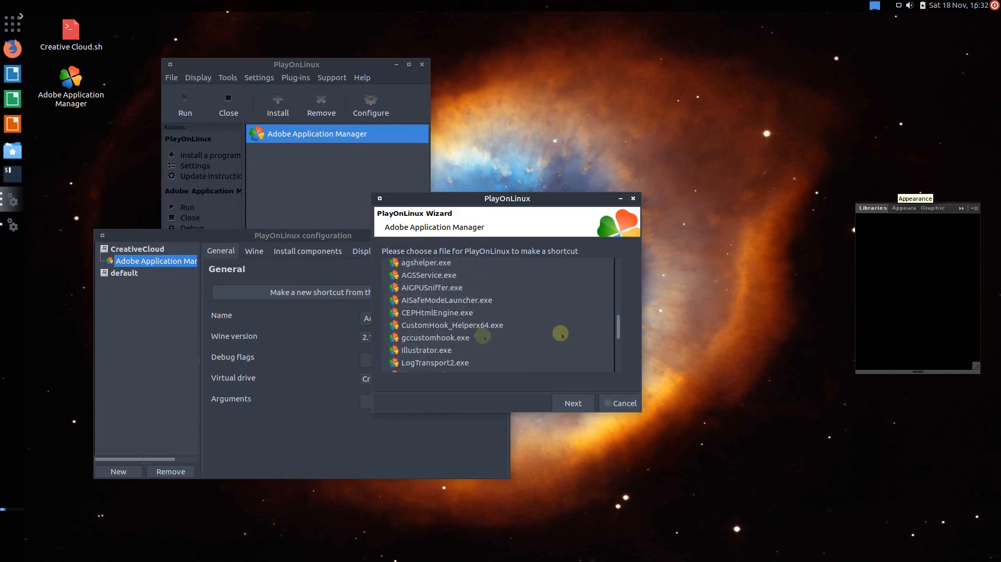
{"action": "left_click", "coordinate": [426, 350]}
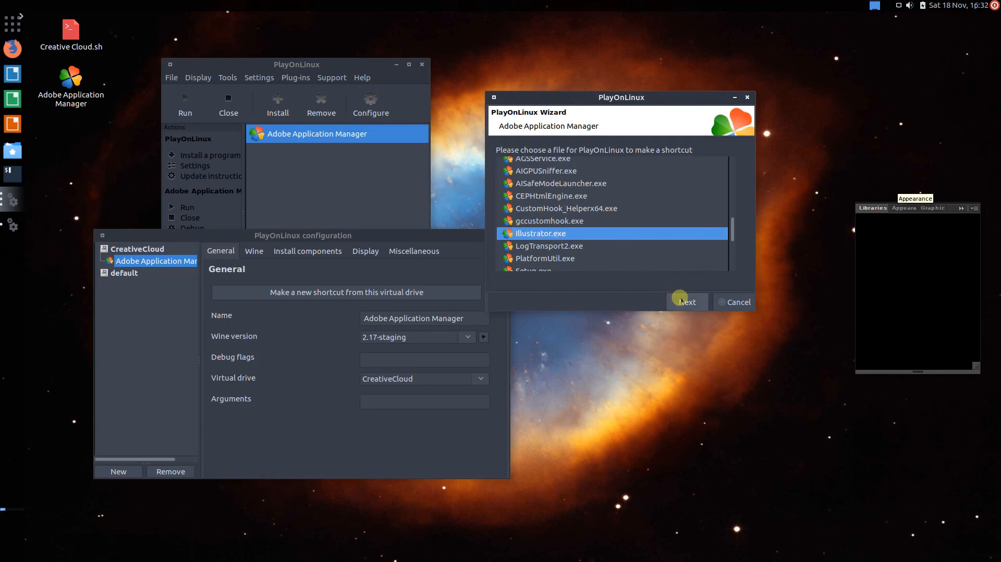
{"action": "left_click", "coordinate": [686, 301]}
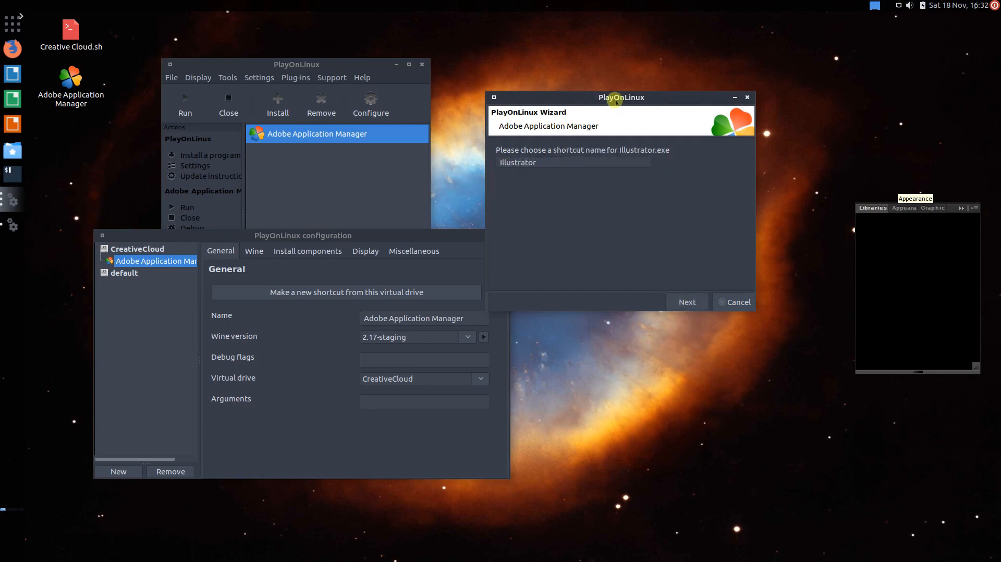
{"action": "left_click", "coordinate": [572, 162]}
{"action": "type", "text": "Adobe"}
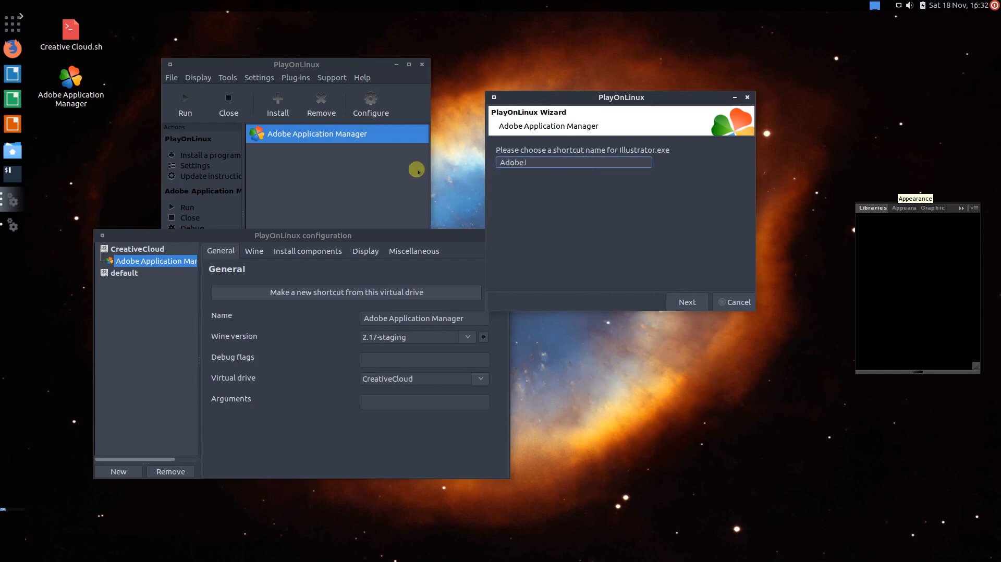
{"action": "left_click", "coordinate": [687, 301]}
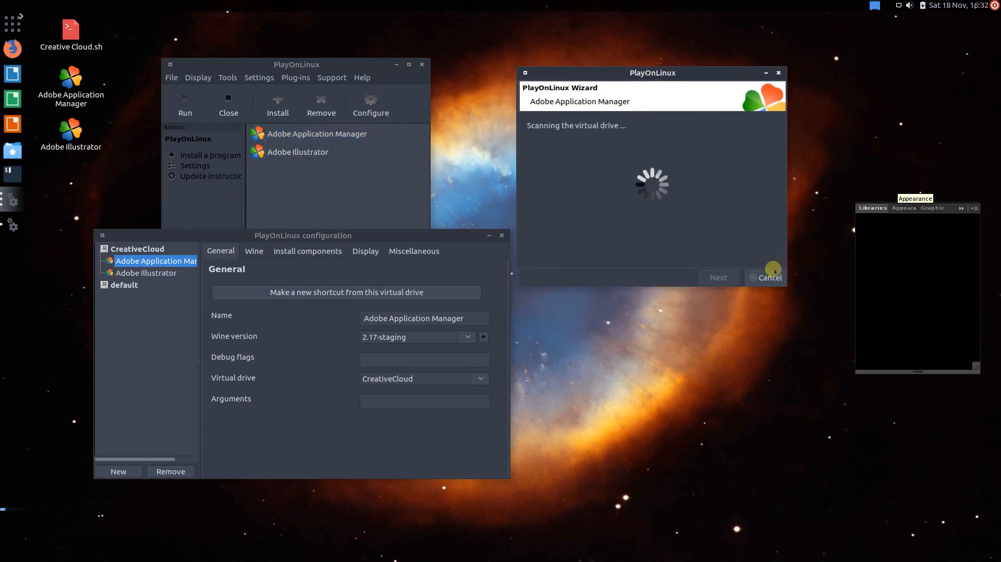
{"action": "left_click", "coordinate": [765, 277]}
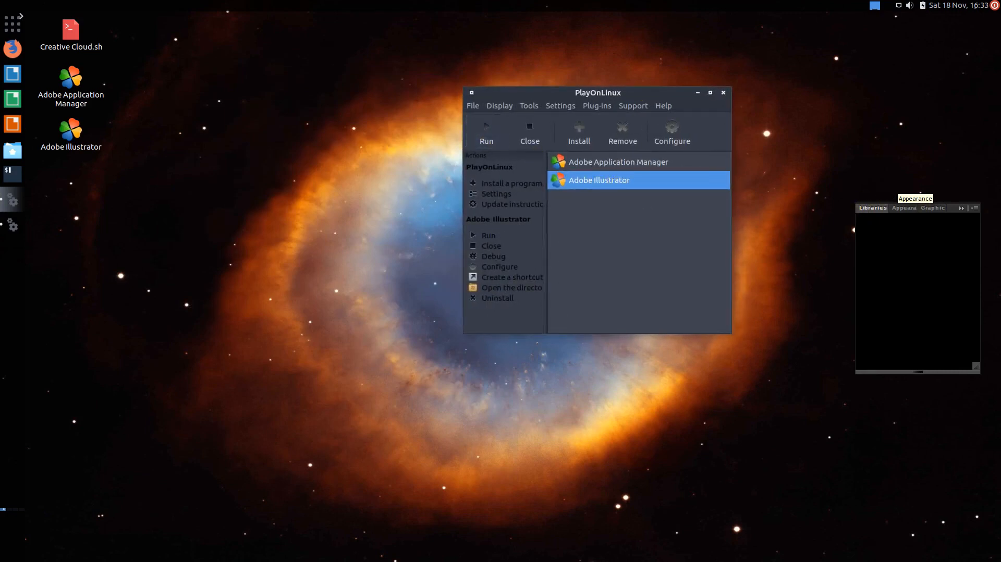
Step: Launch Adobe Illustrator from its new PlayOnLinux entry
{"action": "left_click", "coordinate": [489, 235]}
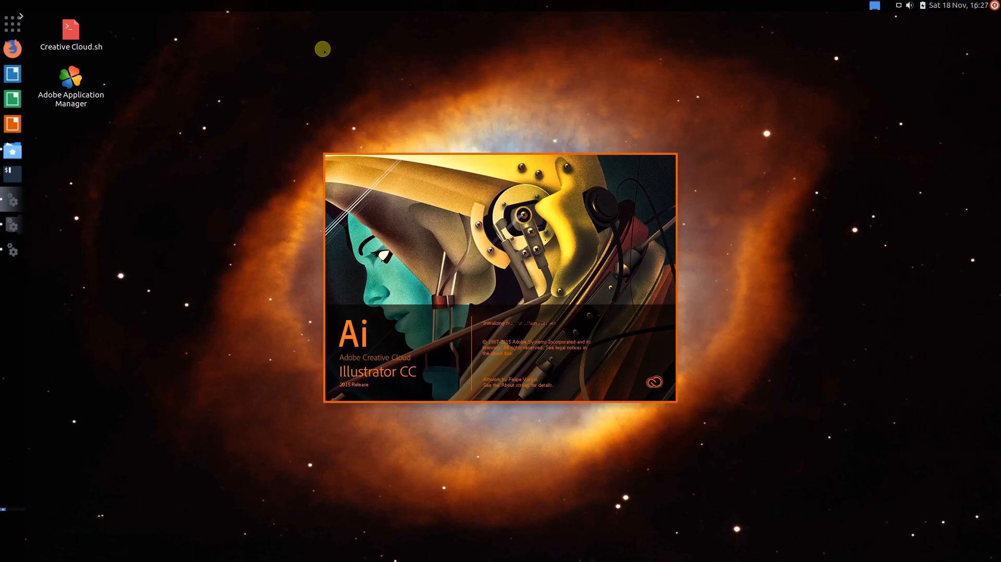